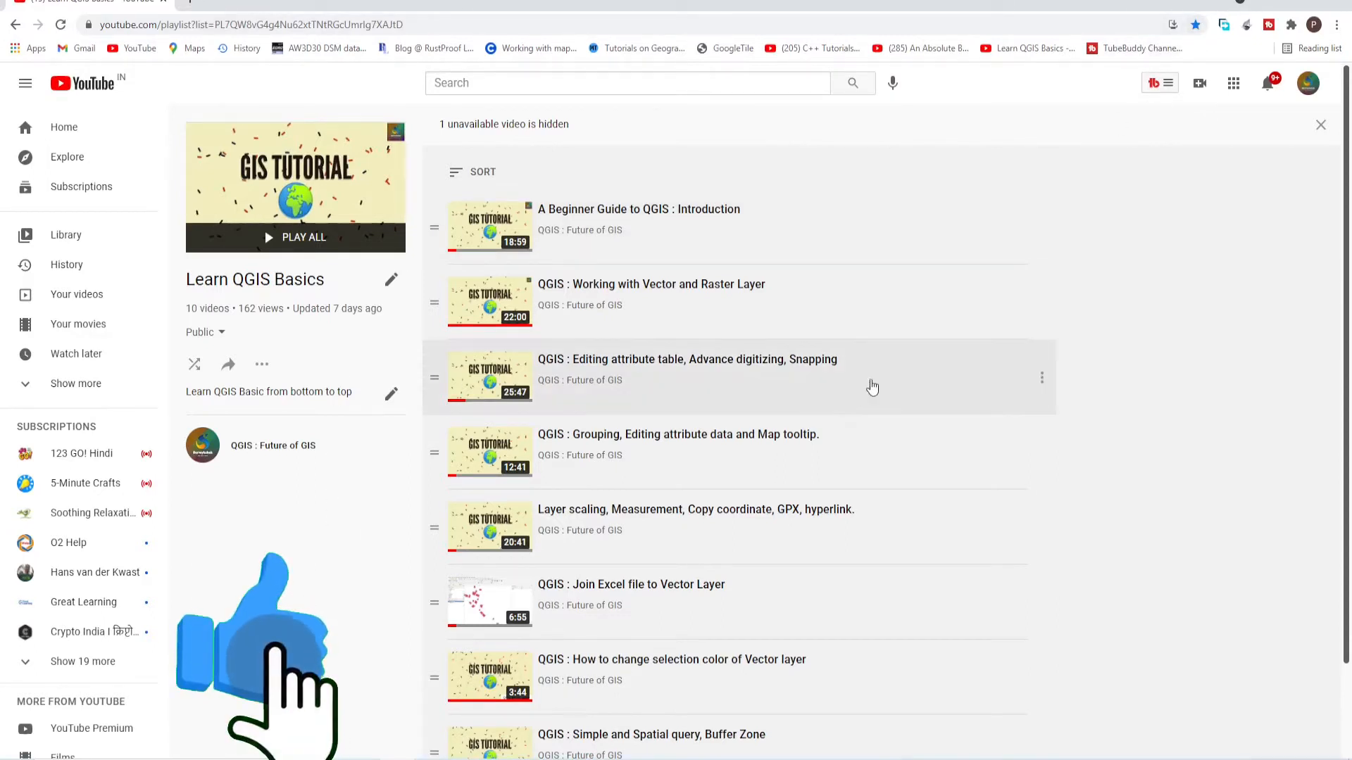
Step: Add the selected Jharkhand DEM tile files from the Browser to the project
scroll(down, 3)
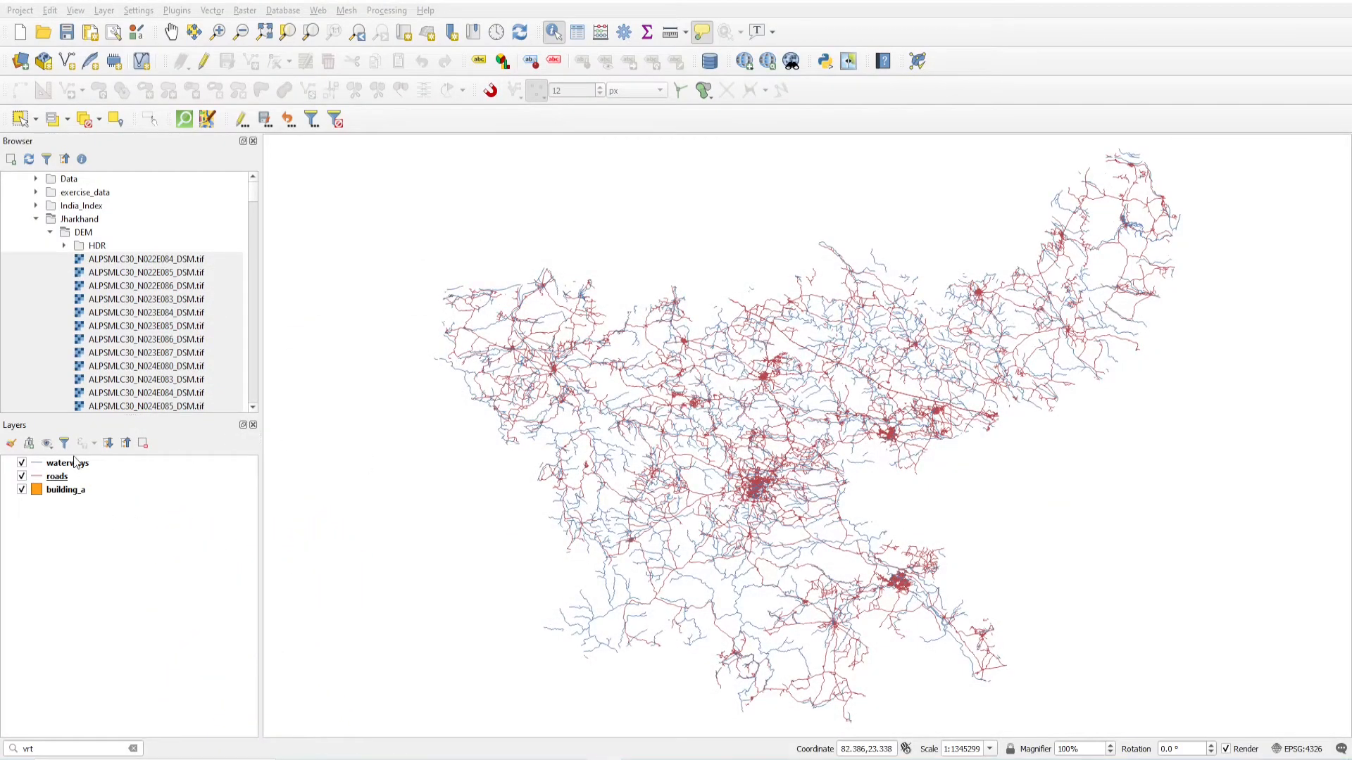
click(56, 476)
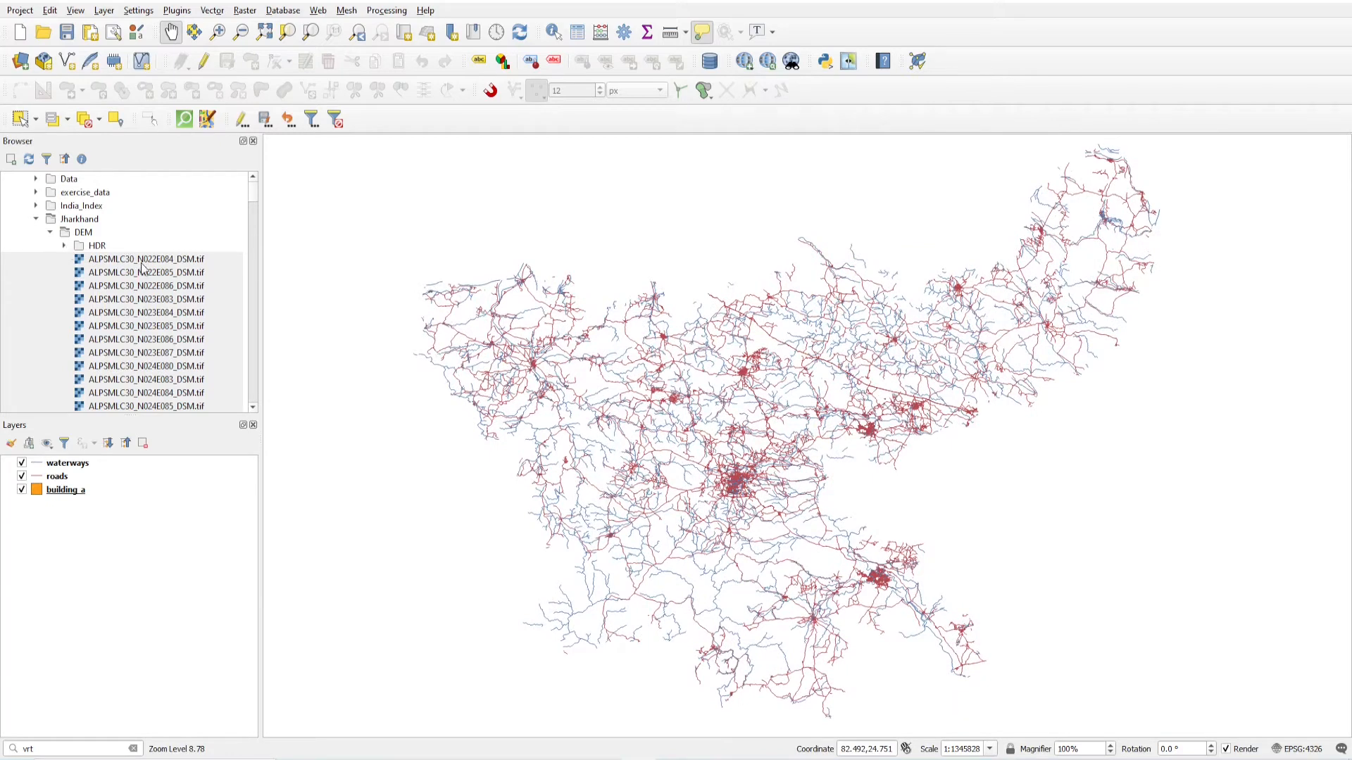
right_click(145, 259)
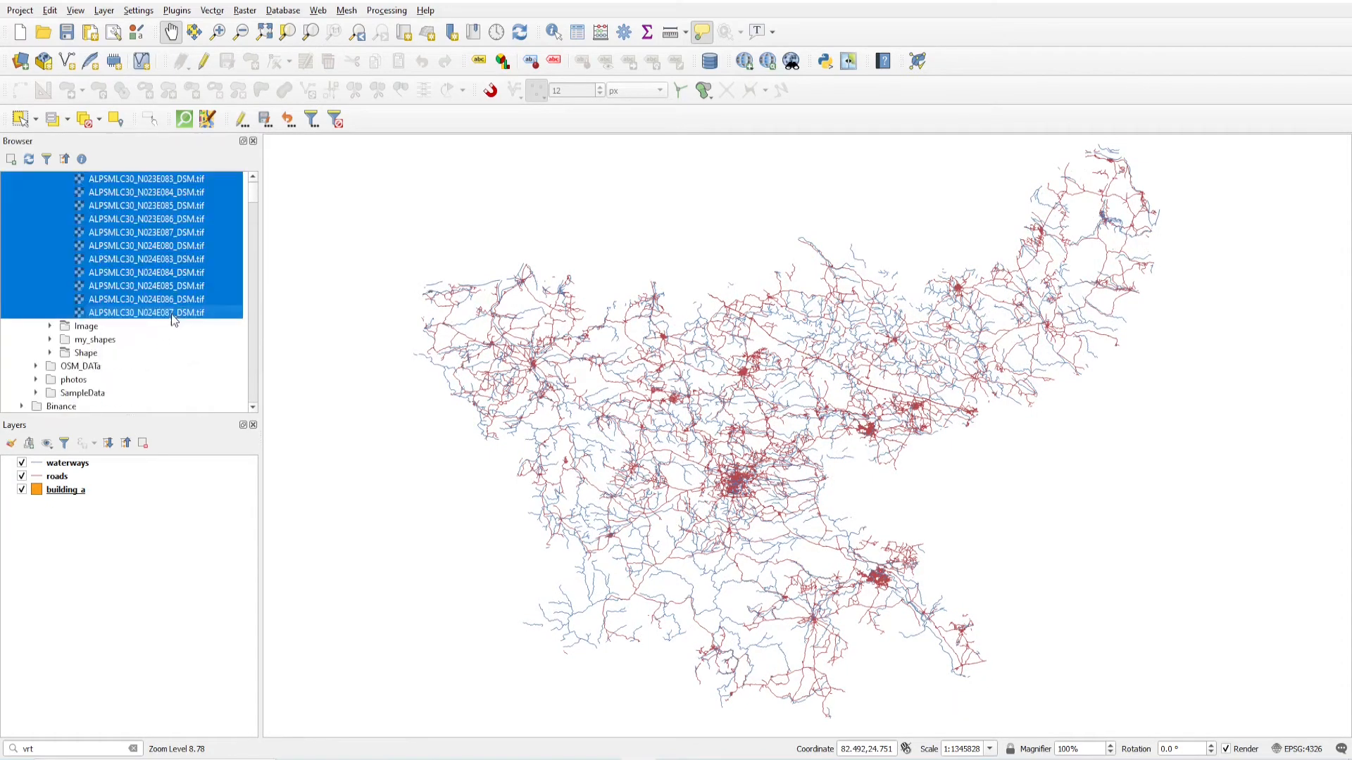
right_click(147, 313)
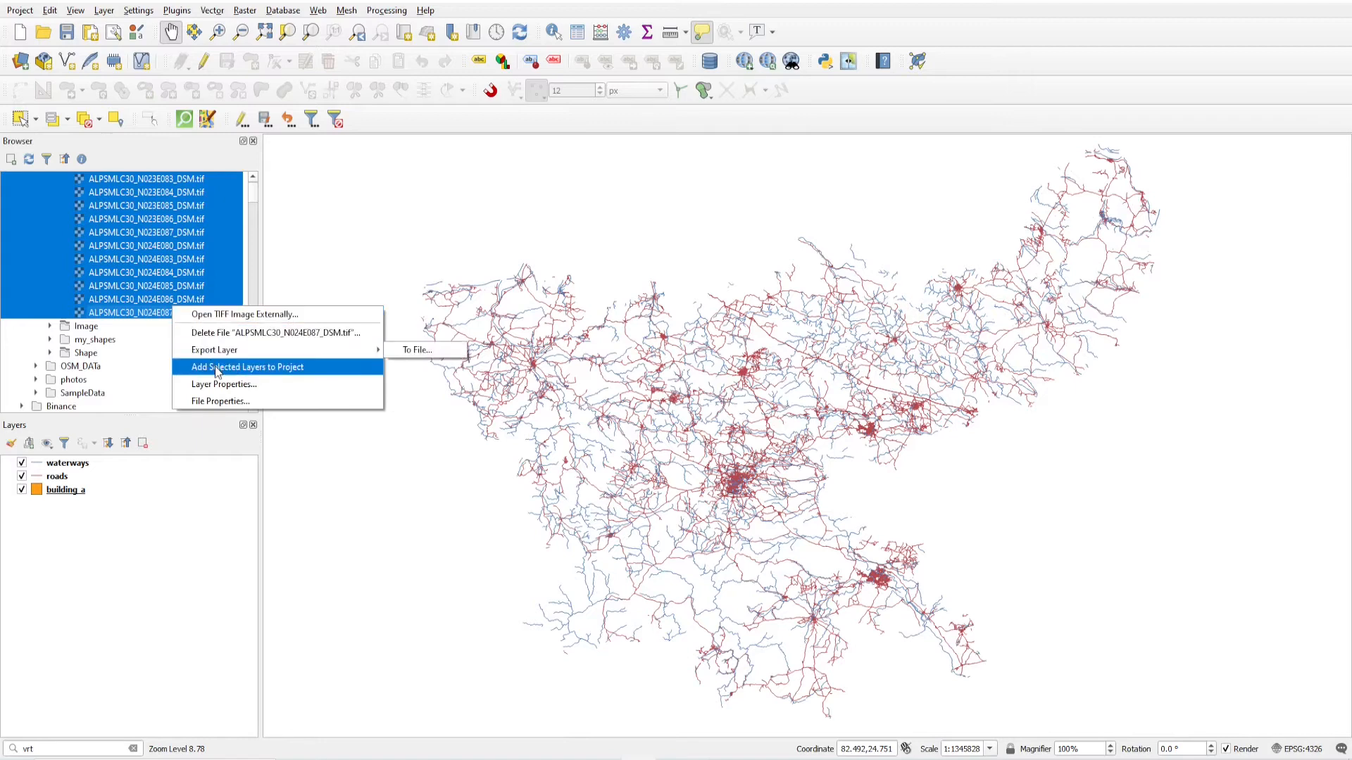
click(245, 367)
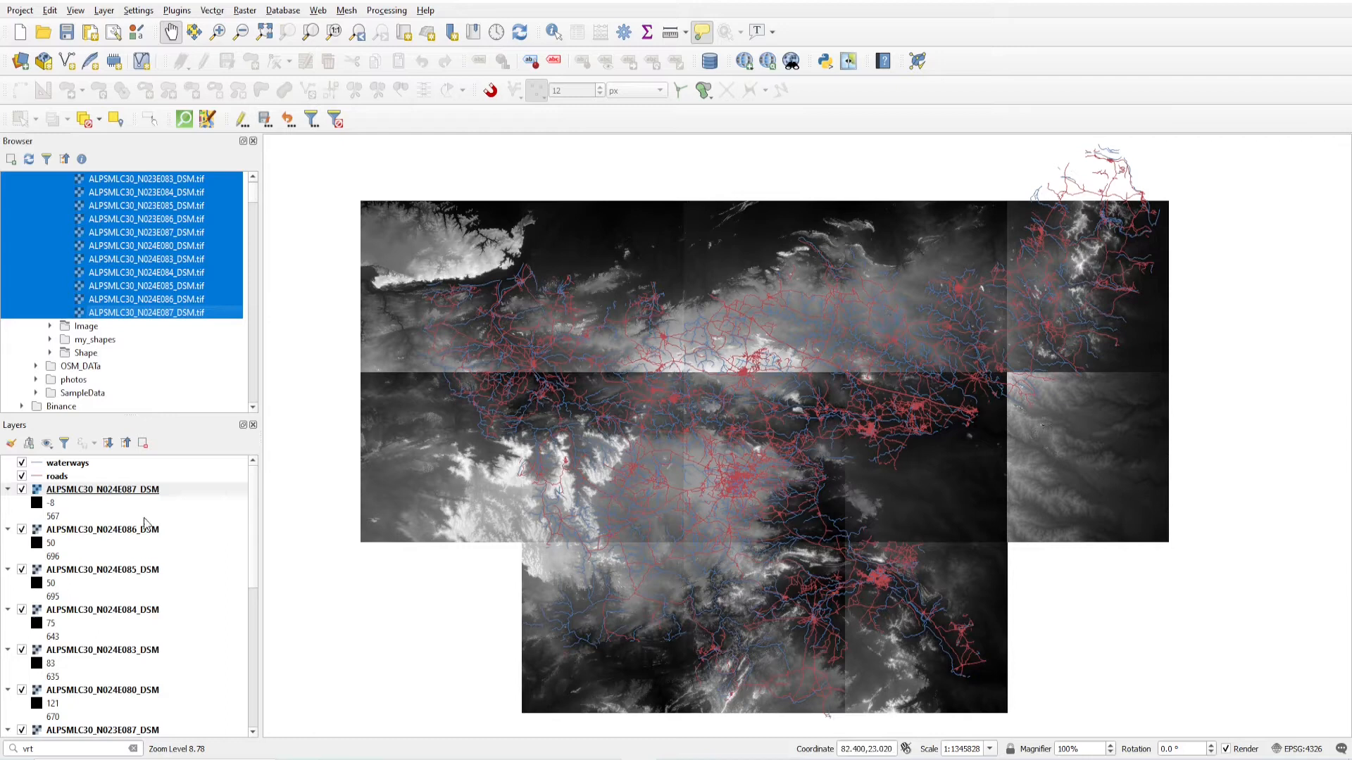
scroll(down, 3)
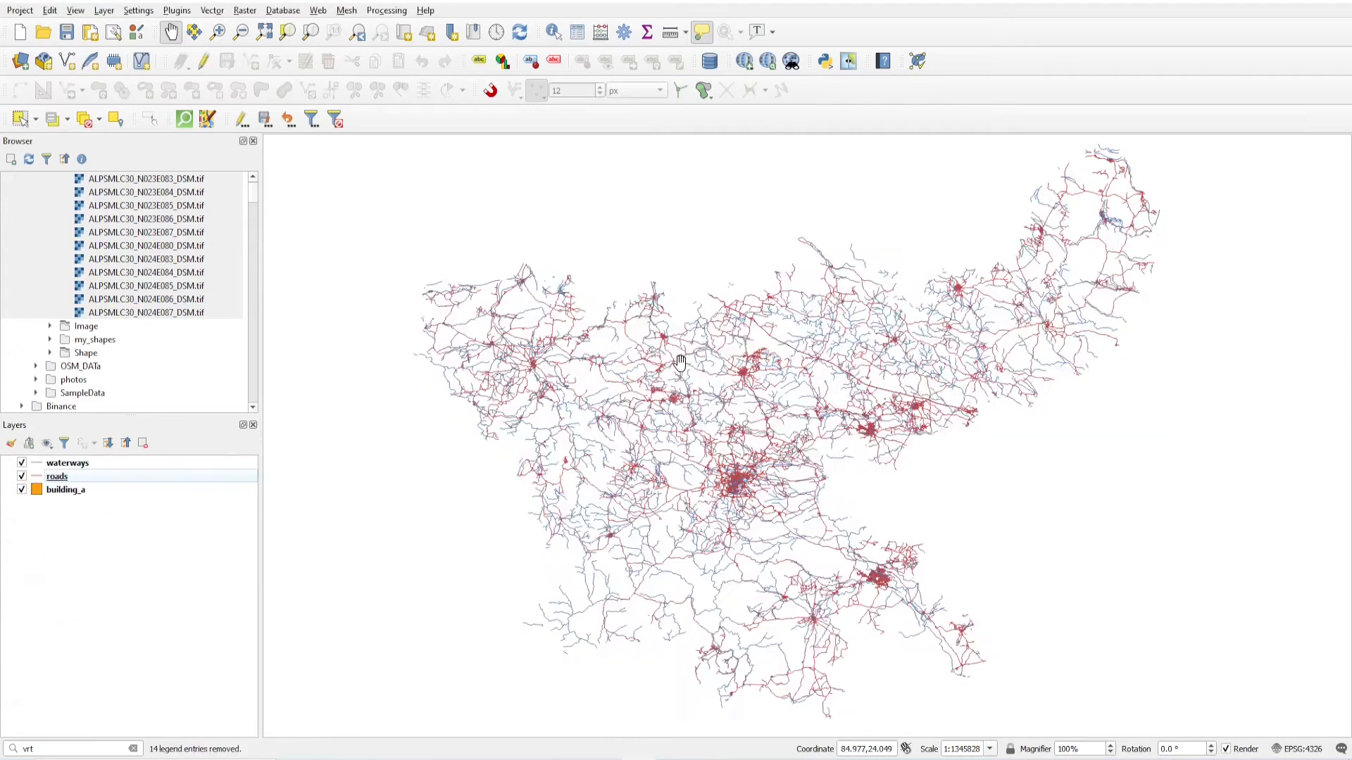
drag(682, 362, 655, 328)
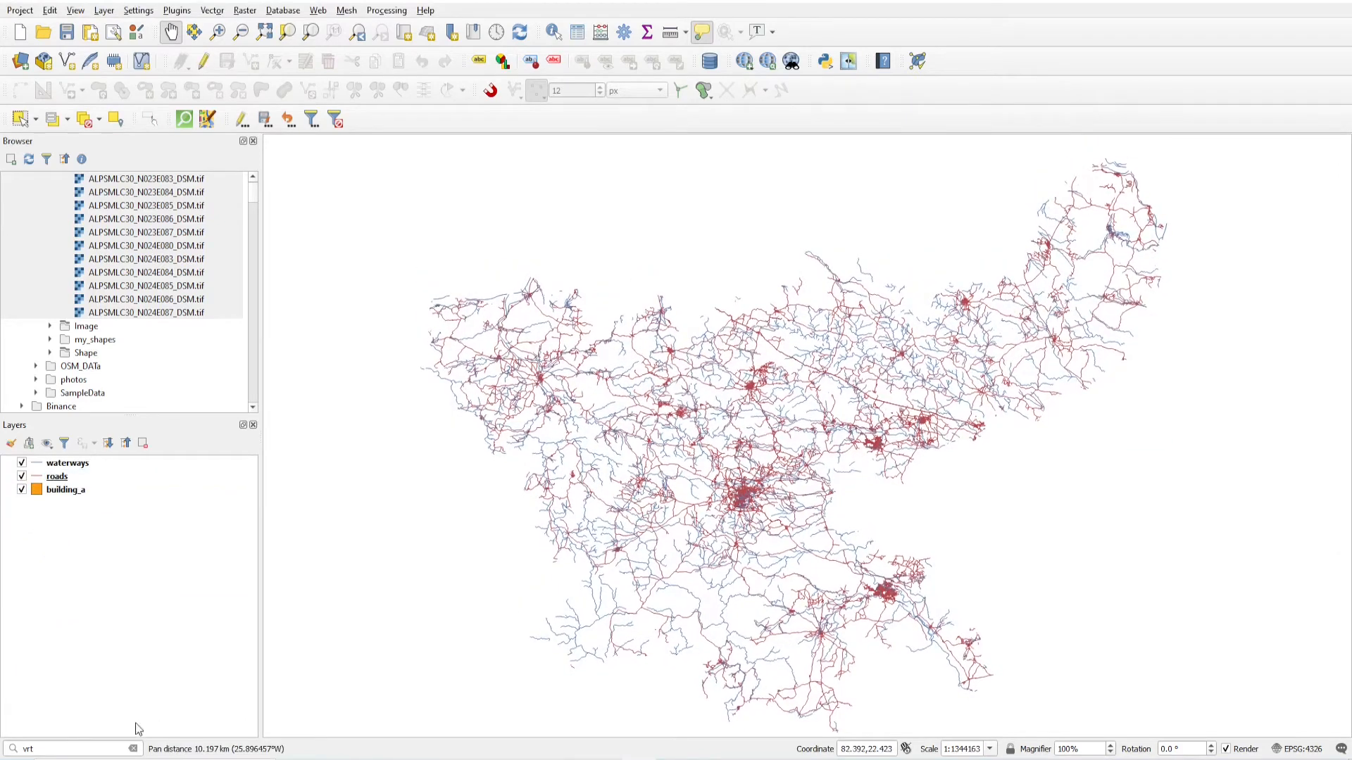
Step: Build a Virtual Raster from all 13 DEM tile files via the 'vrt' locator search and run it
text(v)
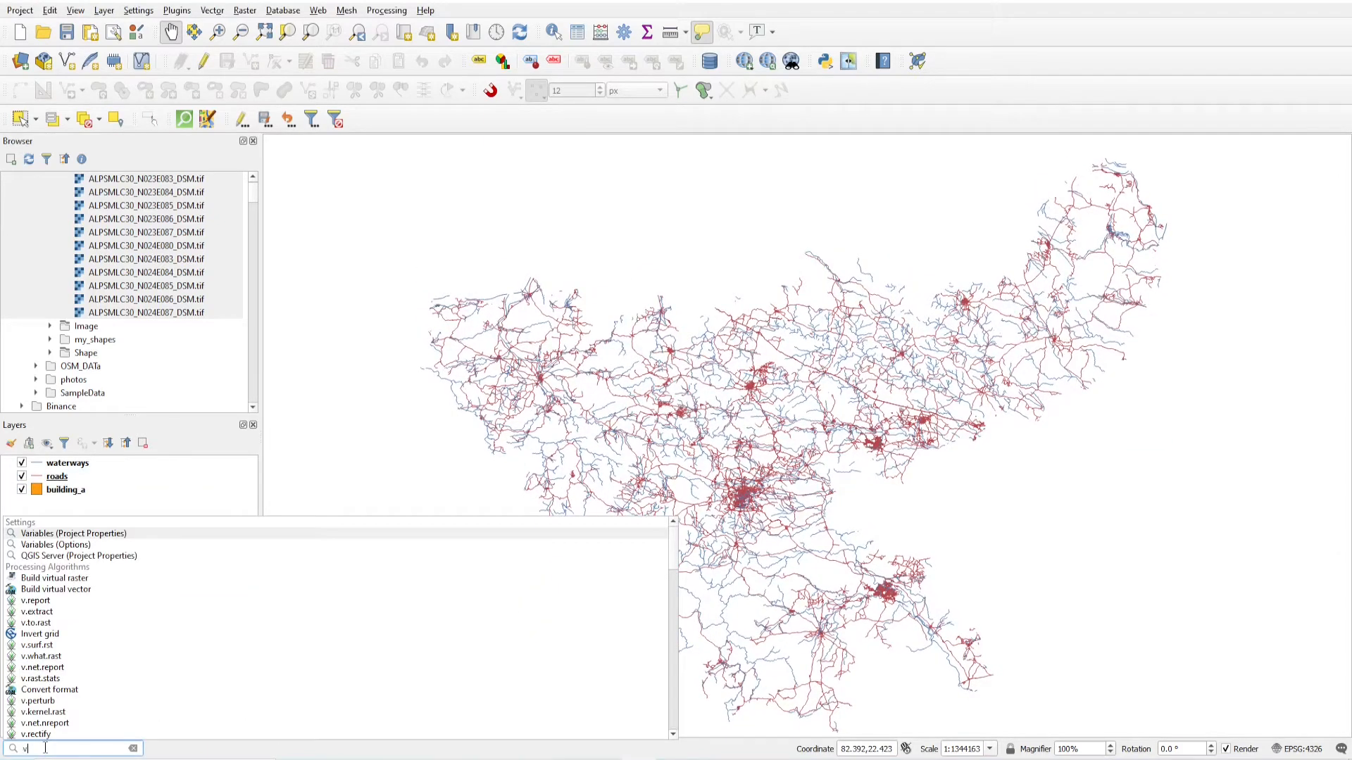
text(rt)
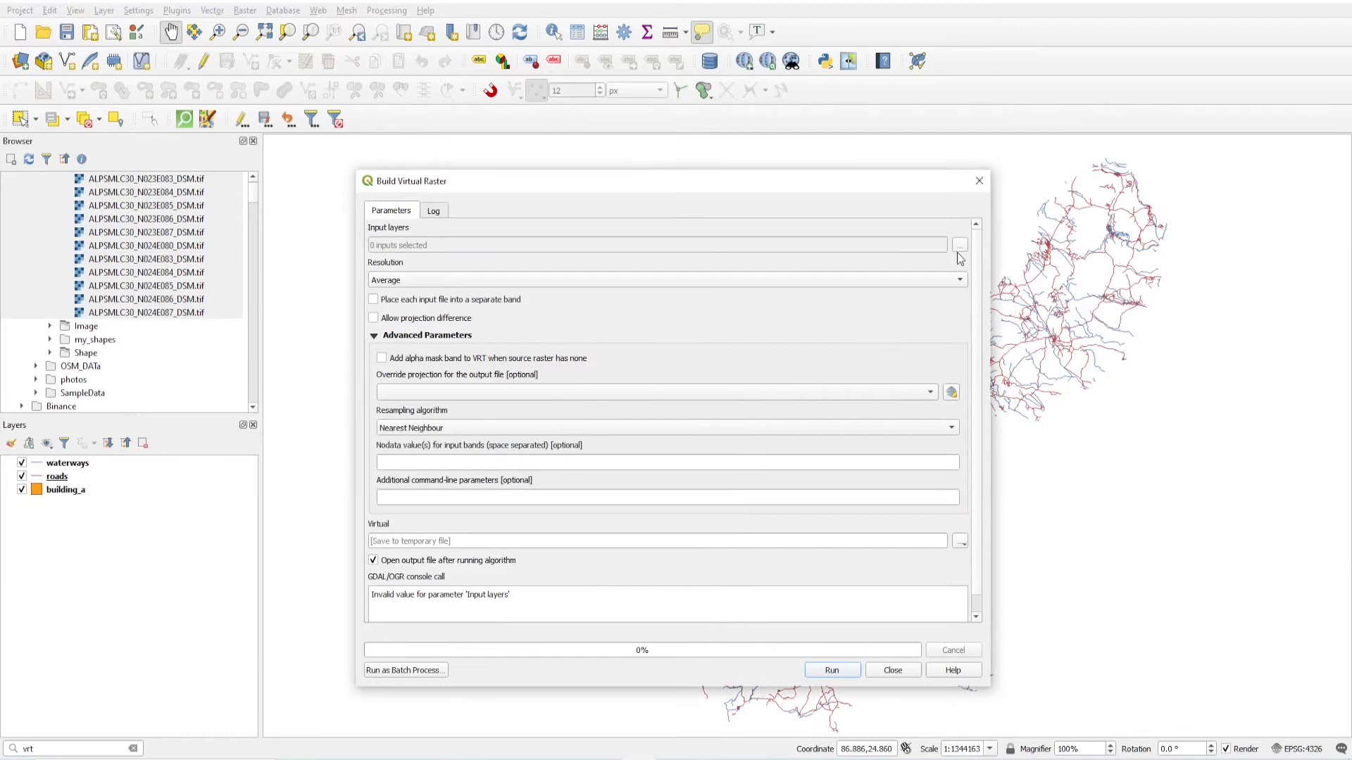
click(959, 245)
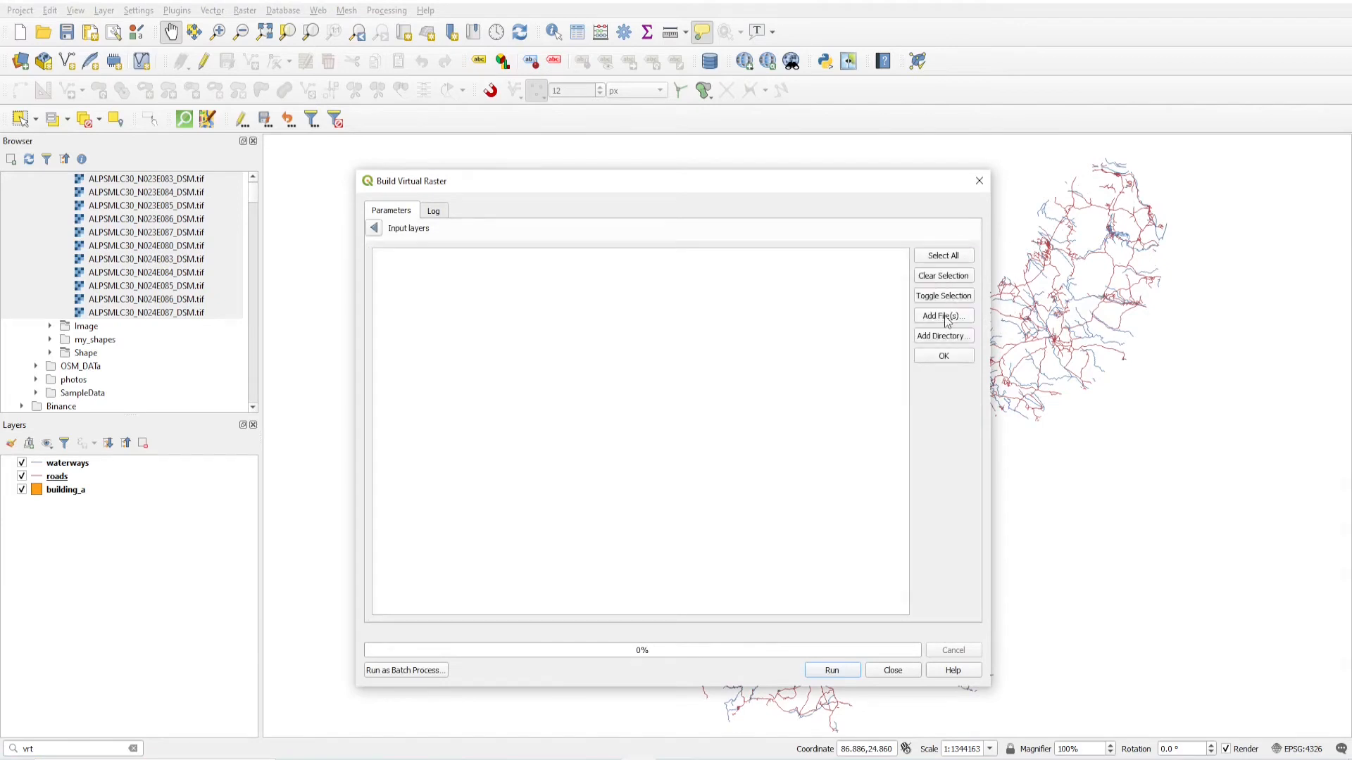
click(942, 316)
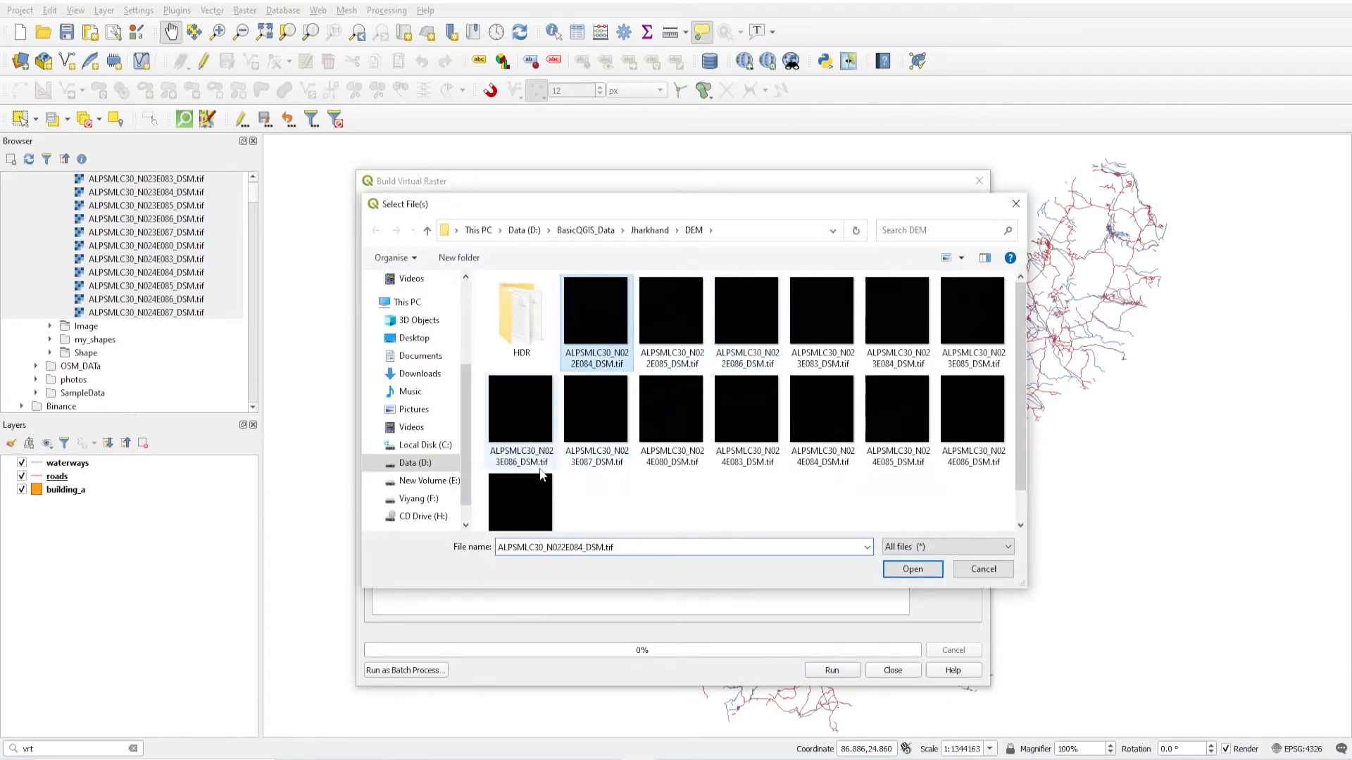
click(911, 569)
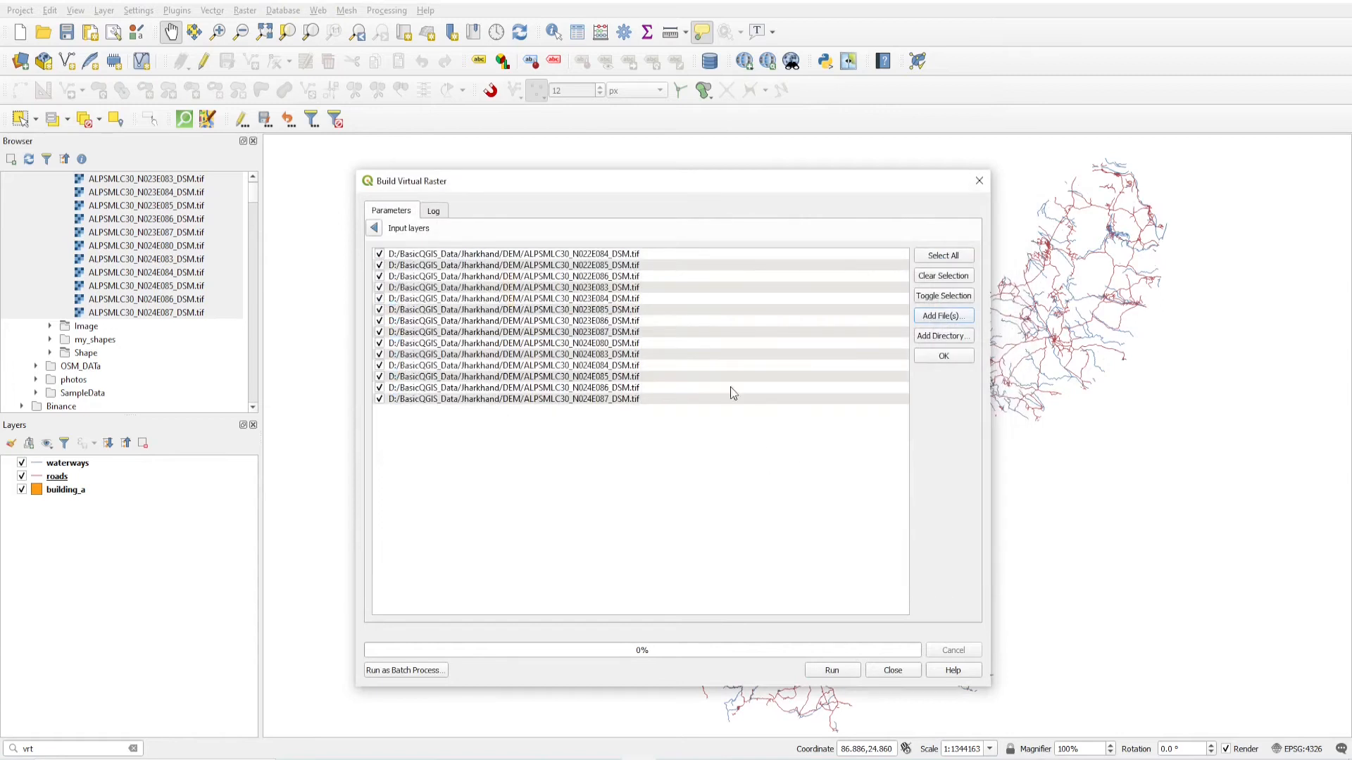
mouse_move(207, 540)
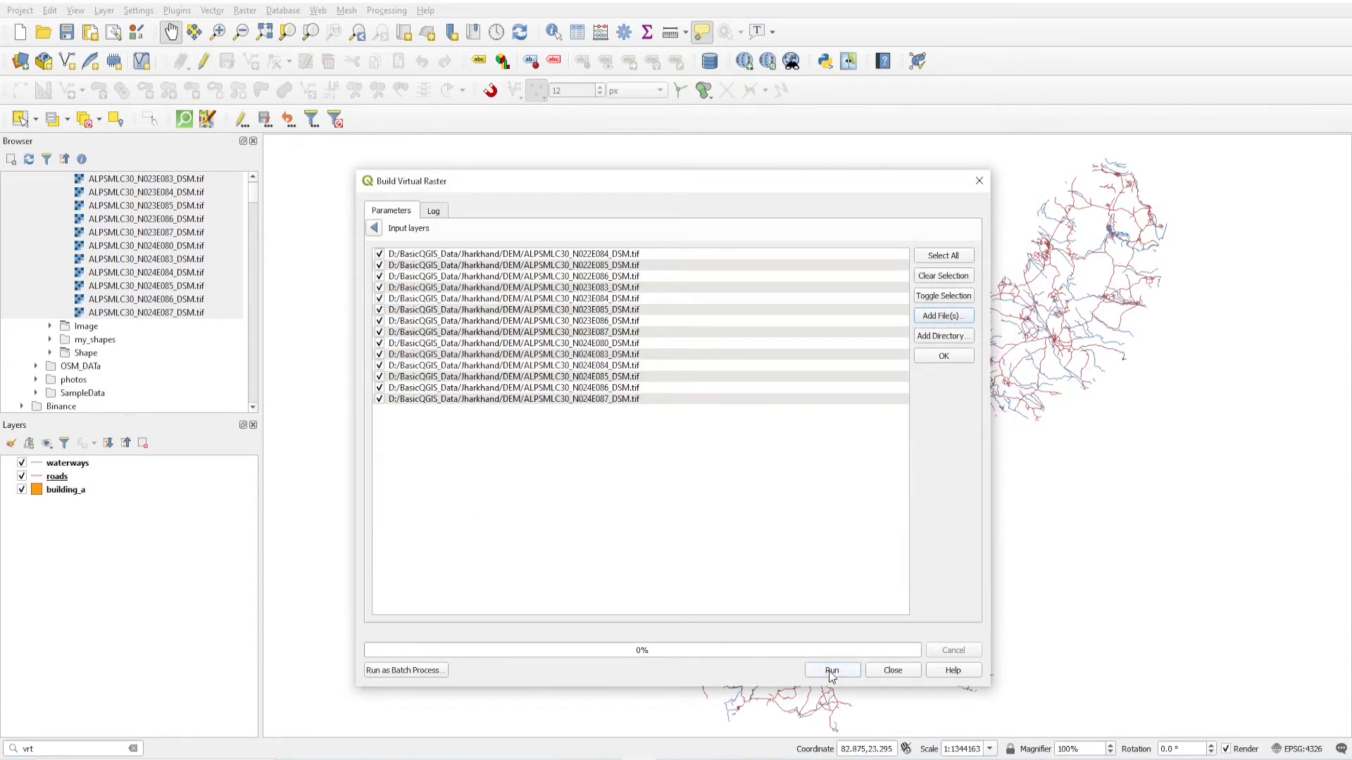
click(831, 671)
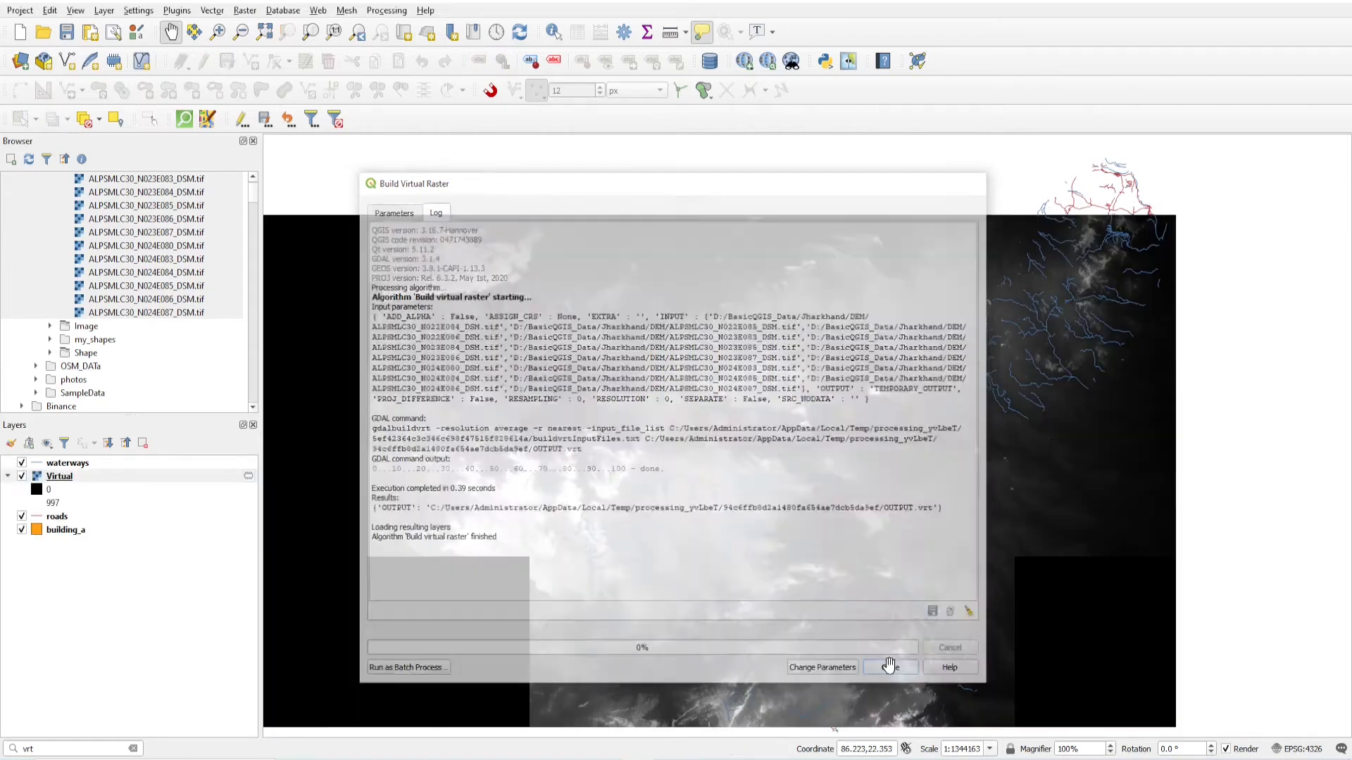
click(889, 666)
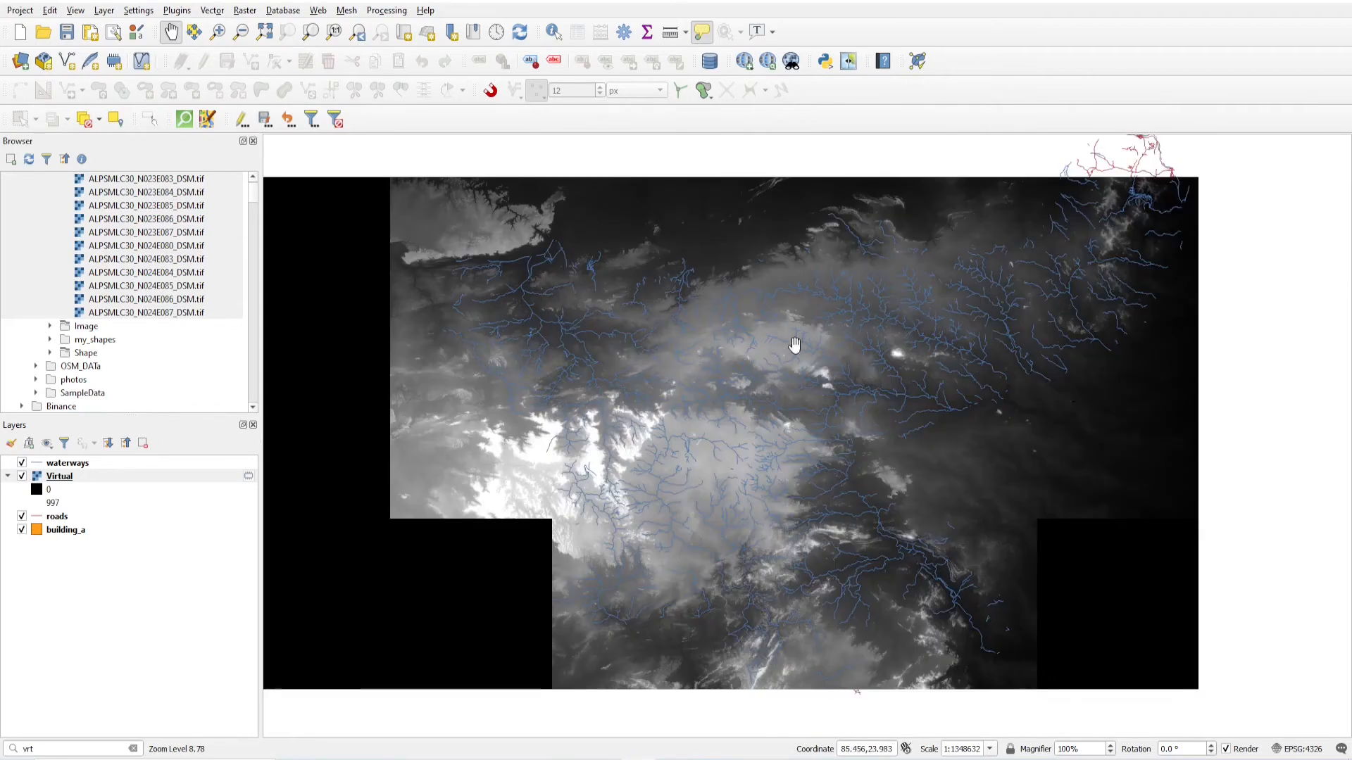
Step: Make the Virtual layer's zero-value pixels transparent in its Transparency properties
drag(794, 343, 419, 543)
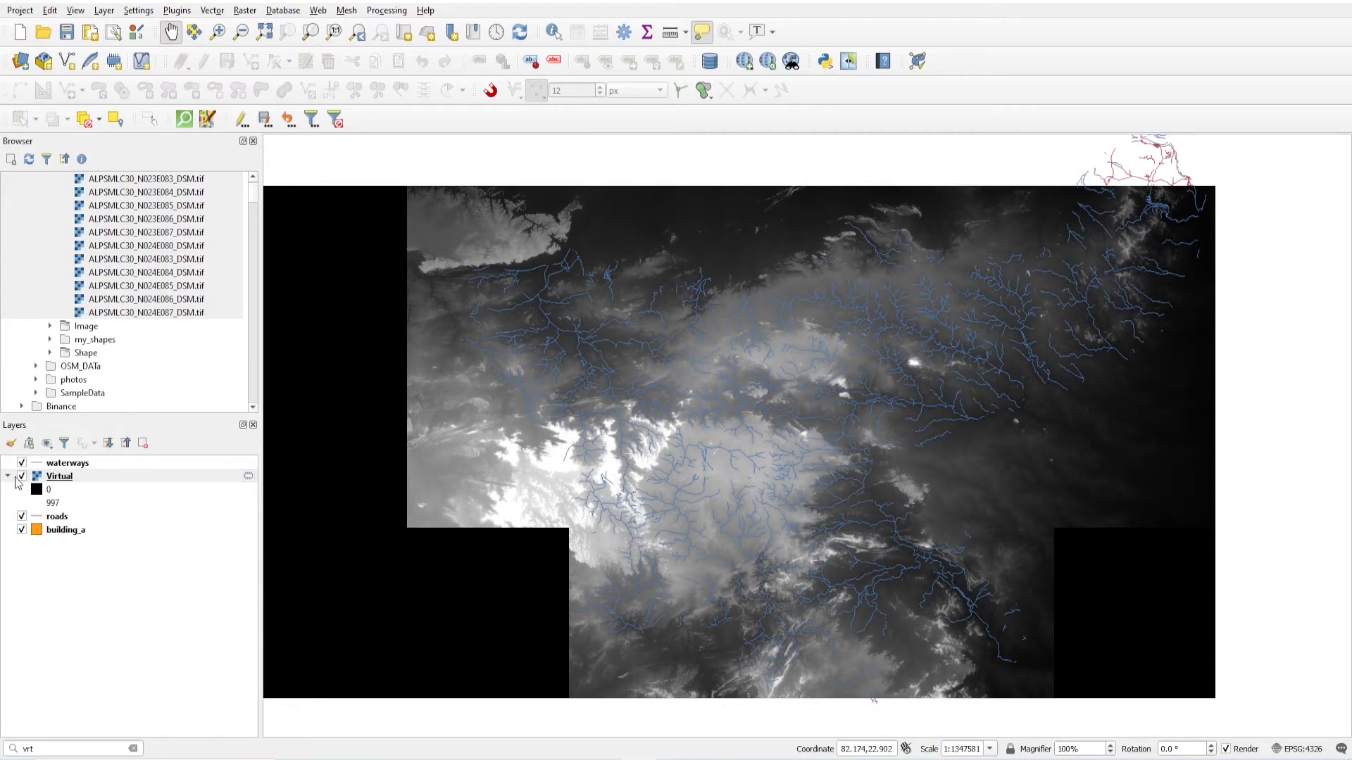
click(59, 476)
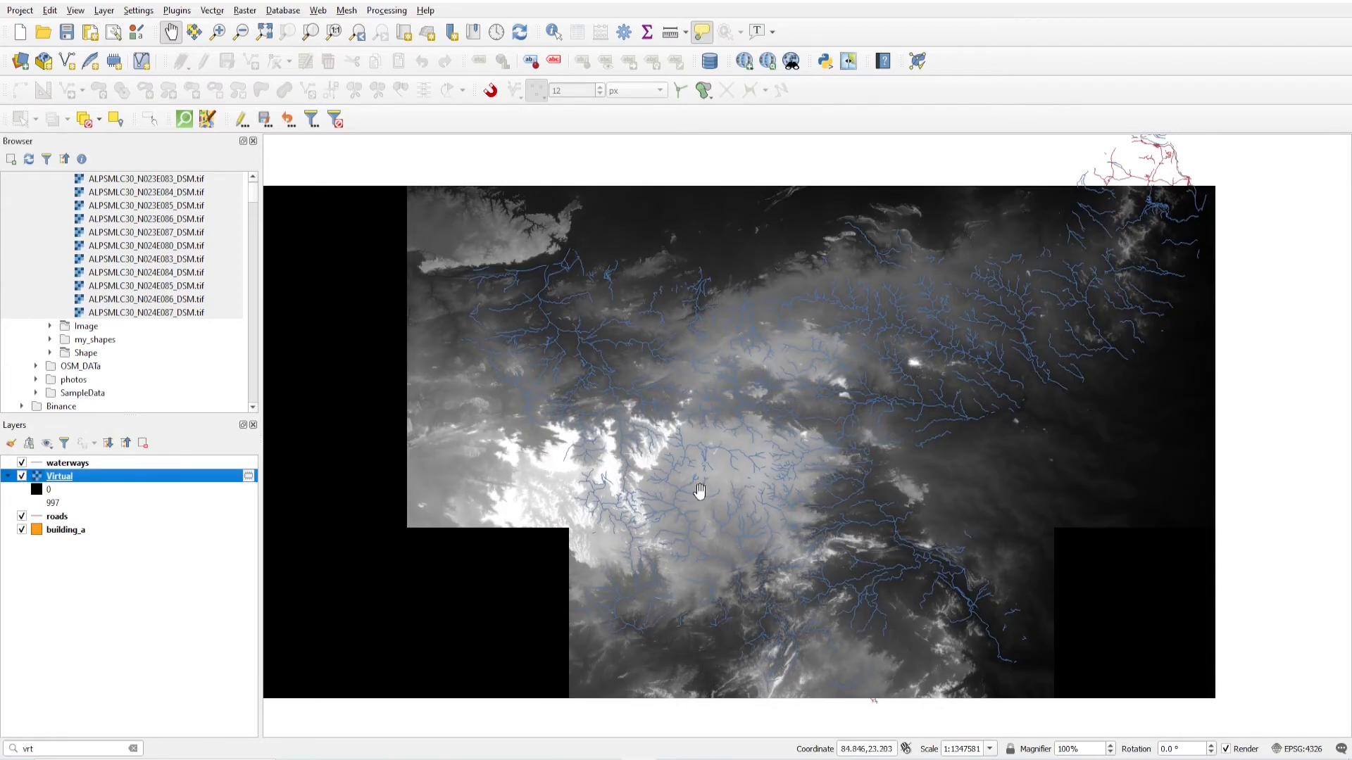
mouse_move(69, 486)
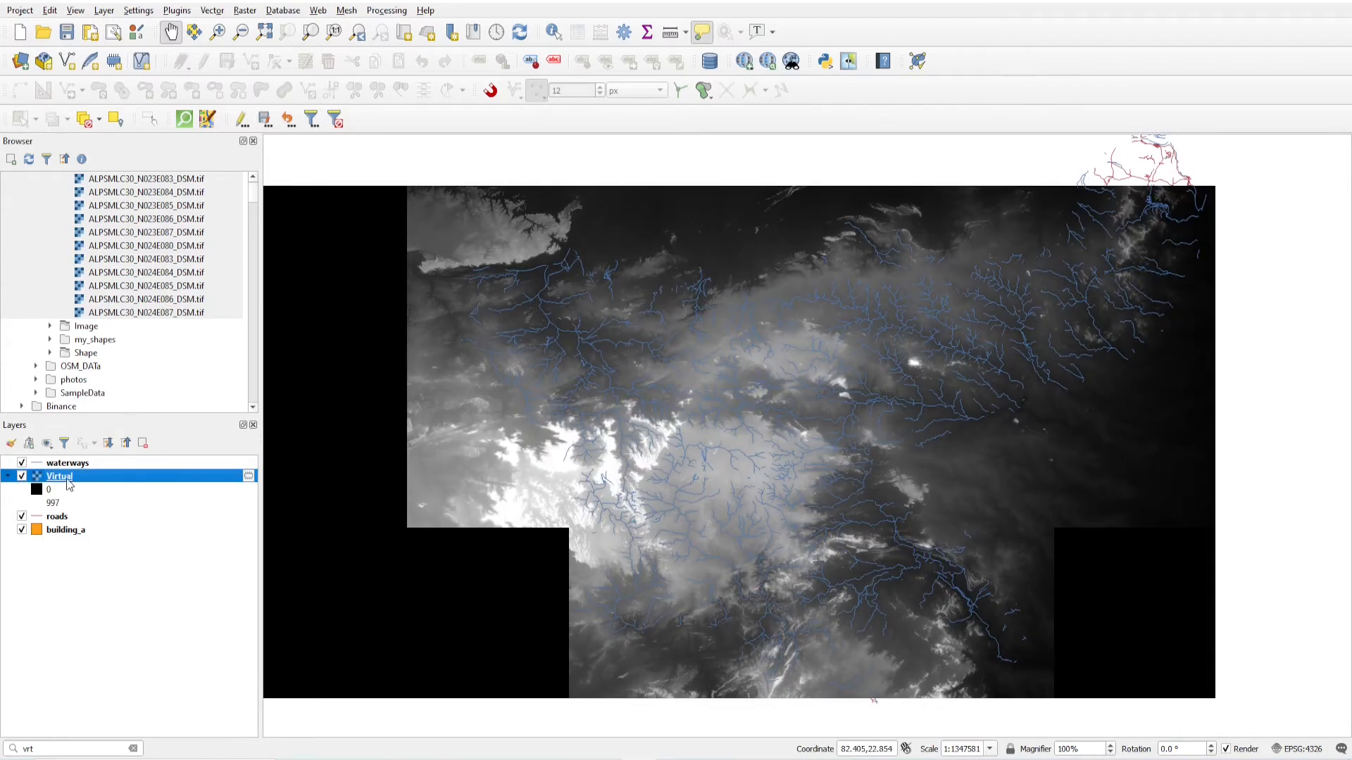
click(59, 476)
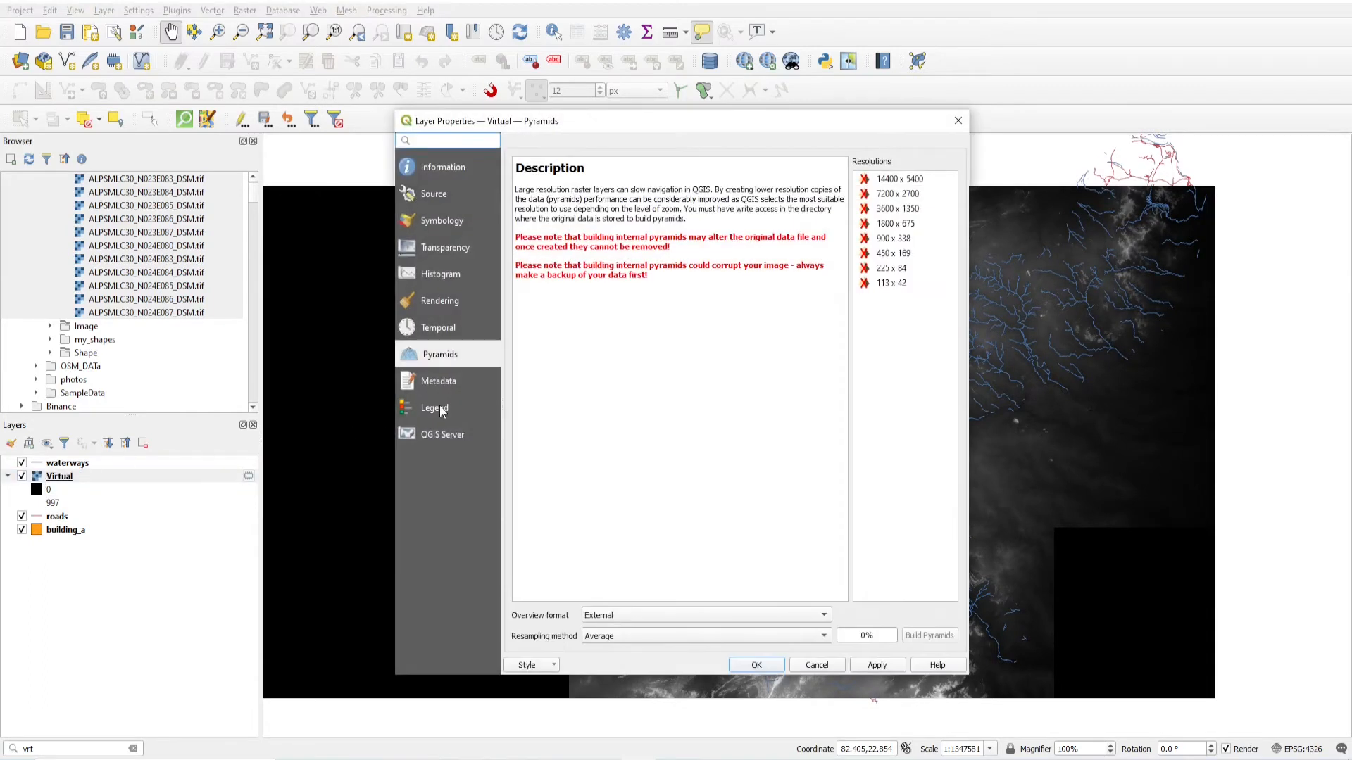
click(446, 248)
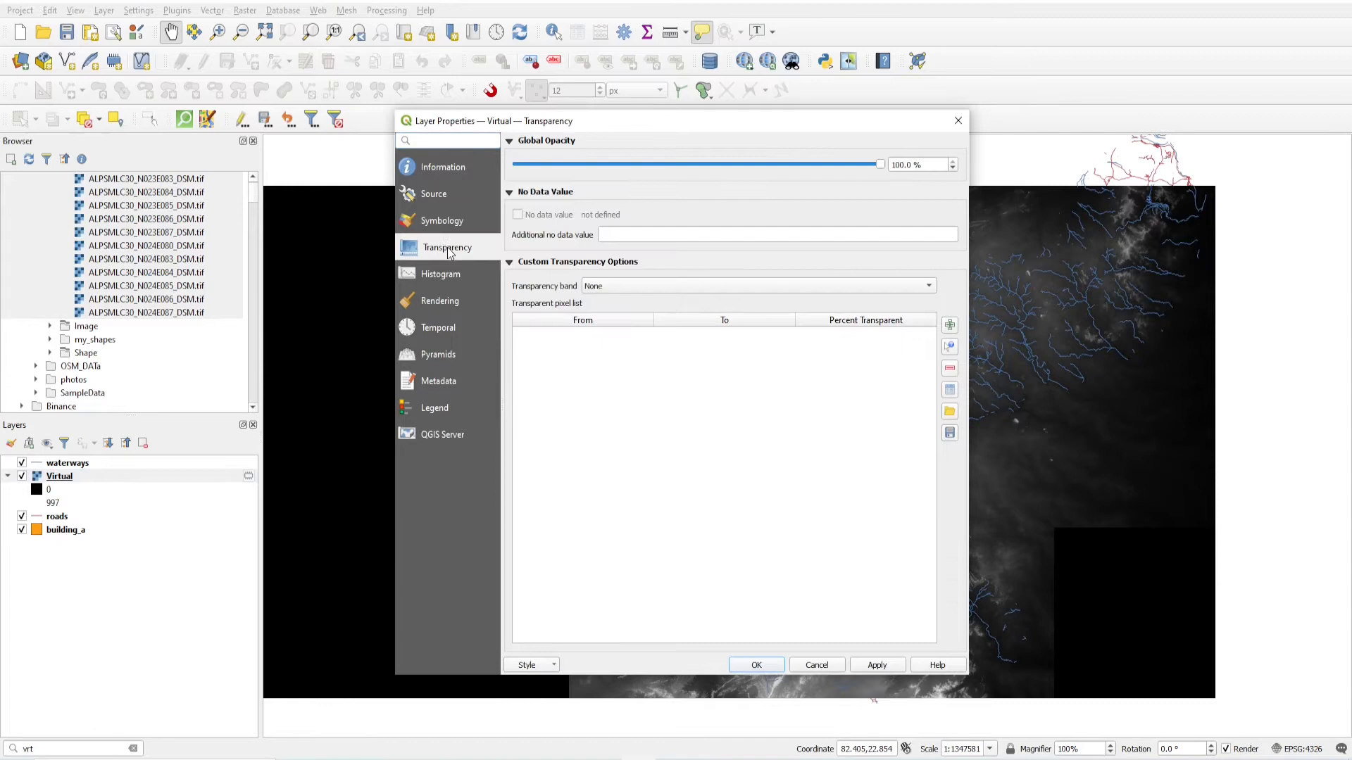
mouse_move(951, 348)
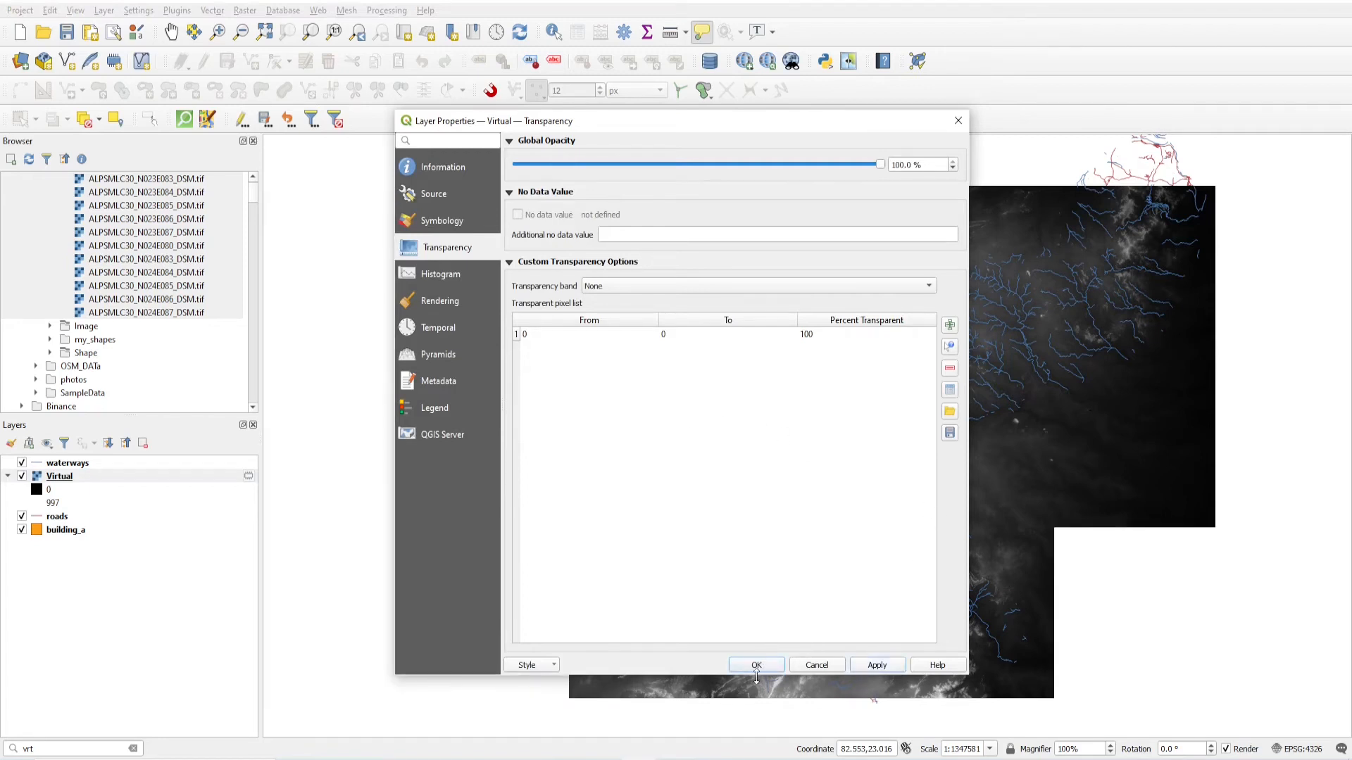
click(755, 665)
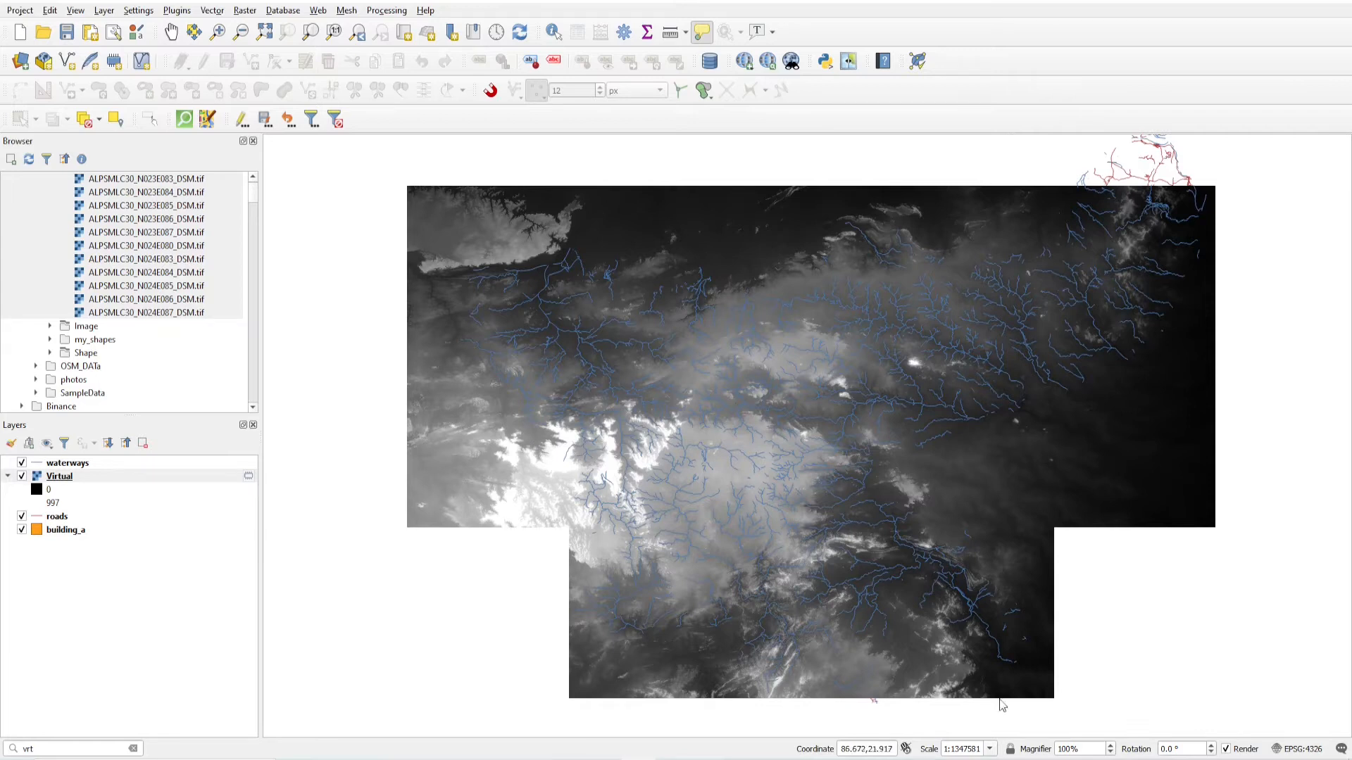
mouse_move(1067, 432)
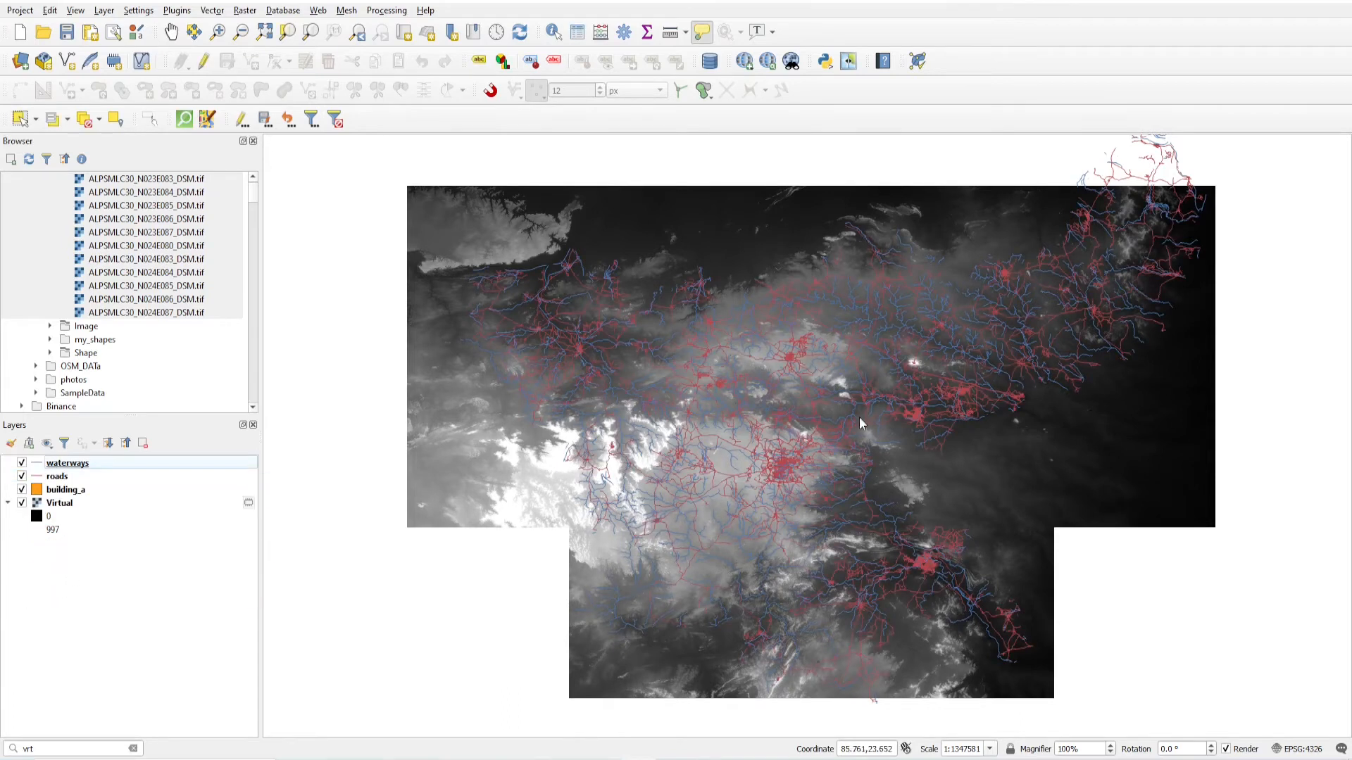
mouse_move(708, 156)
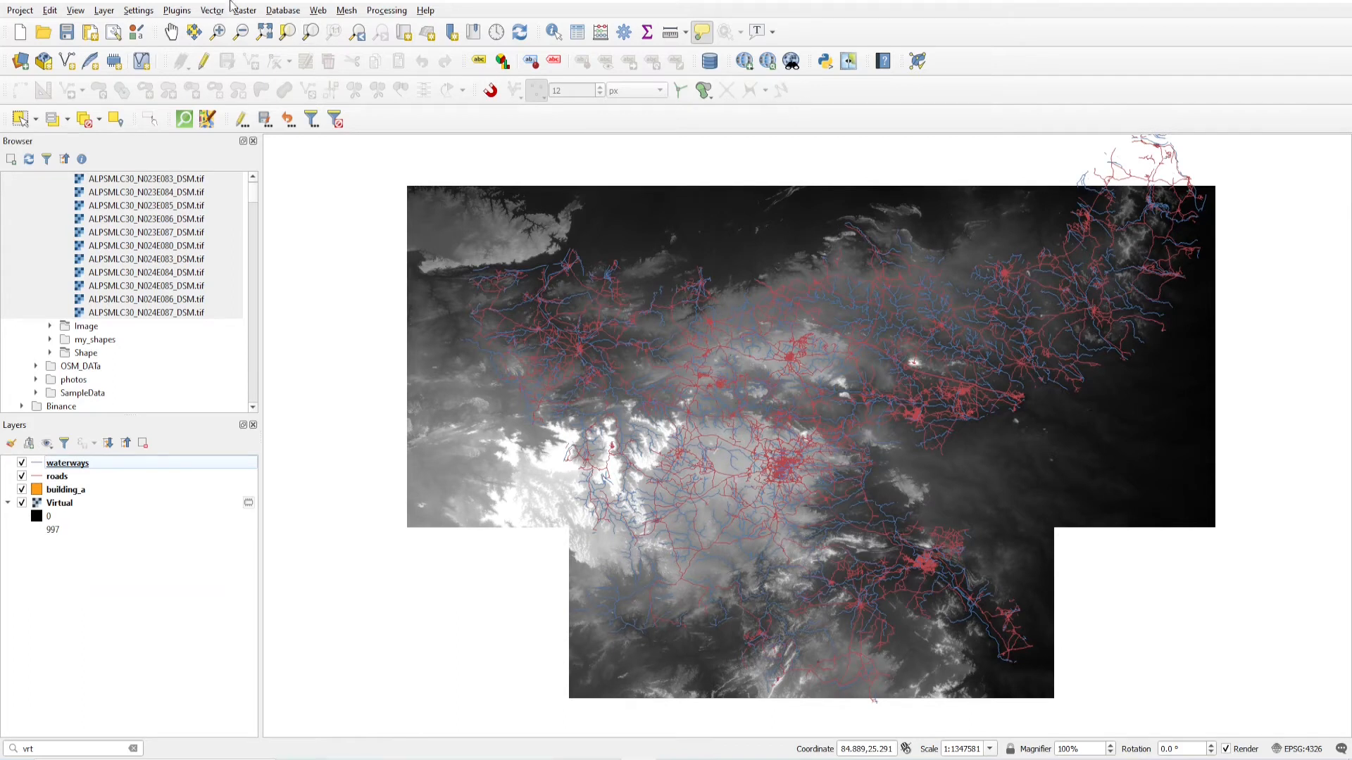
Step: Install the Clip Multiple Layers plugin from the plugin manager, searching 'clip'
click(177, 10)
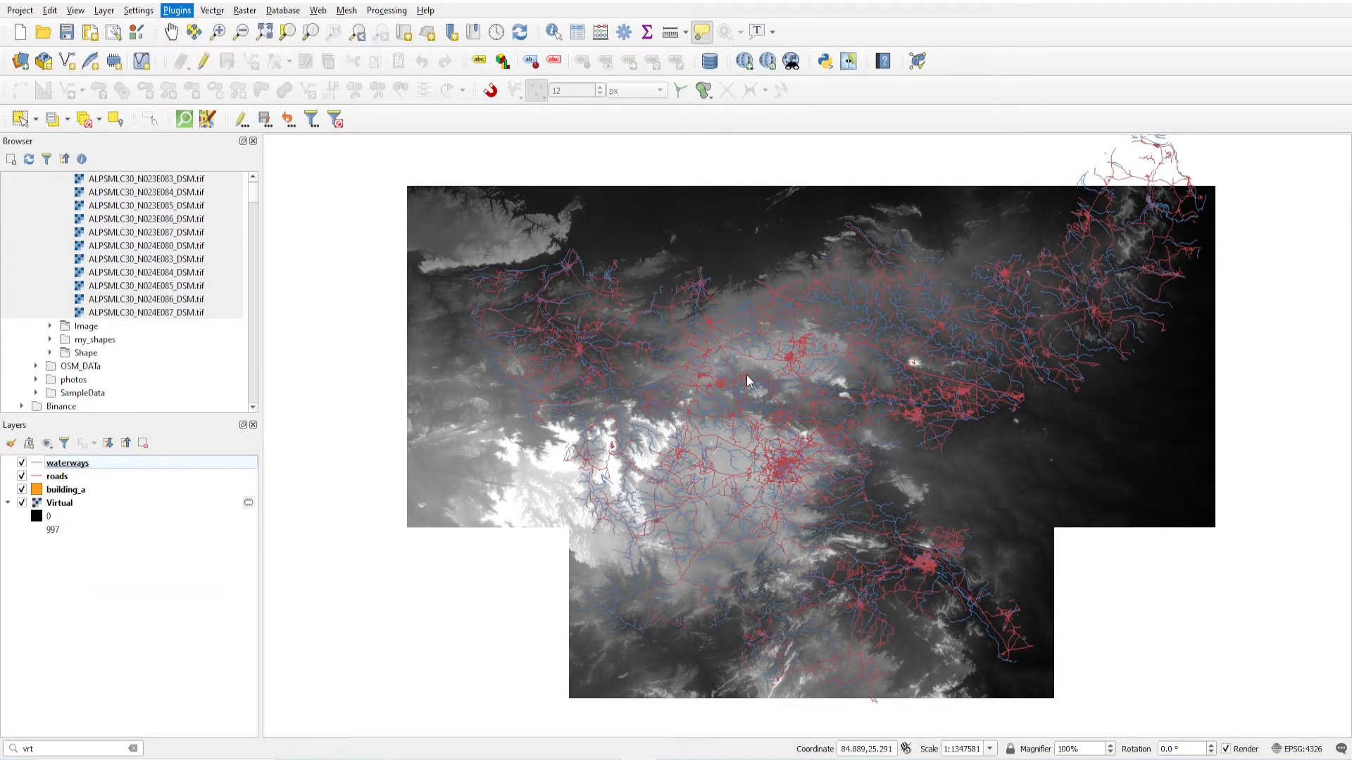
click(176, 10)
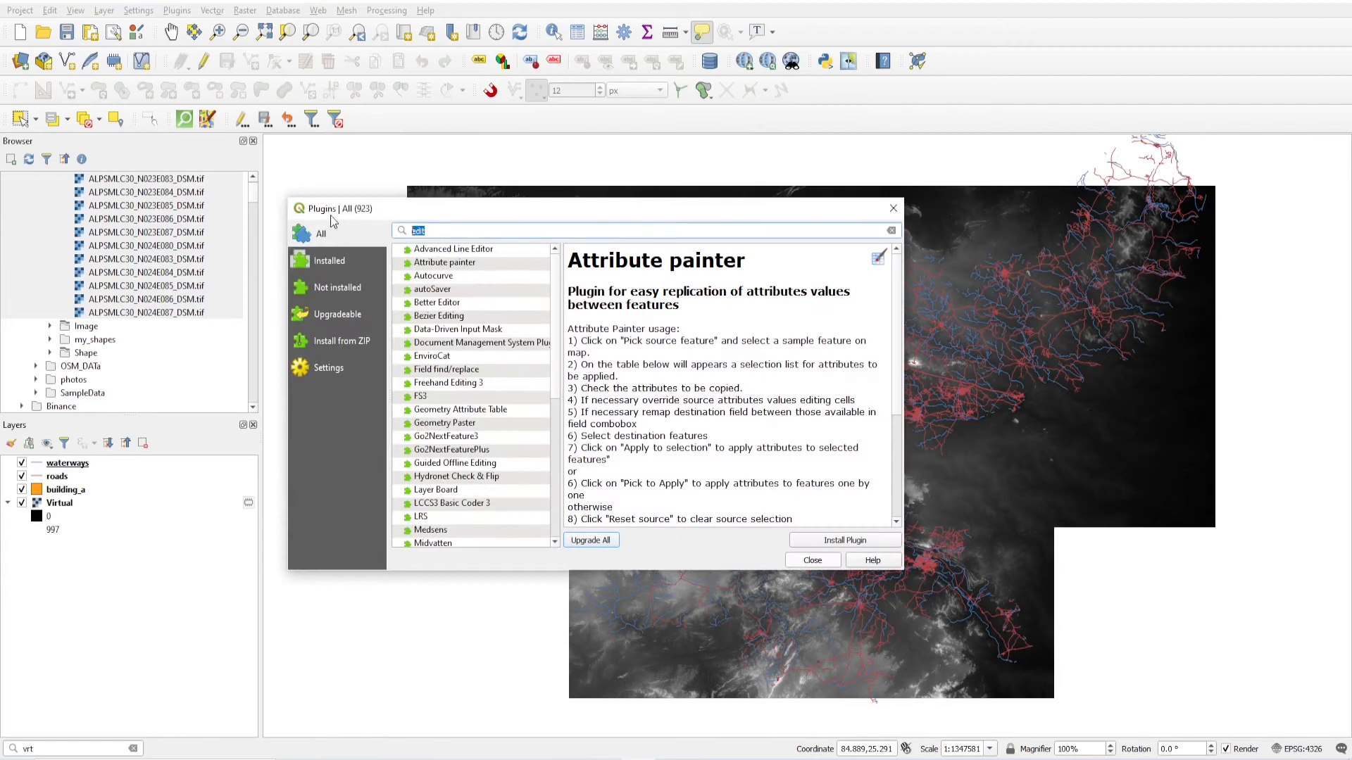
text(clip)
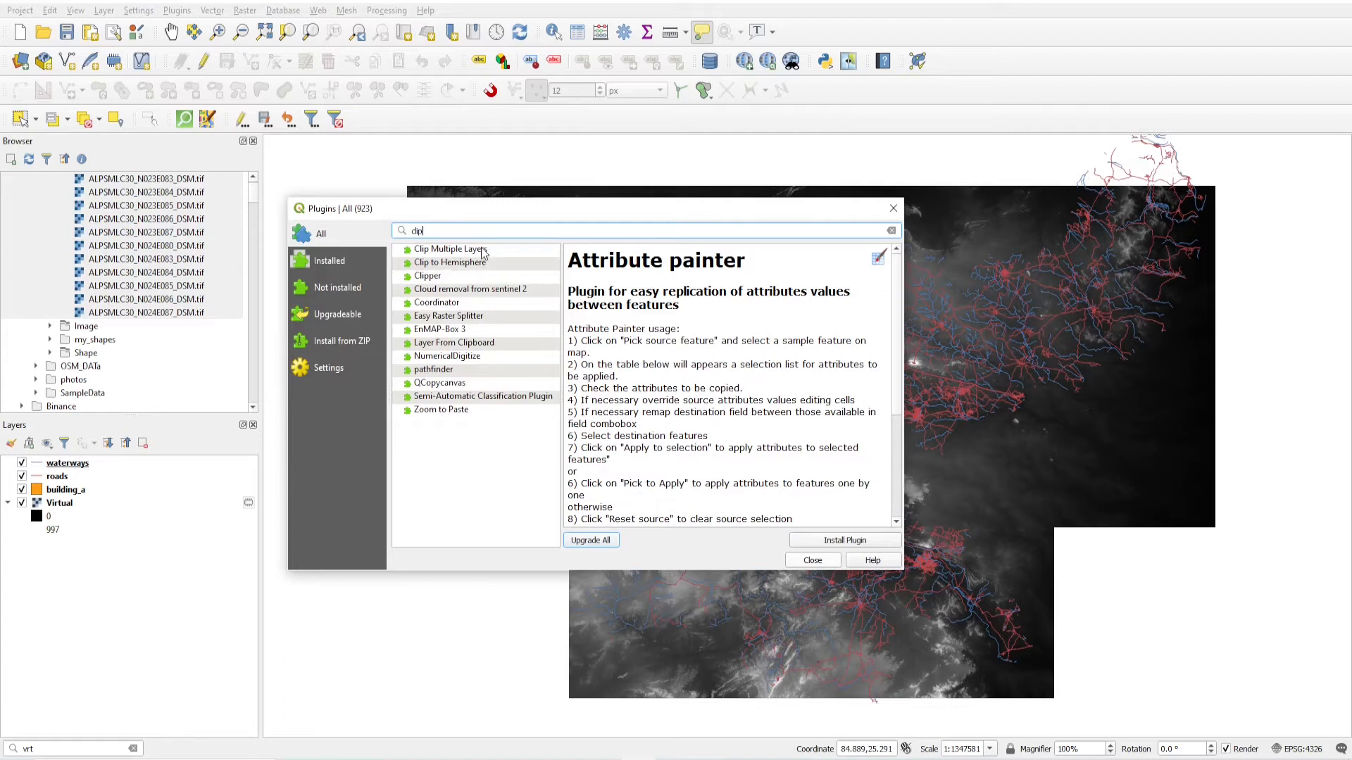
click(451, 249)
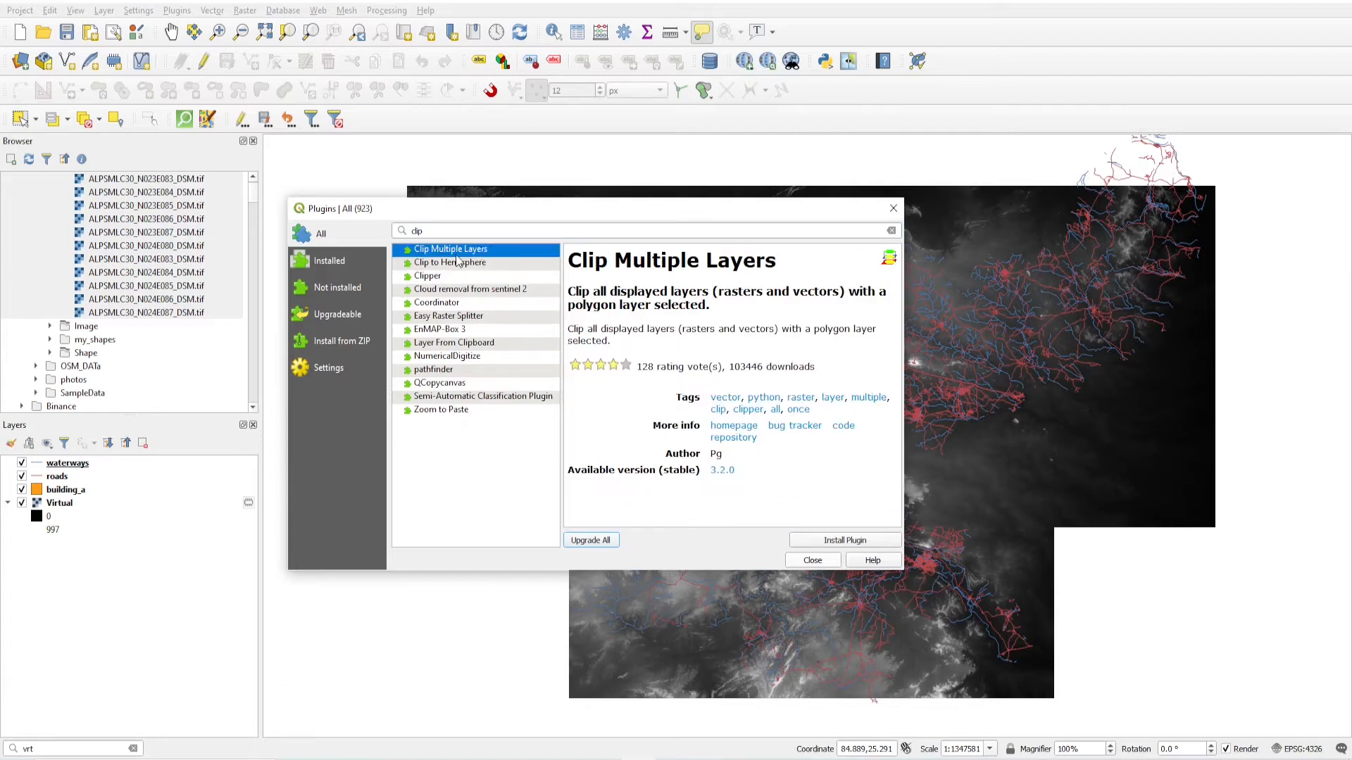
click(844, 539)
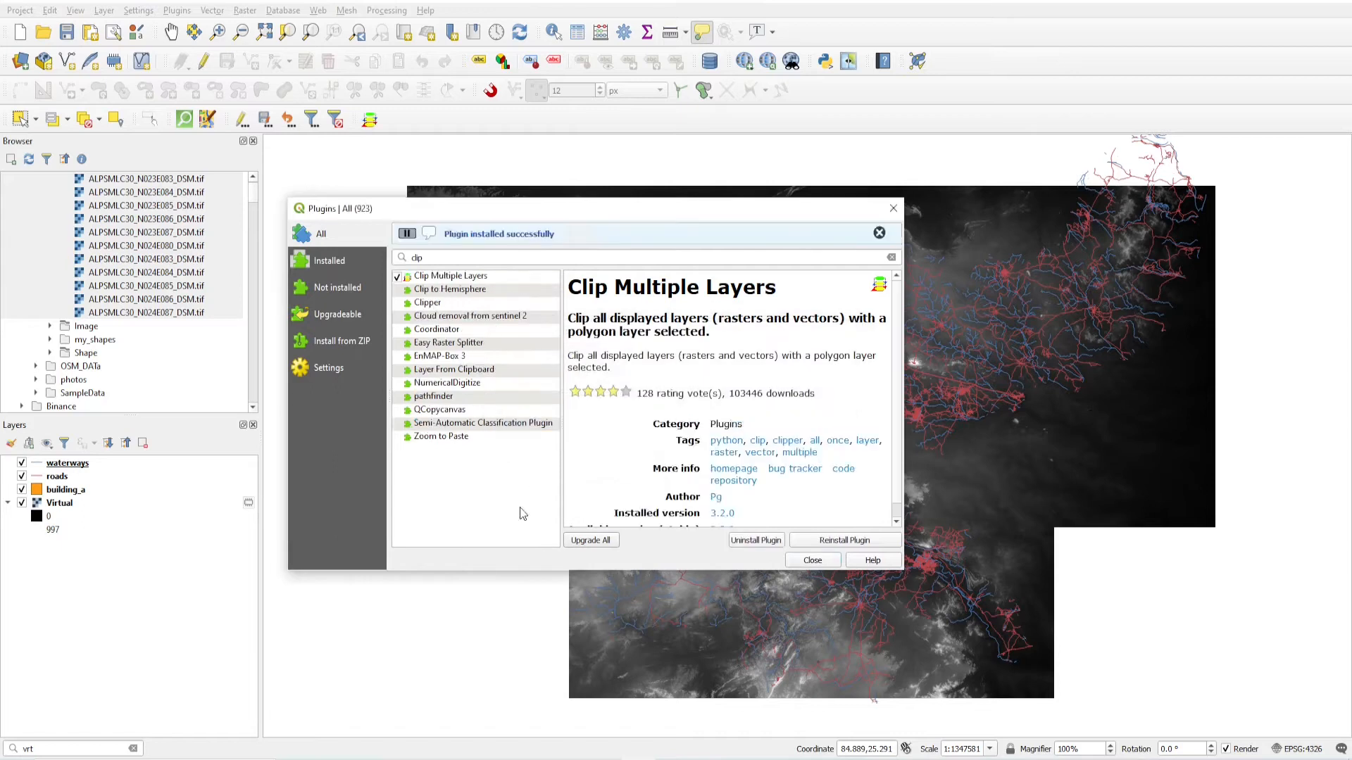
click(812, 559)
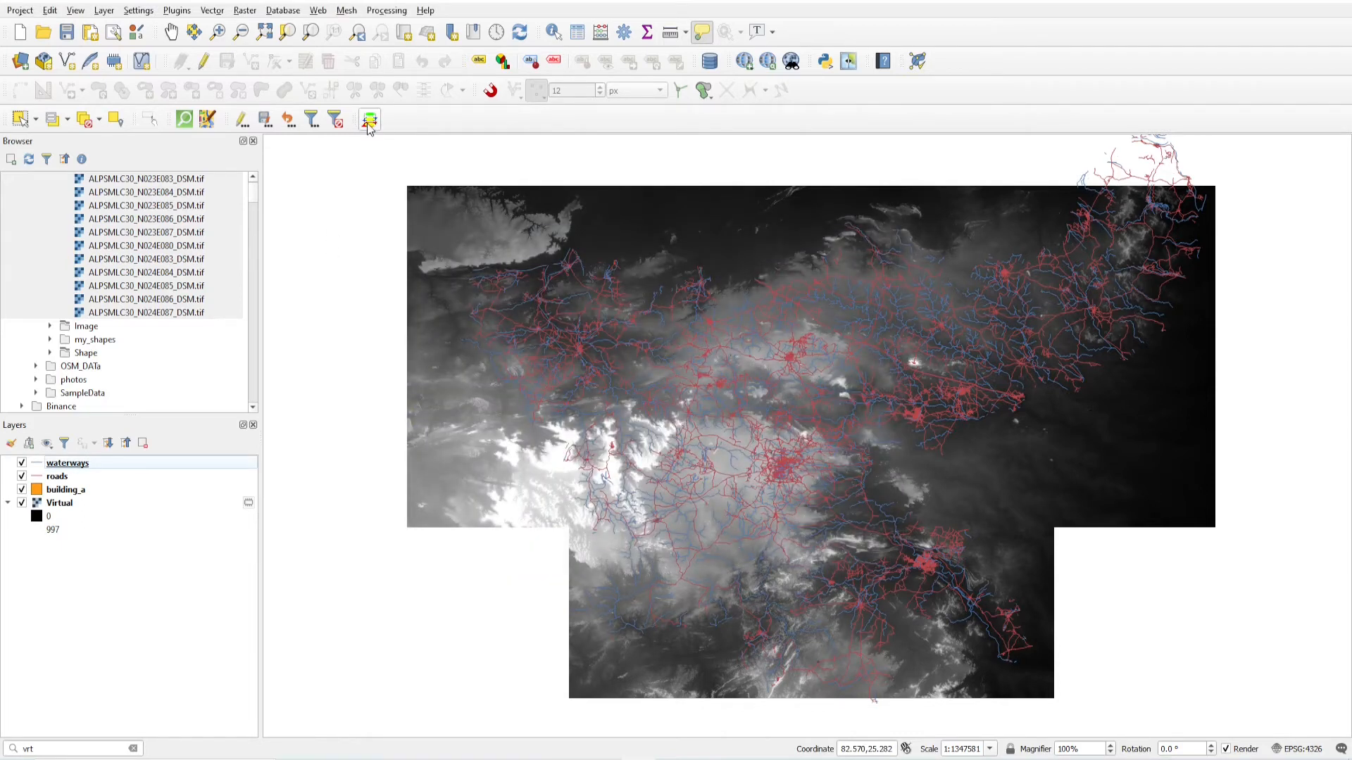
Step: Cancel the Clip Multiple Layers dialog, zoom into the city and start a New Temporary Scratch Layer
click(369, 118)
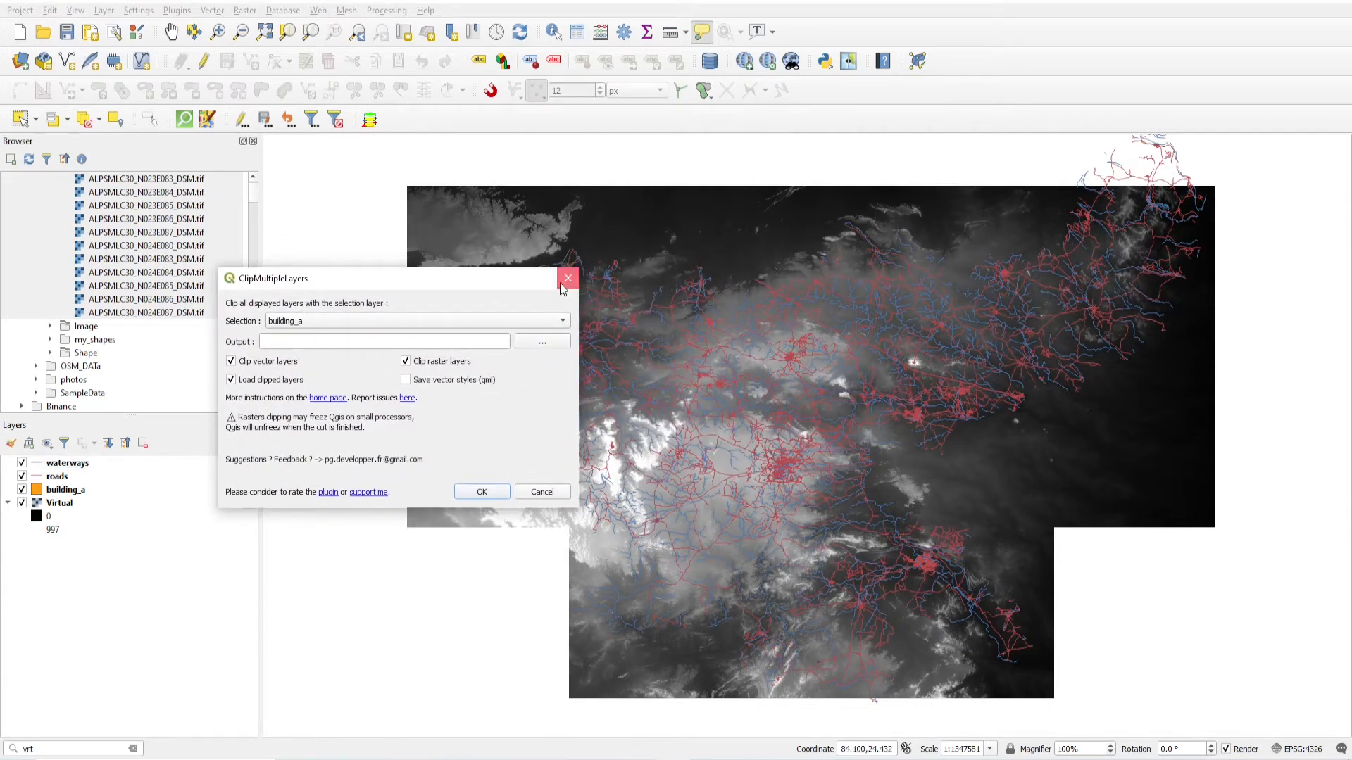
click(568, 277)
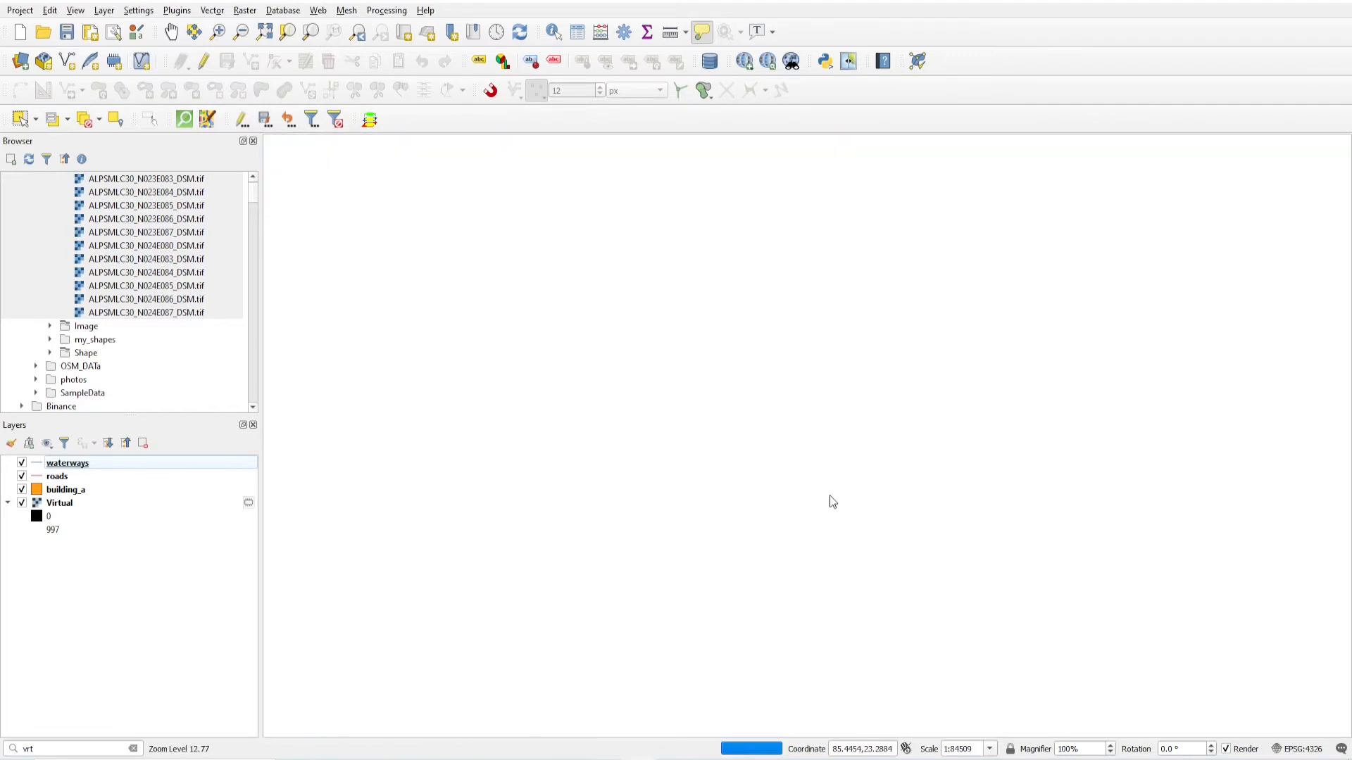
scroll(down, 3)
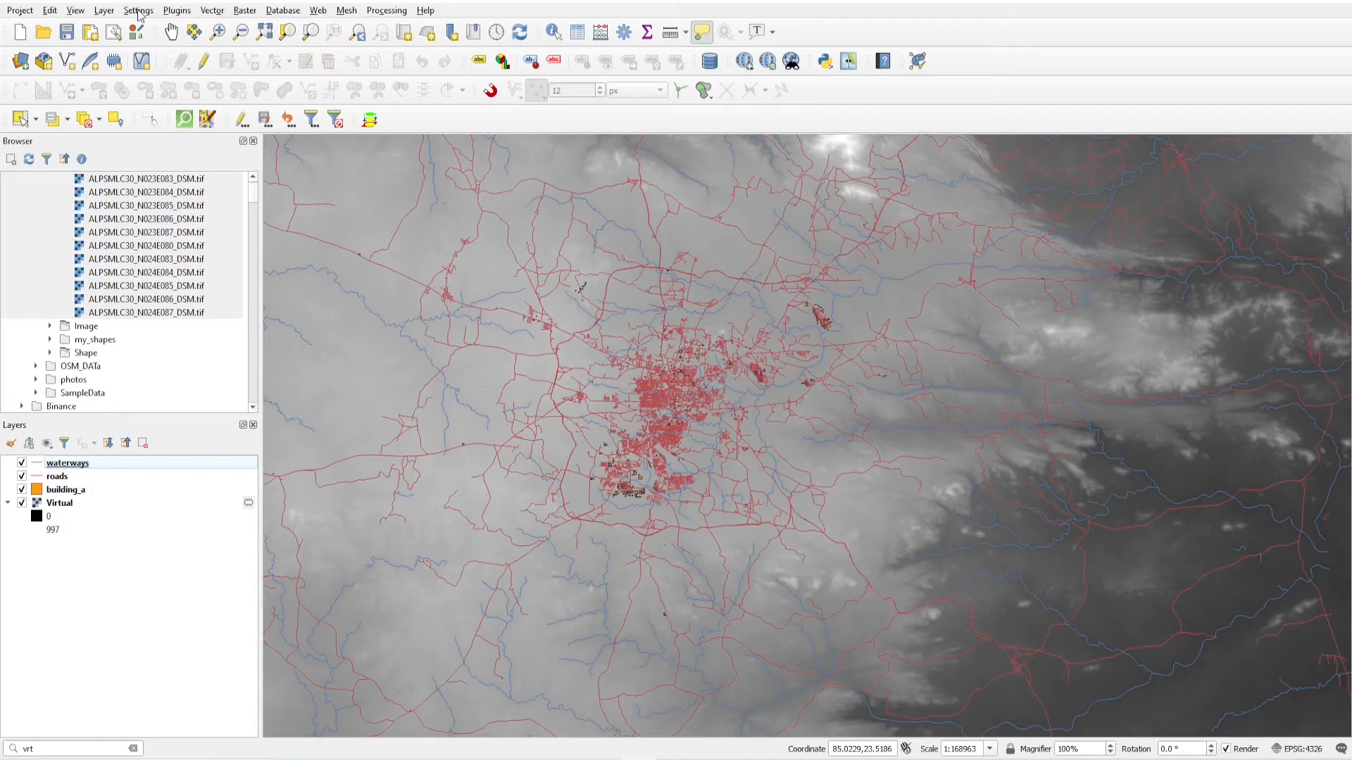
click(102, 10)
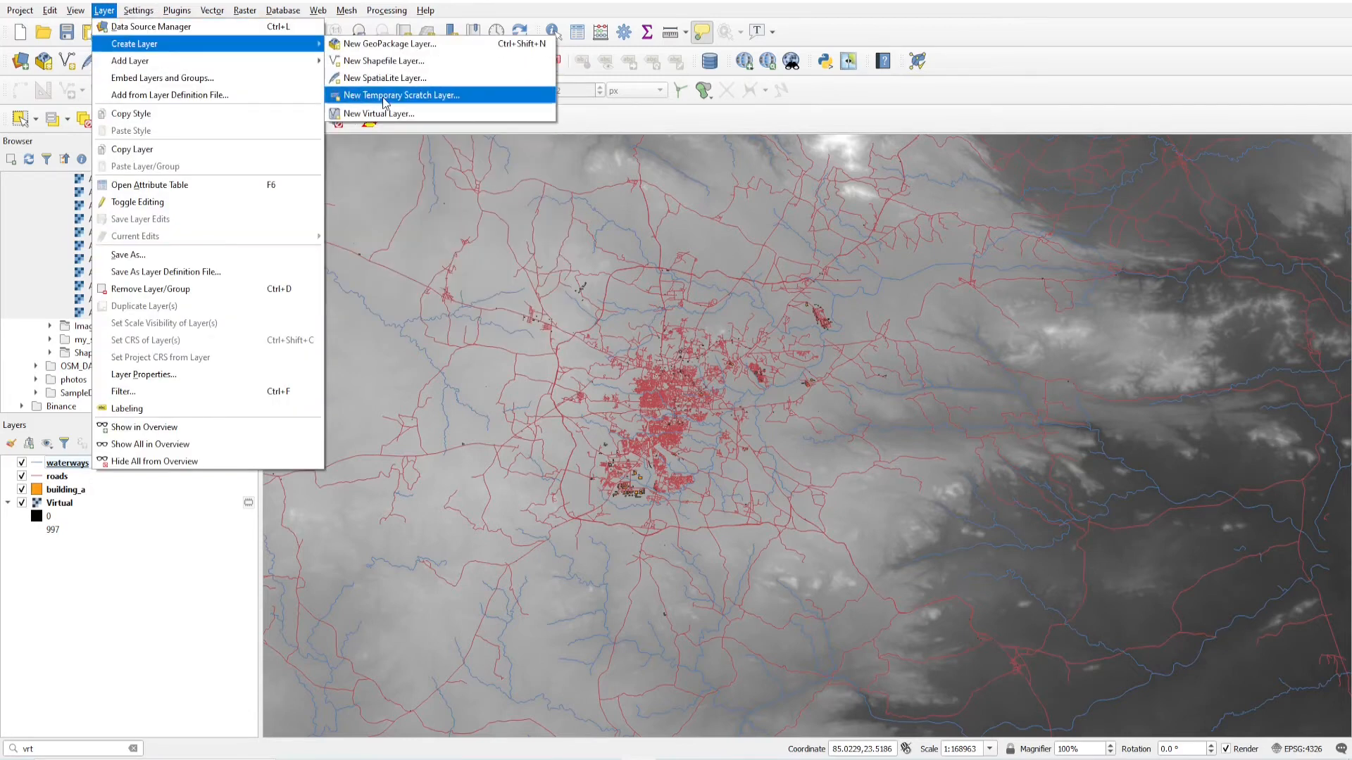
click(402, 95)
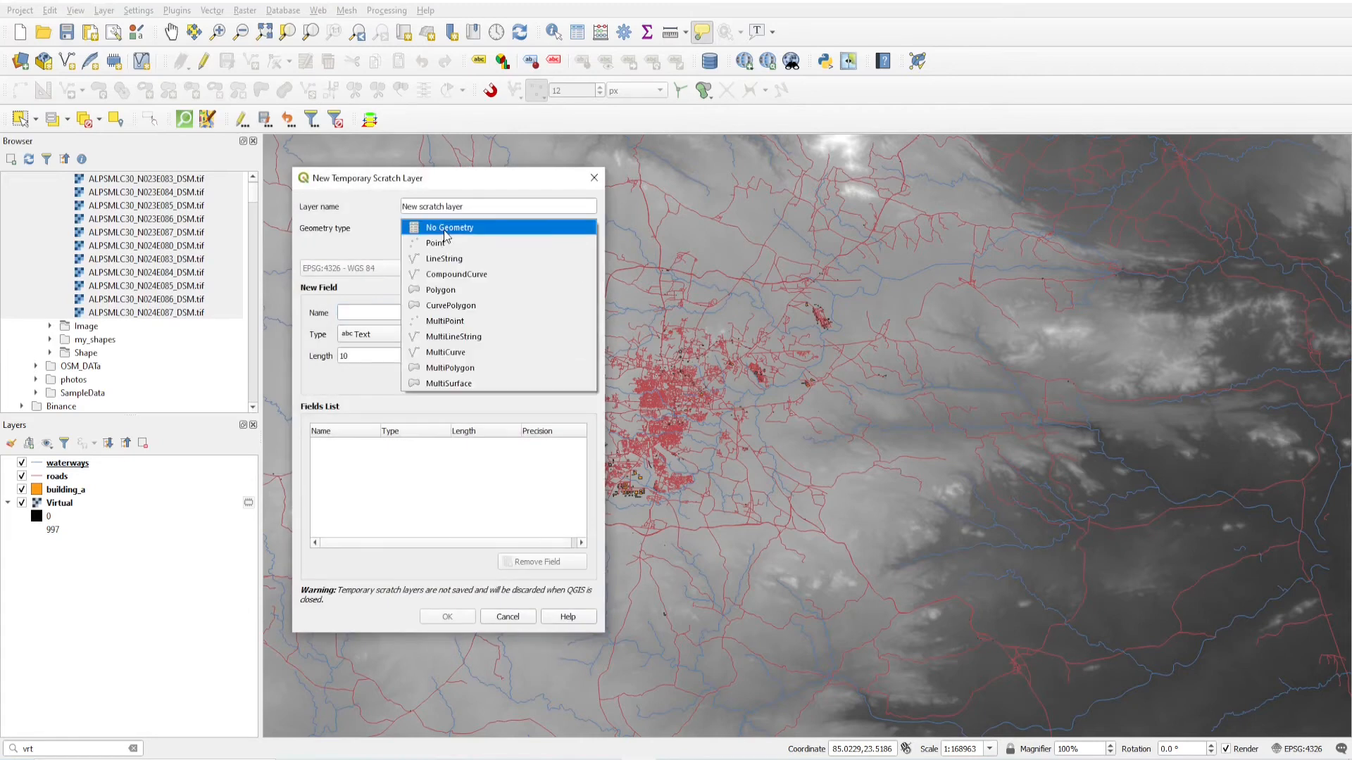
Step: Create a Polygon scratch layer named AreaOfInterest
click(441, 289)
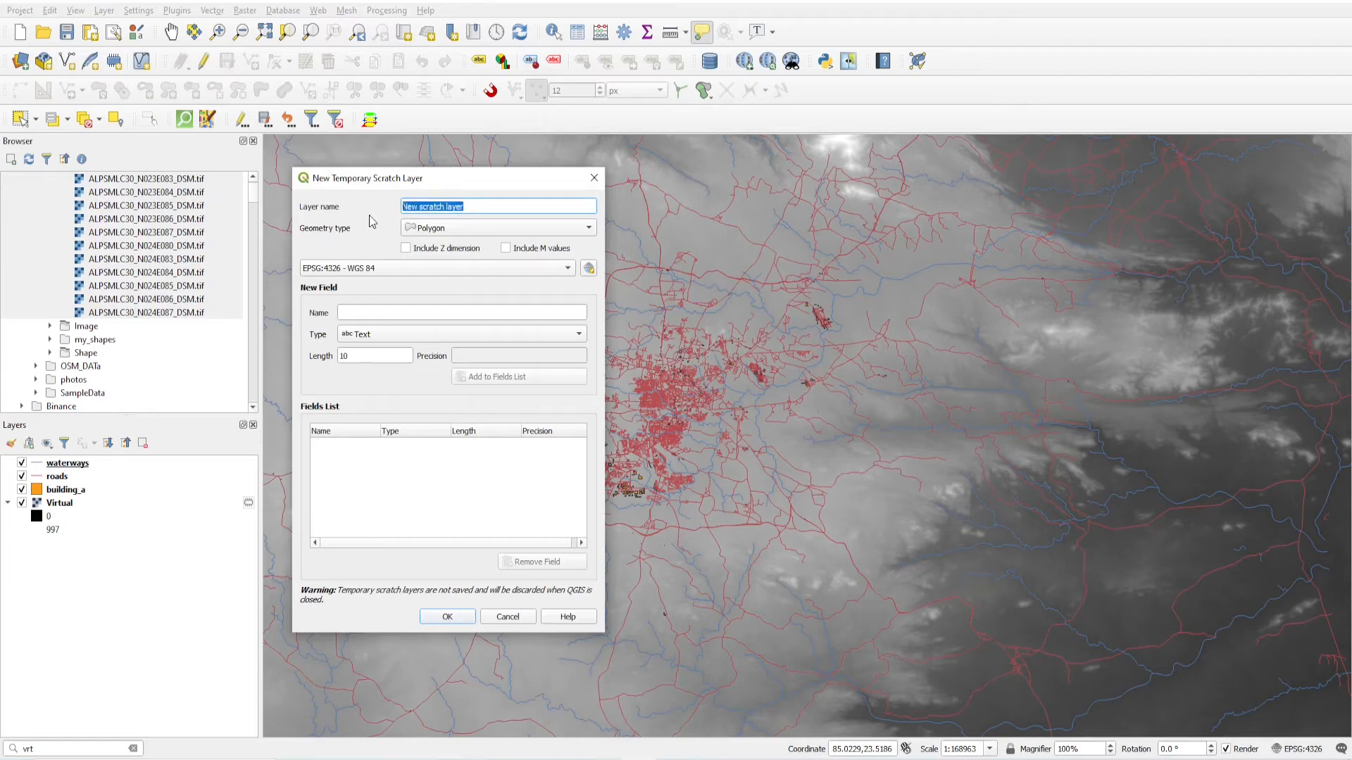
text(Aa)
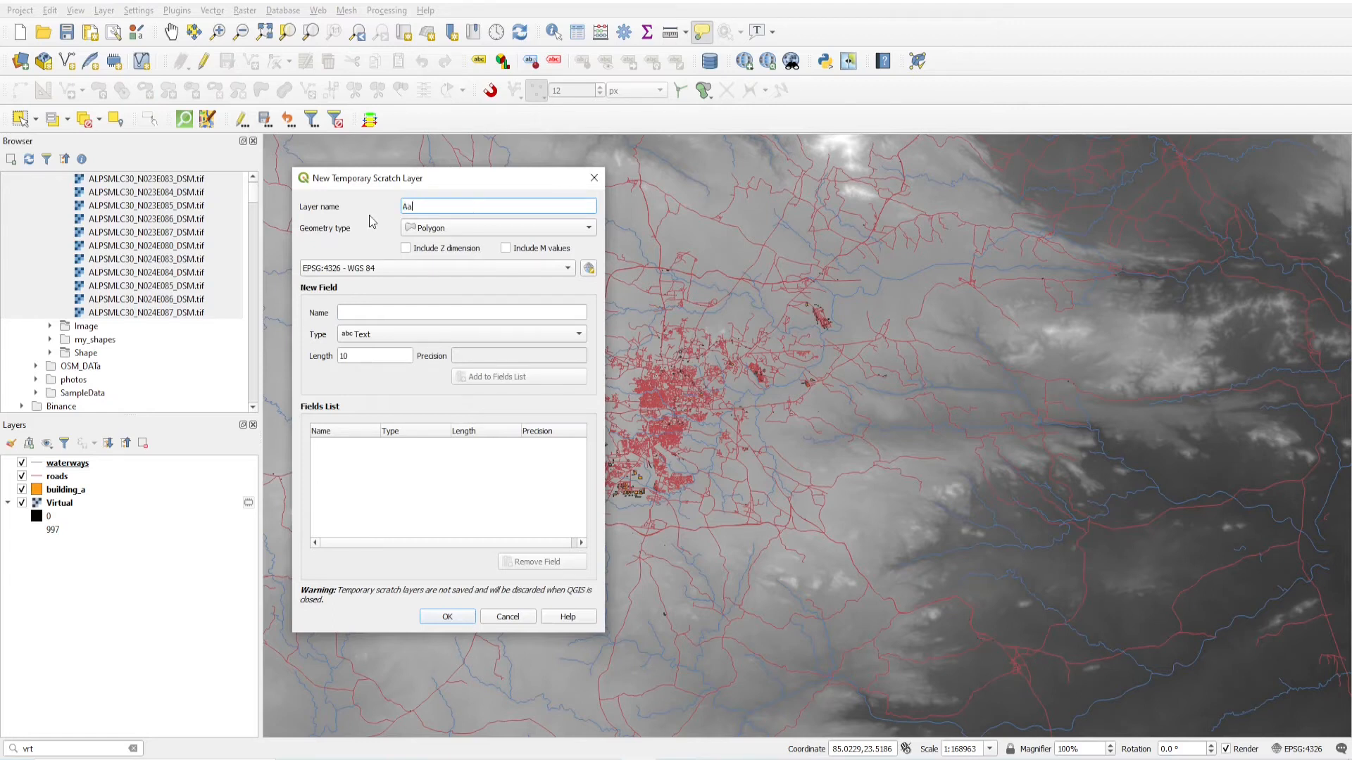
text(AreaOfInterest)
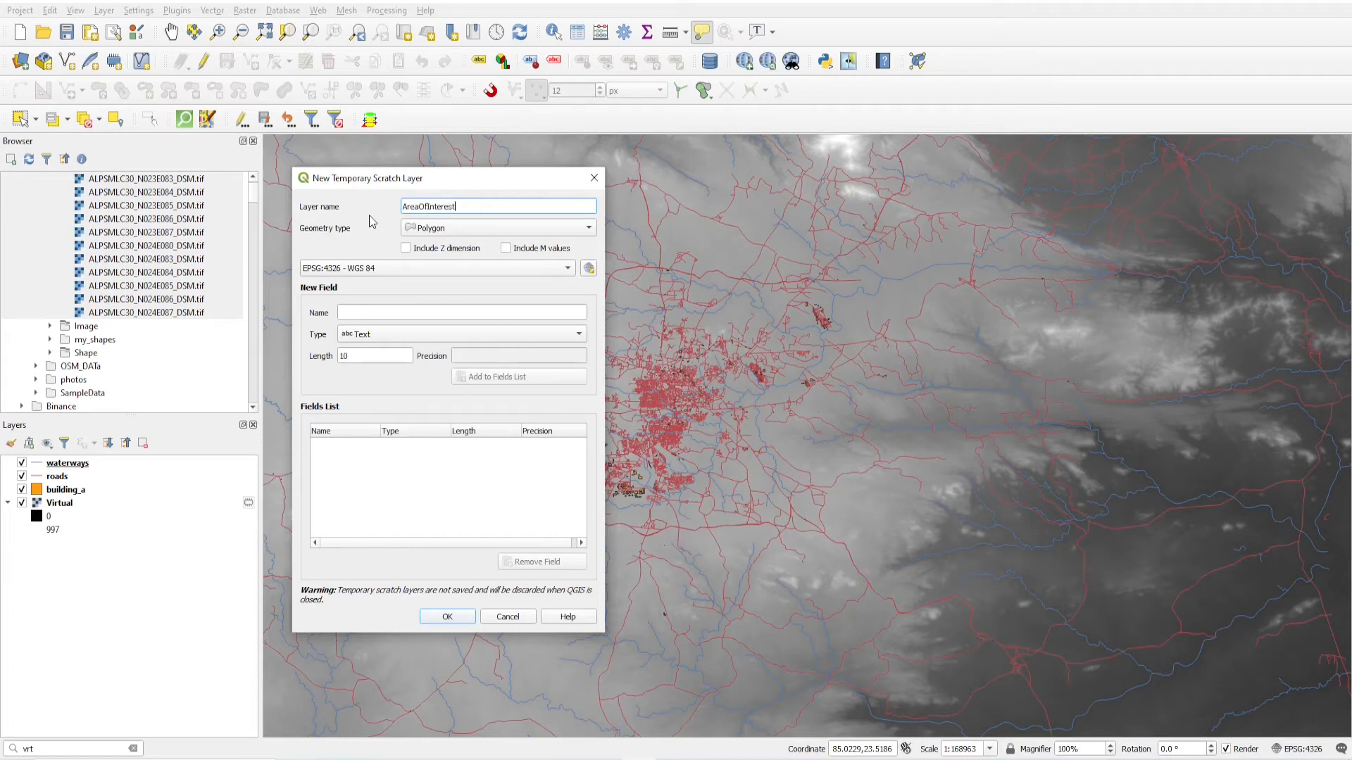
mouse_move(447, 419)
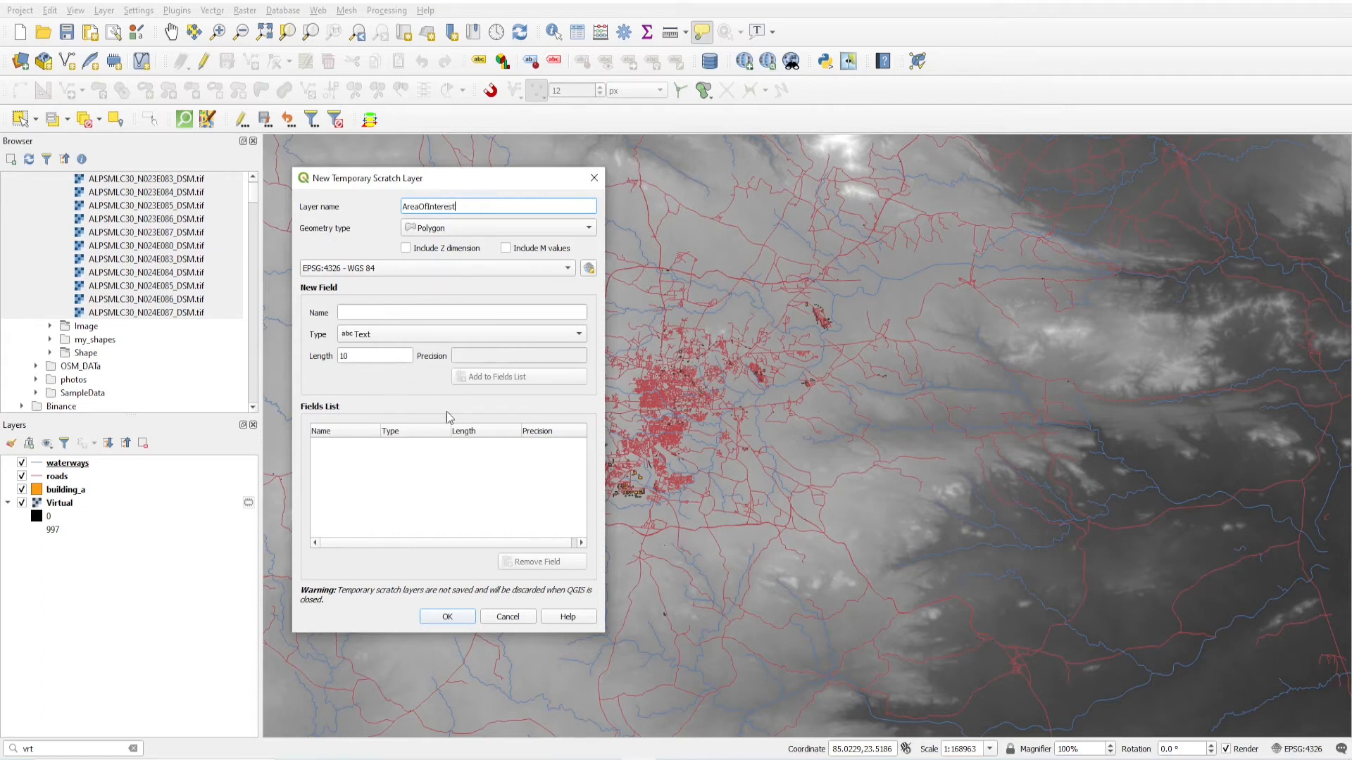
click(446, 617)
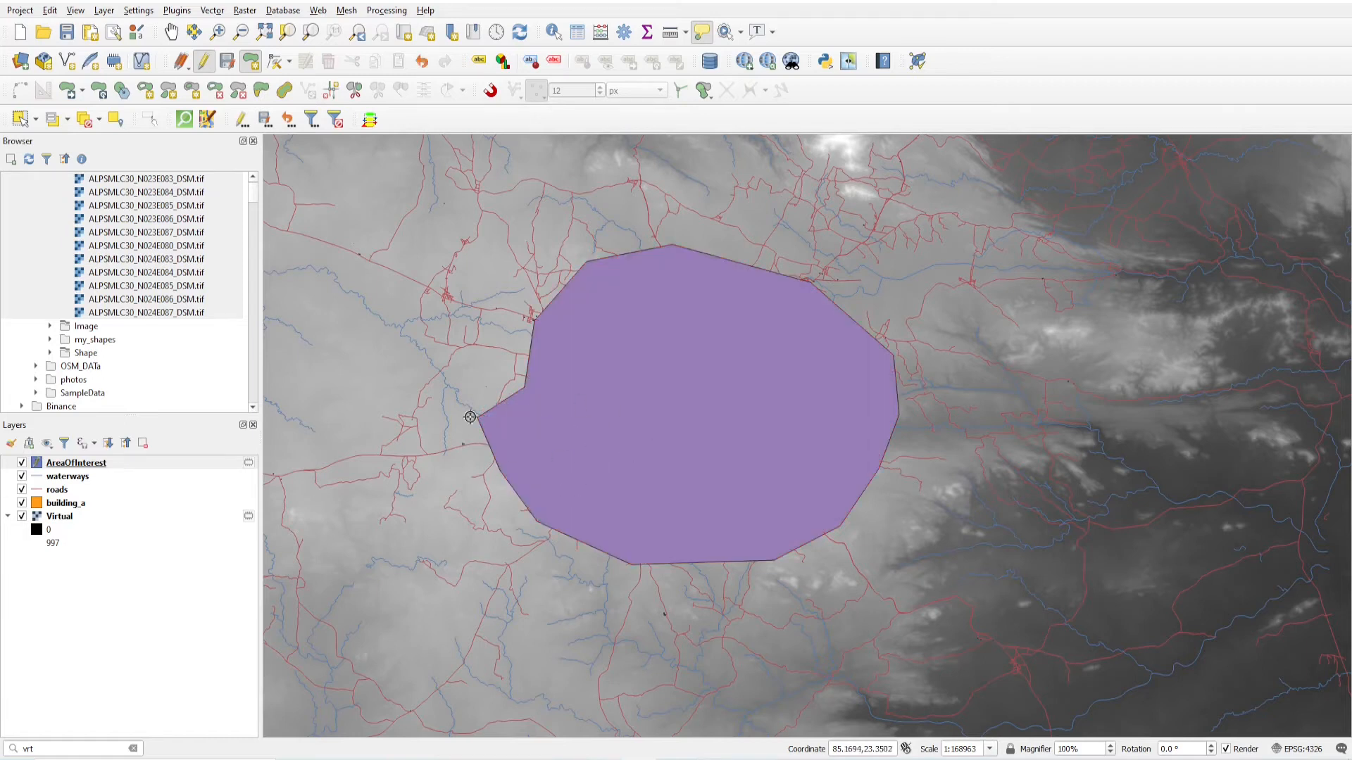
Step: Finish editing the drawn AreaOfInterest polygon around the city centre
click(277, 61)
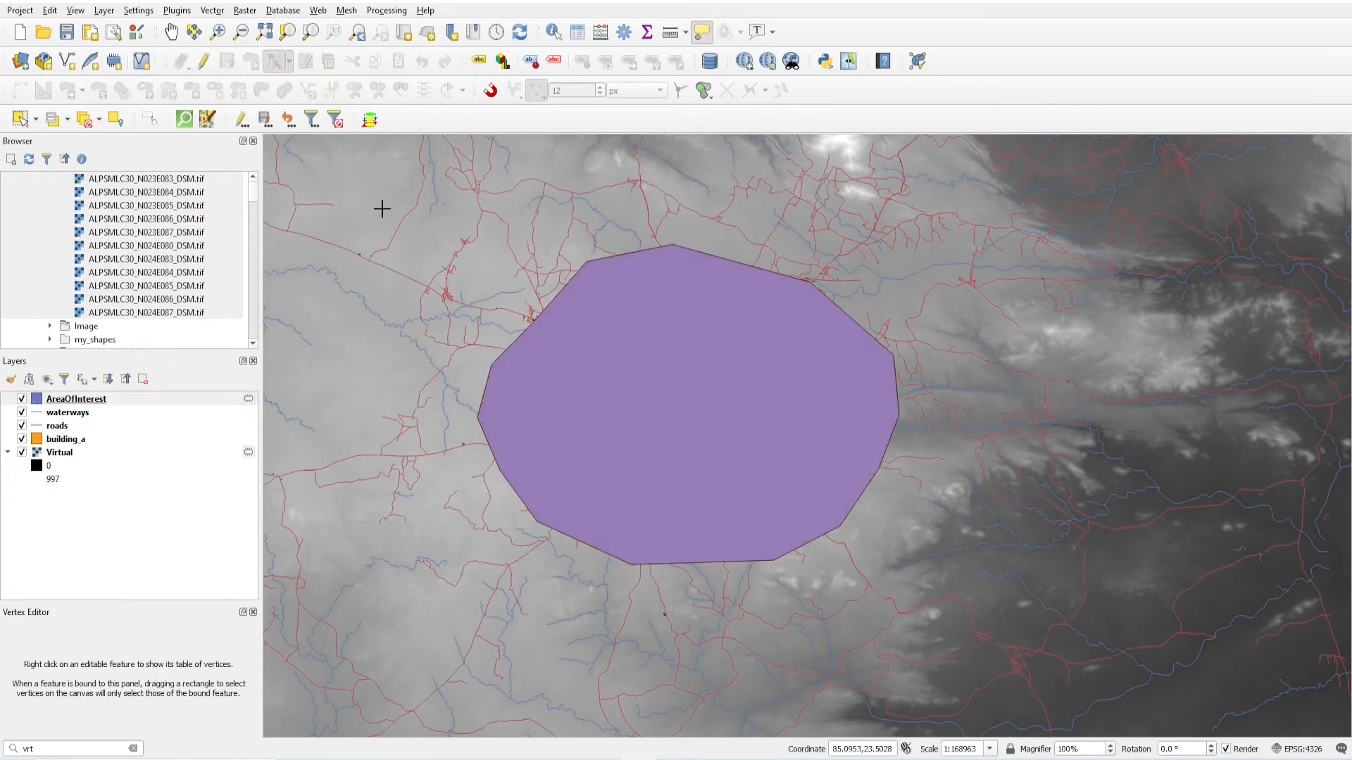
mouse_move(566, 466)
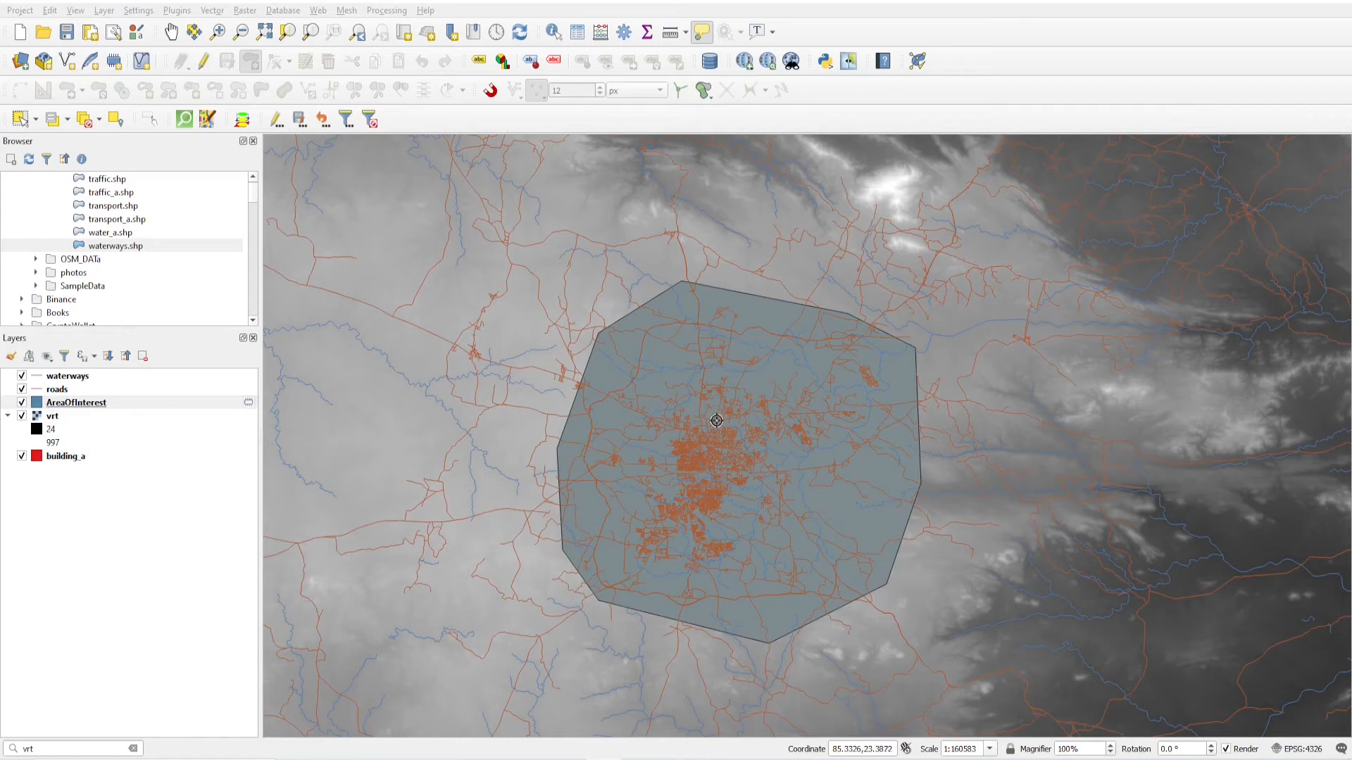
mouse_move(803, 516)
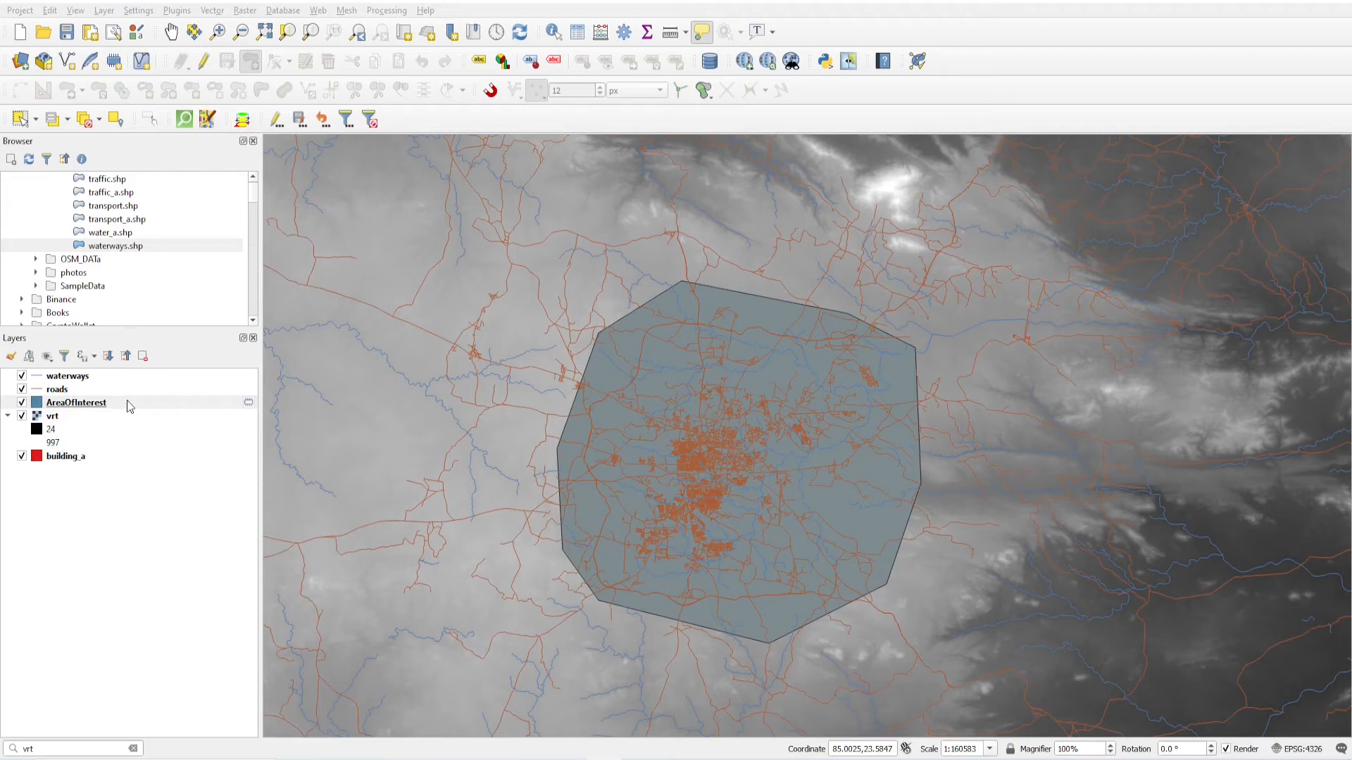
Step: Launch Clip Multiple Layers and choose AreaOfInterest as the clipping layer
click(242, 119)
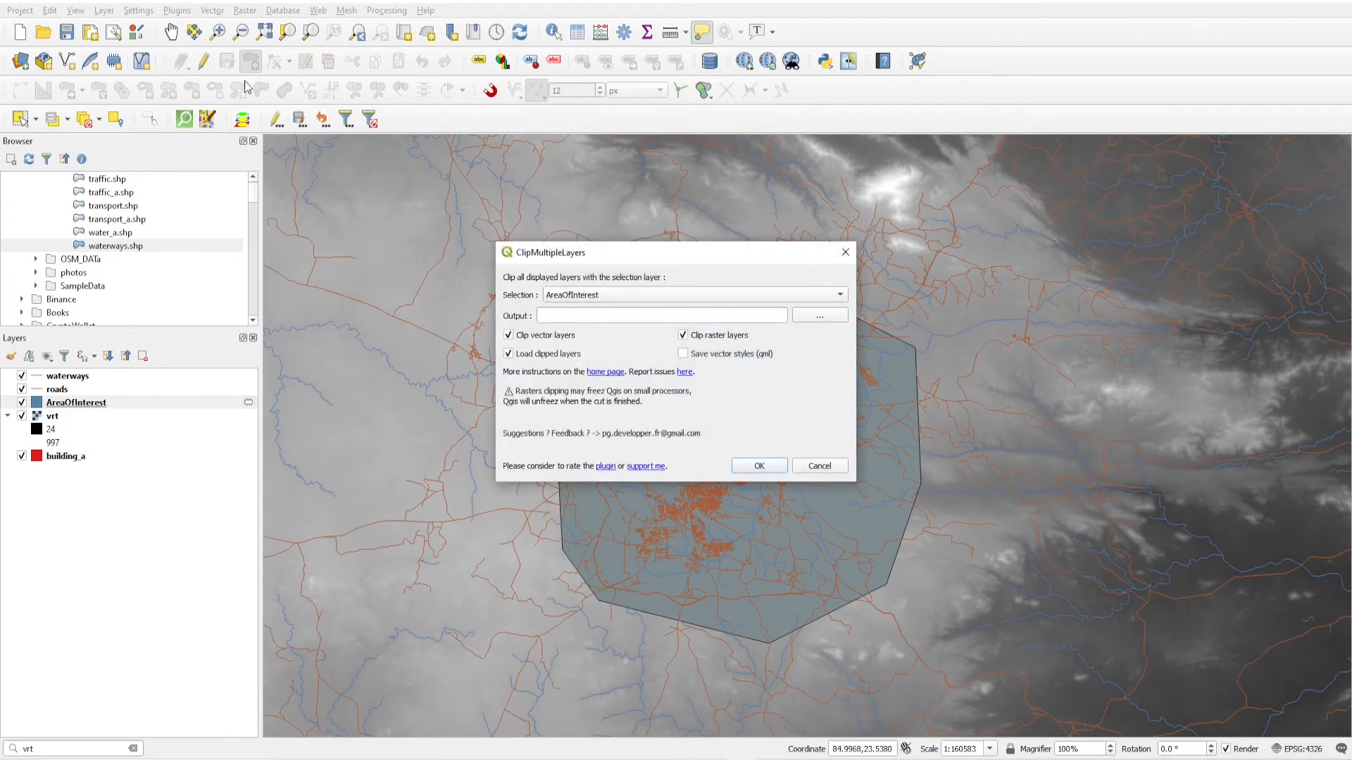
mouse_move(713, 281)
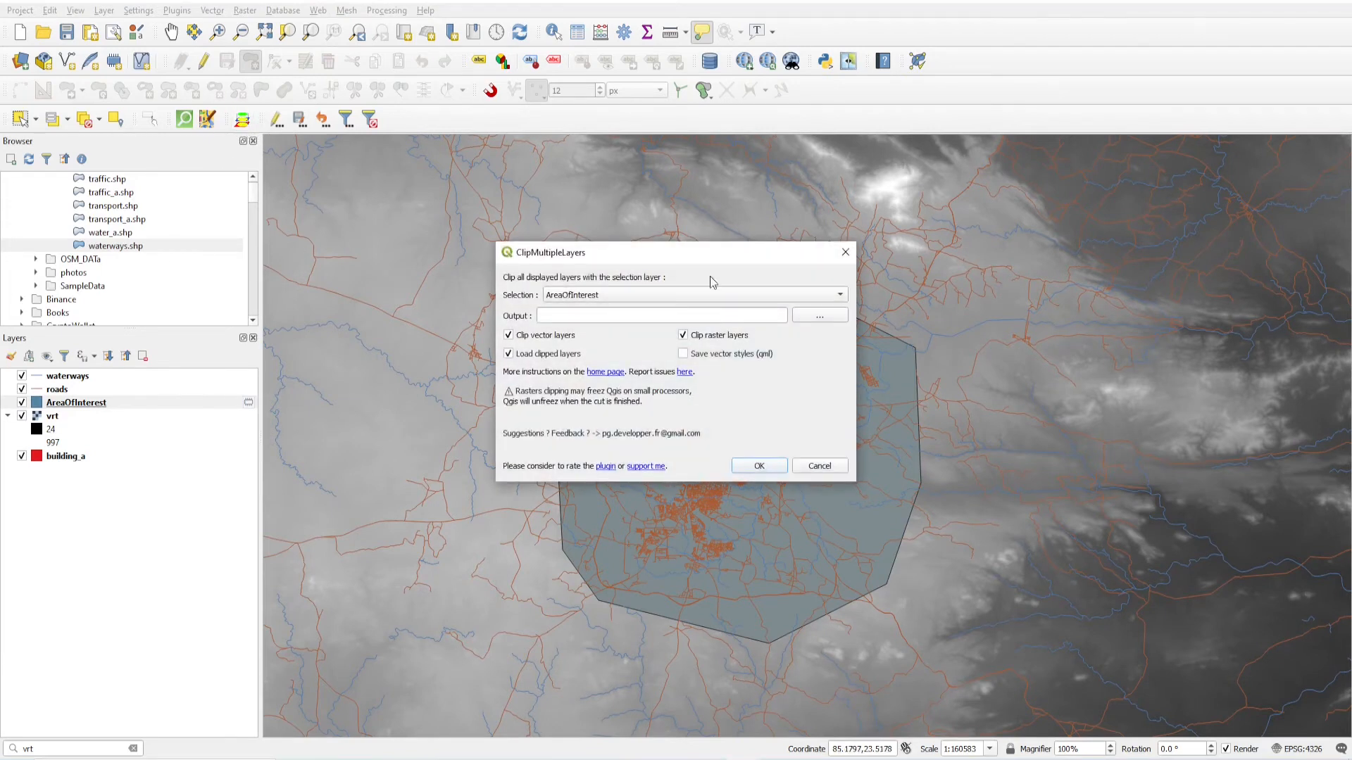
click(177, 10)
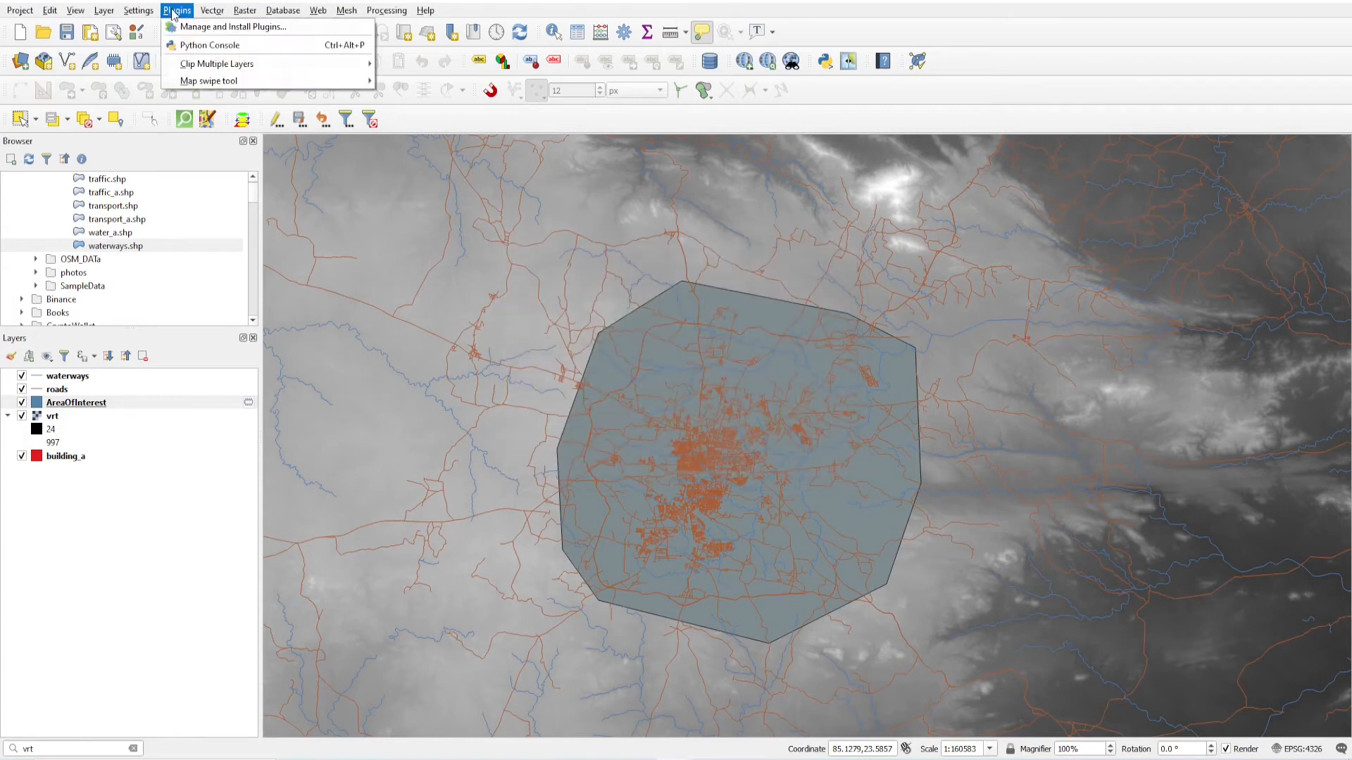
mouse_move(217, 63)
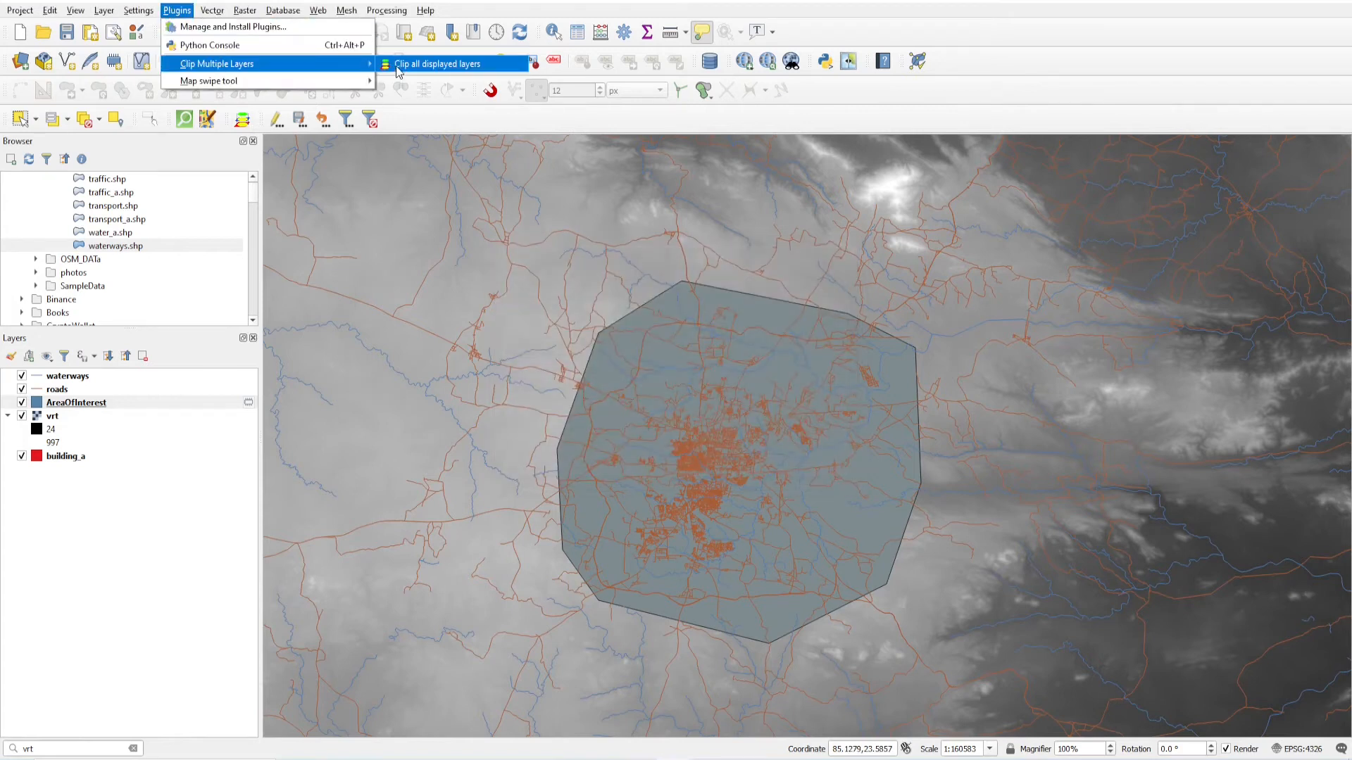
click(436, 63)
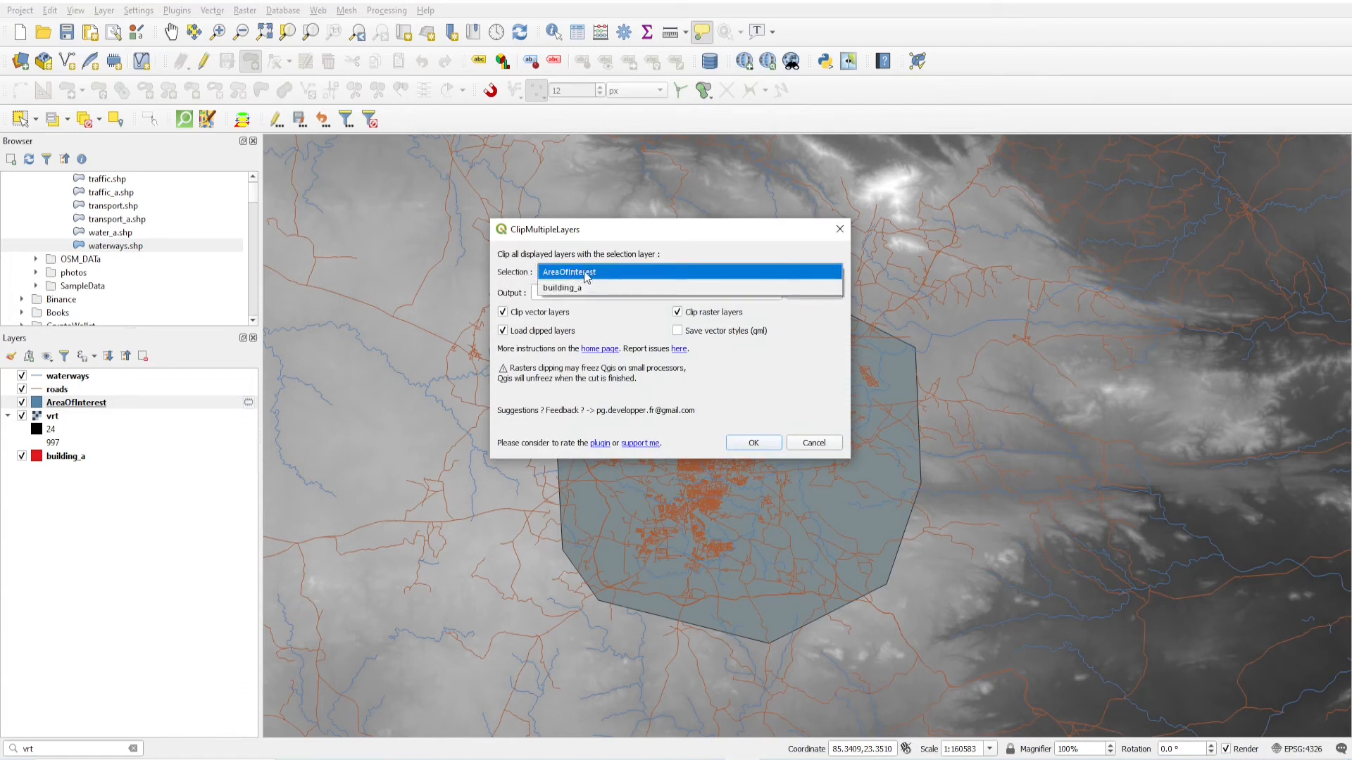
click(568, 272)
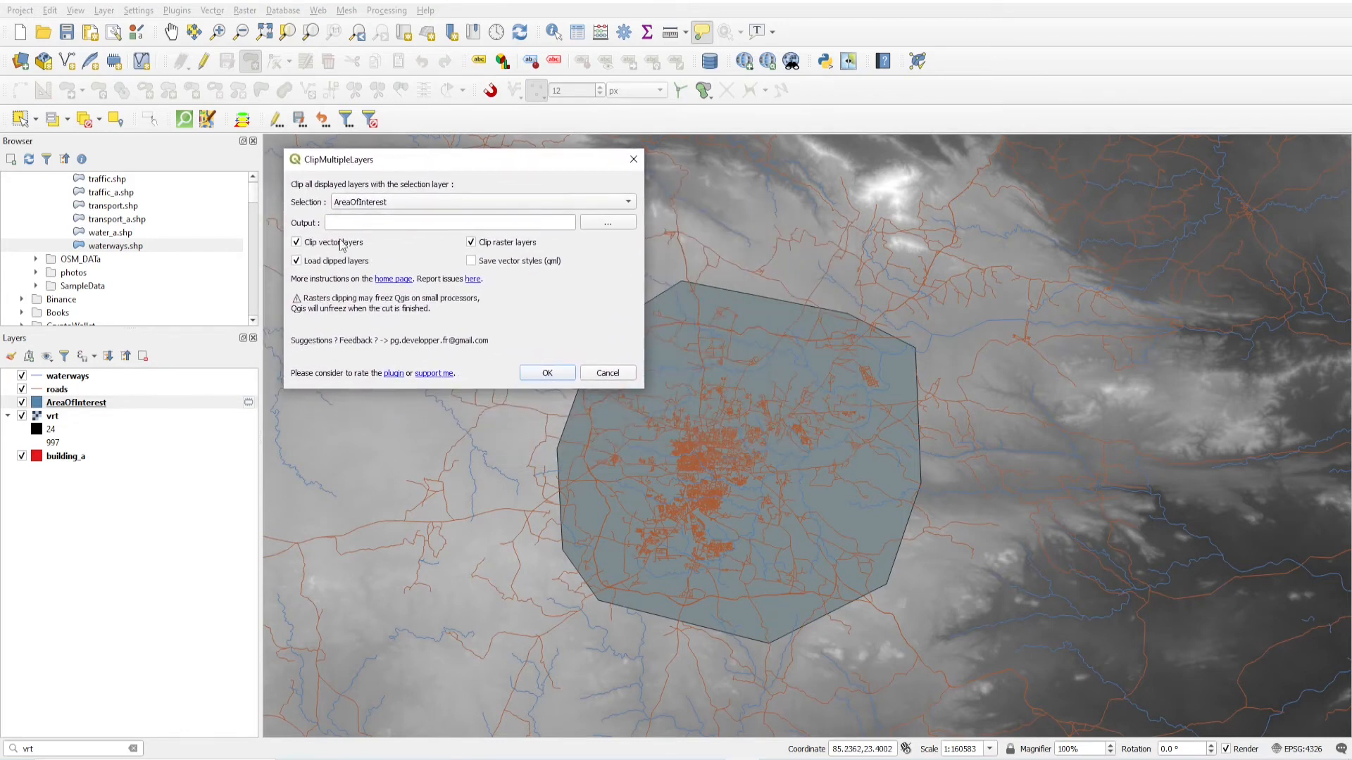
Step: Set output to a new Clip_Data folder, untick loading clipped layers, and run the clip
click(607, 222)
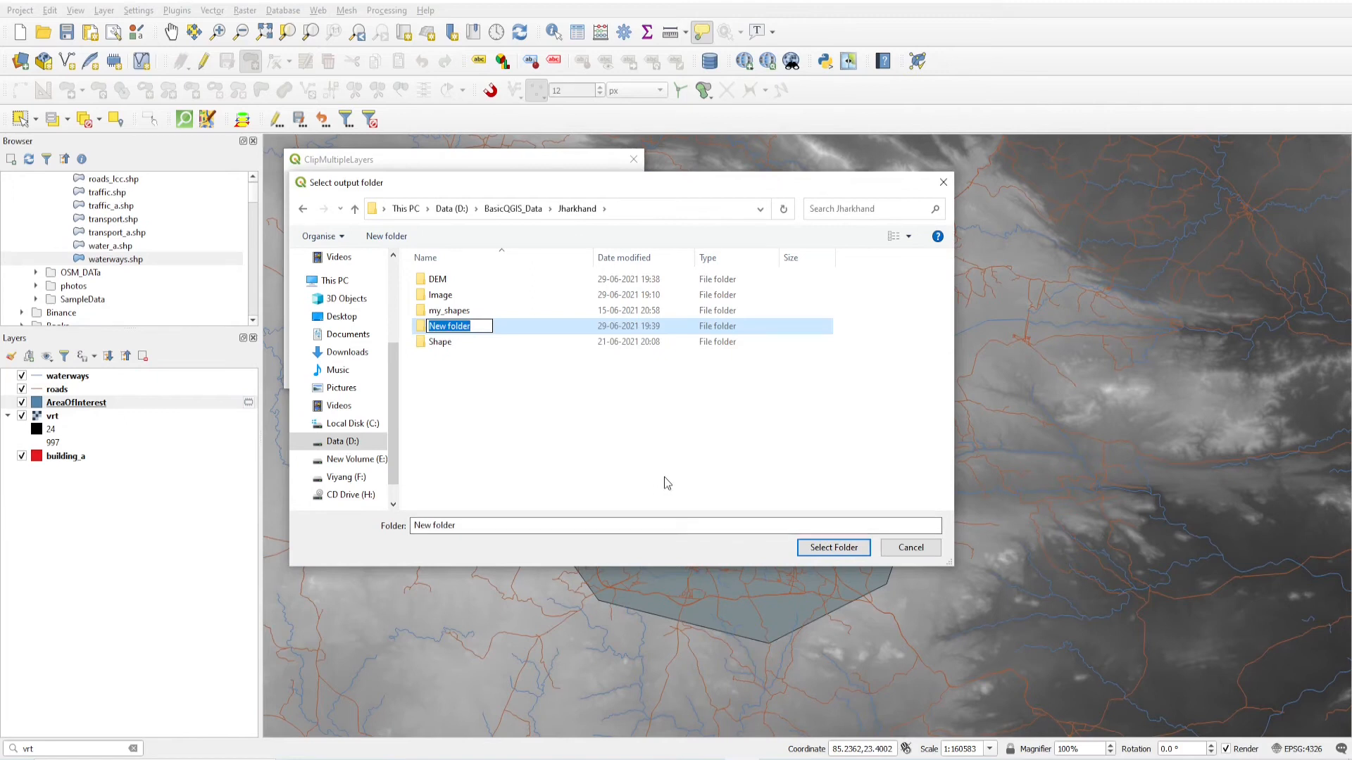
text(Clipp)
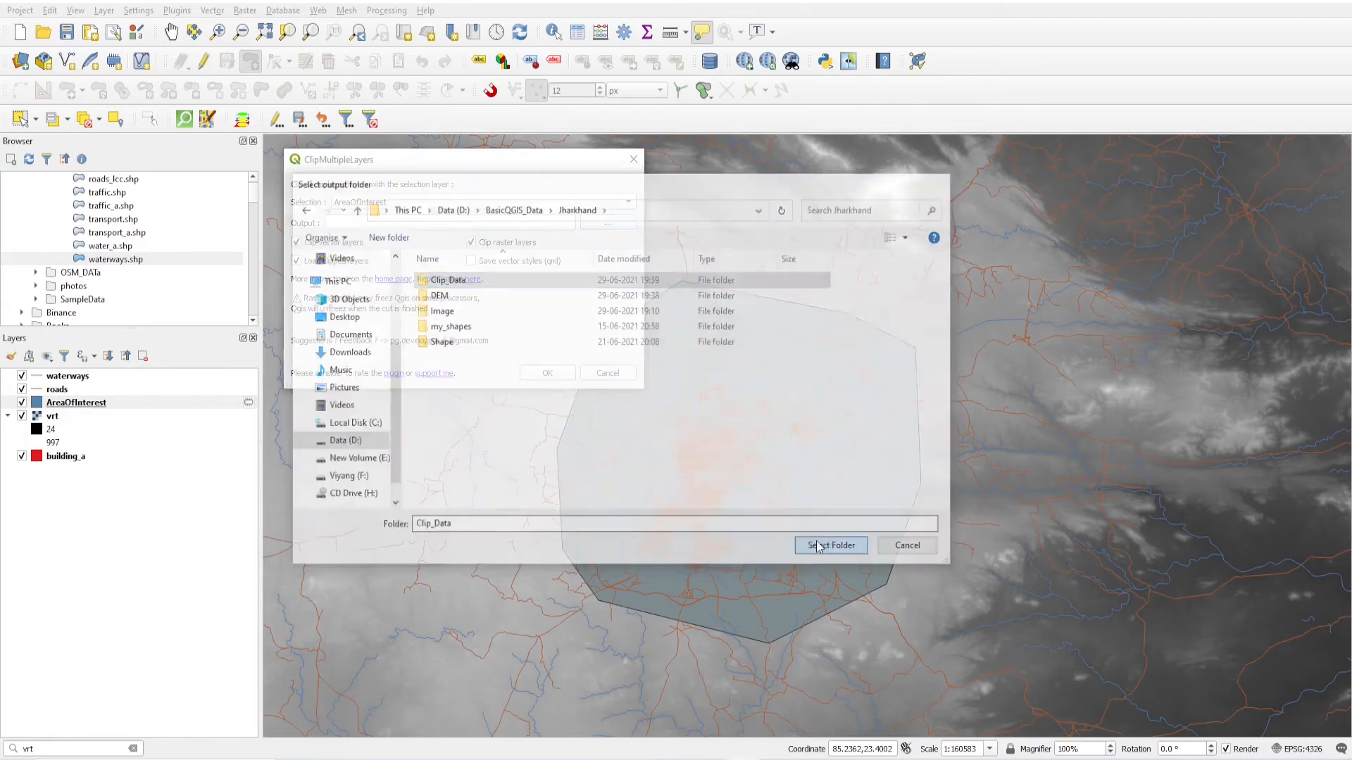
click(828, 545)
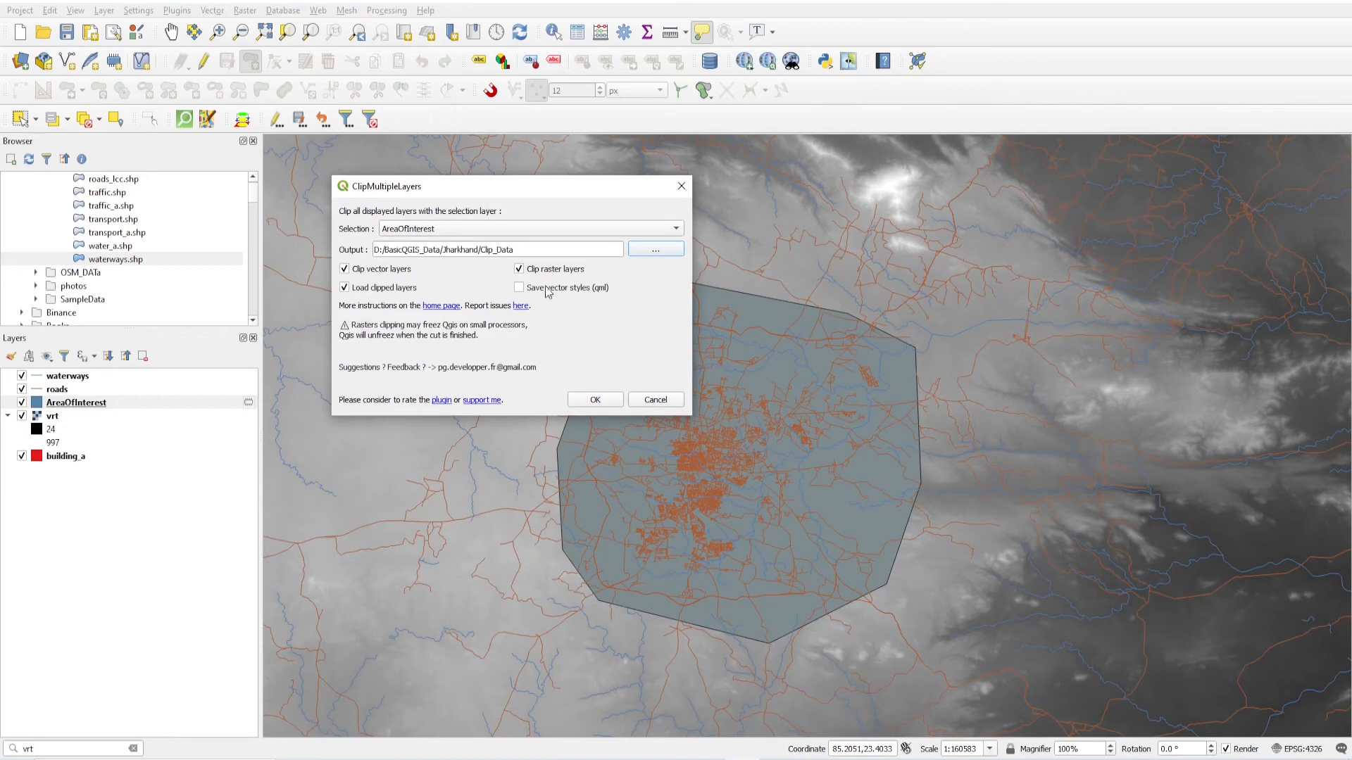
click(343, 287)
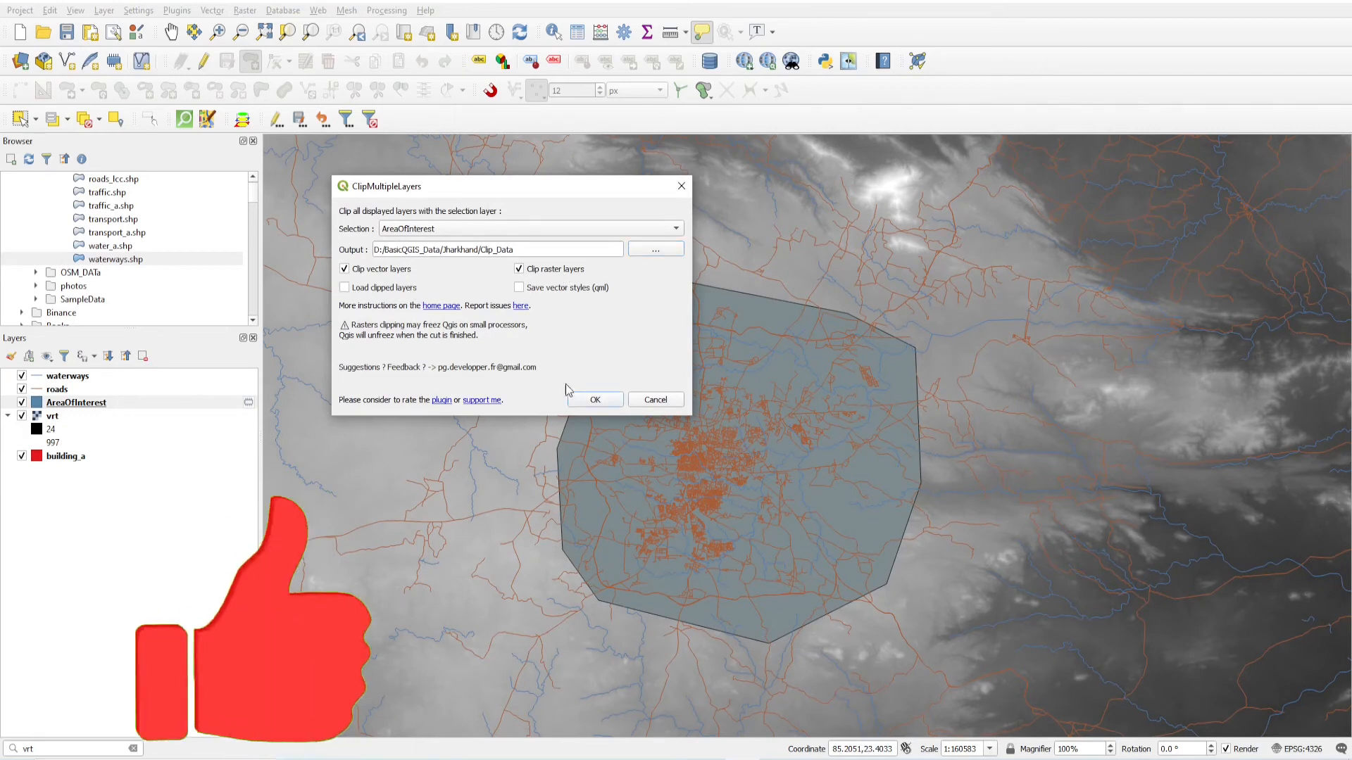
click(594, 398)
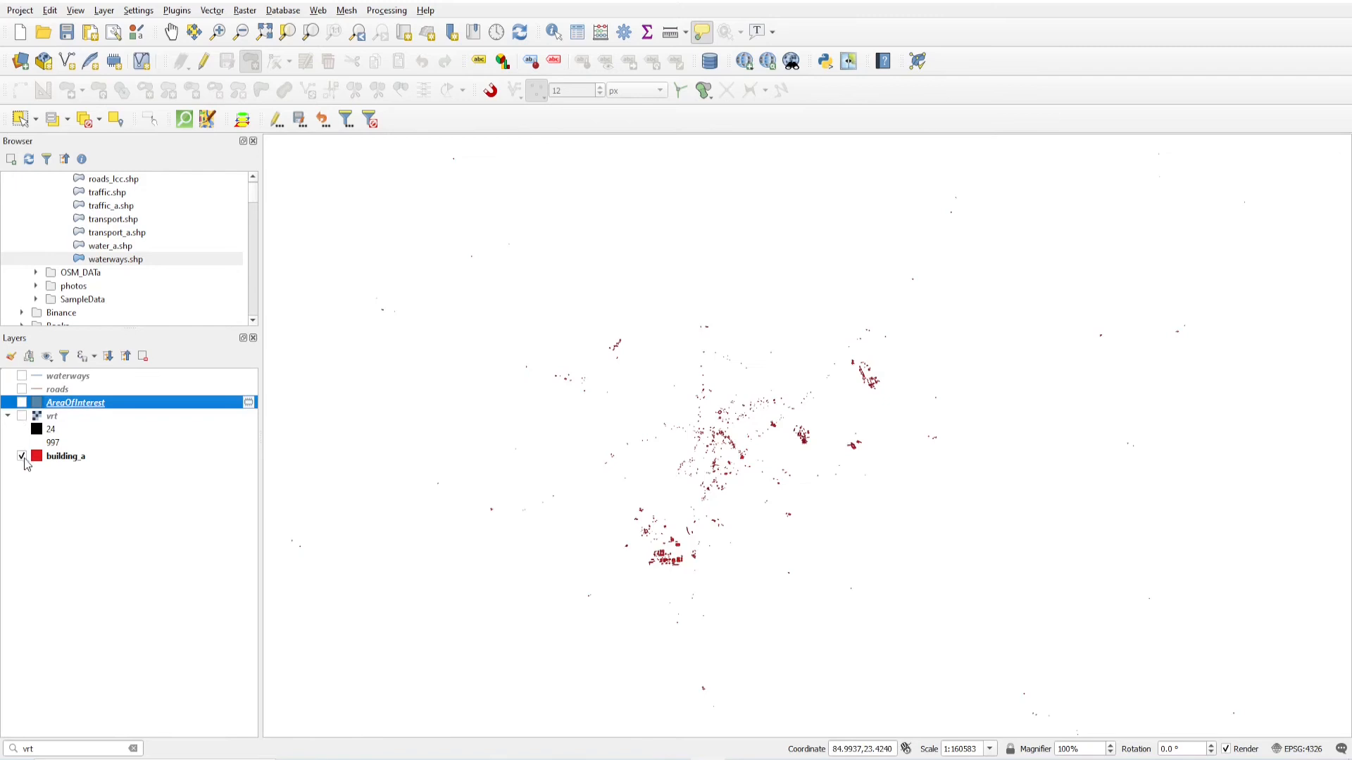
Step: Hide building_a and expand the refreshed Clip_Data and rasters folders in the Browser
click(21, 456)
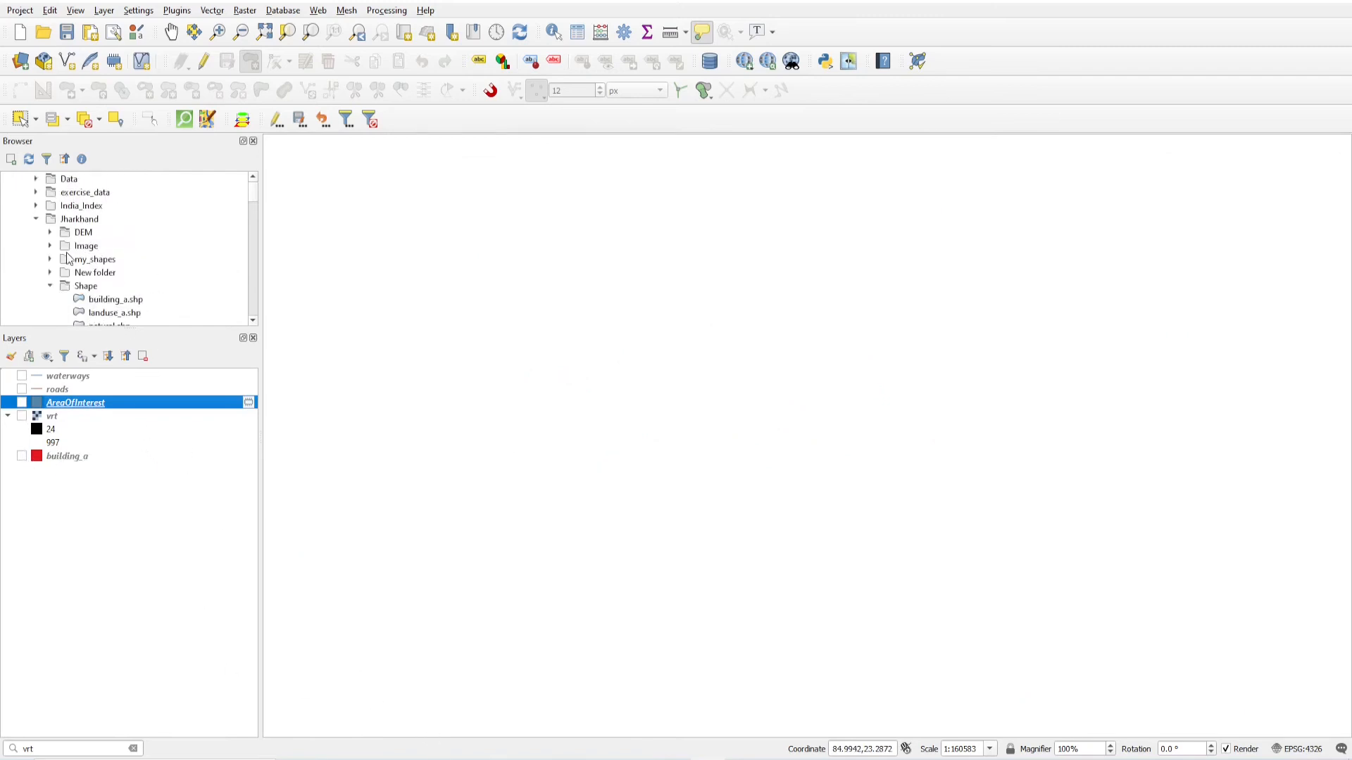
click(86, 286)
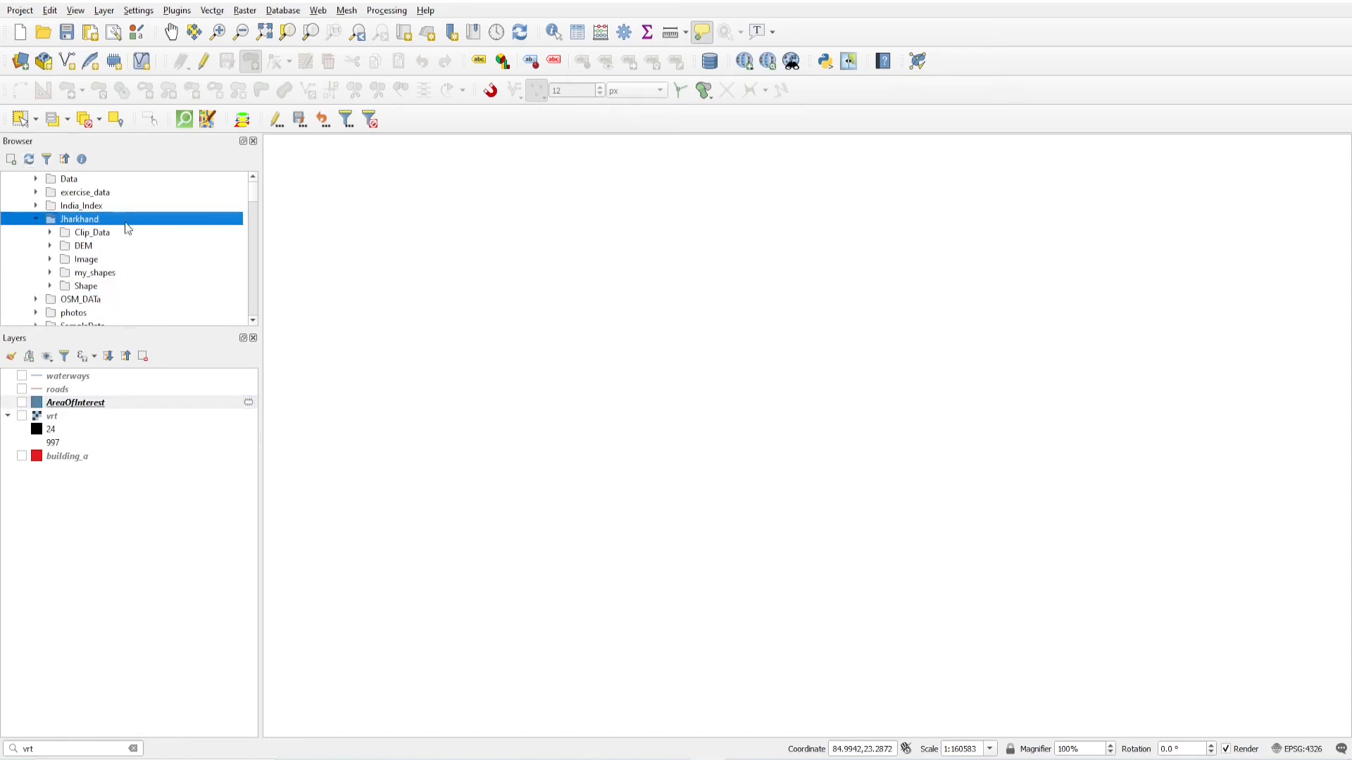
click(50, 232)
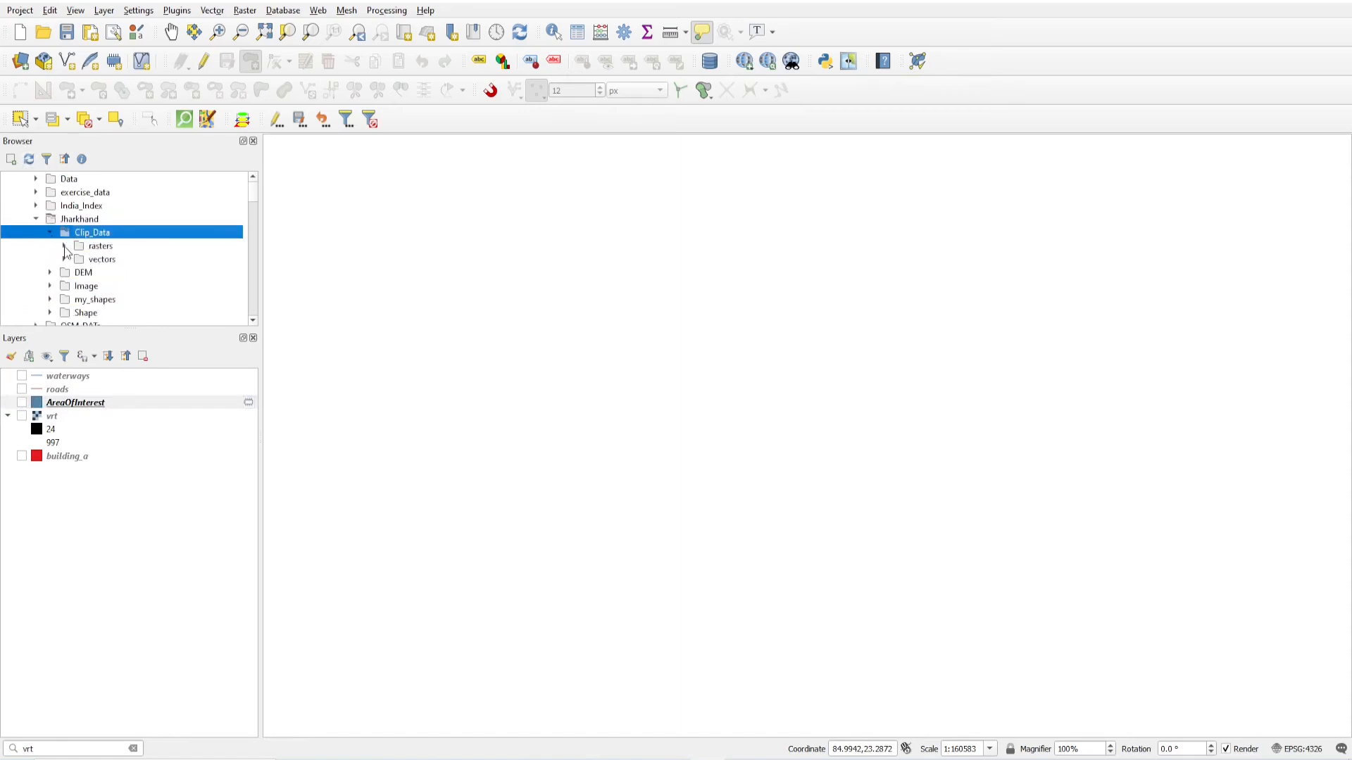
click(63, 245)
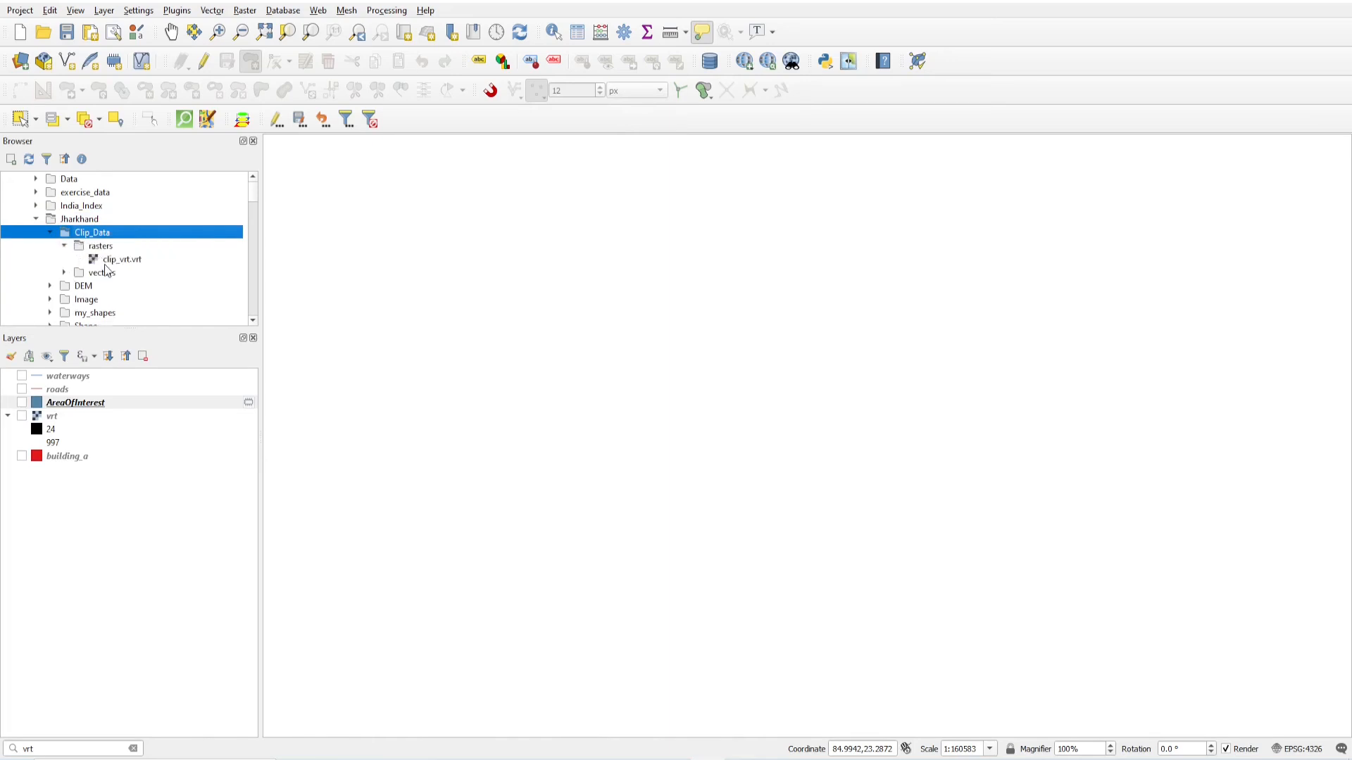
Step: Add the clipped clip_vrt.vrt DEM, buildings and roads layers to the map
double_click(121, 259)
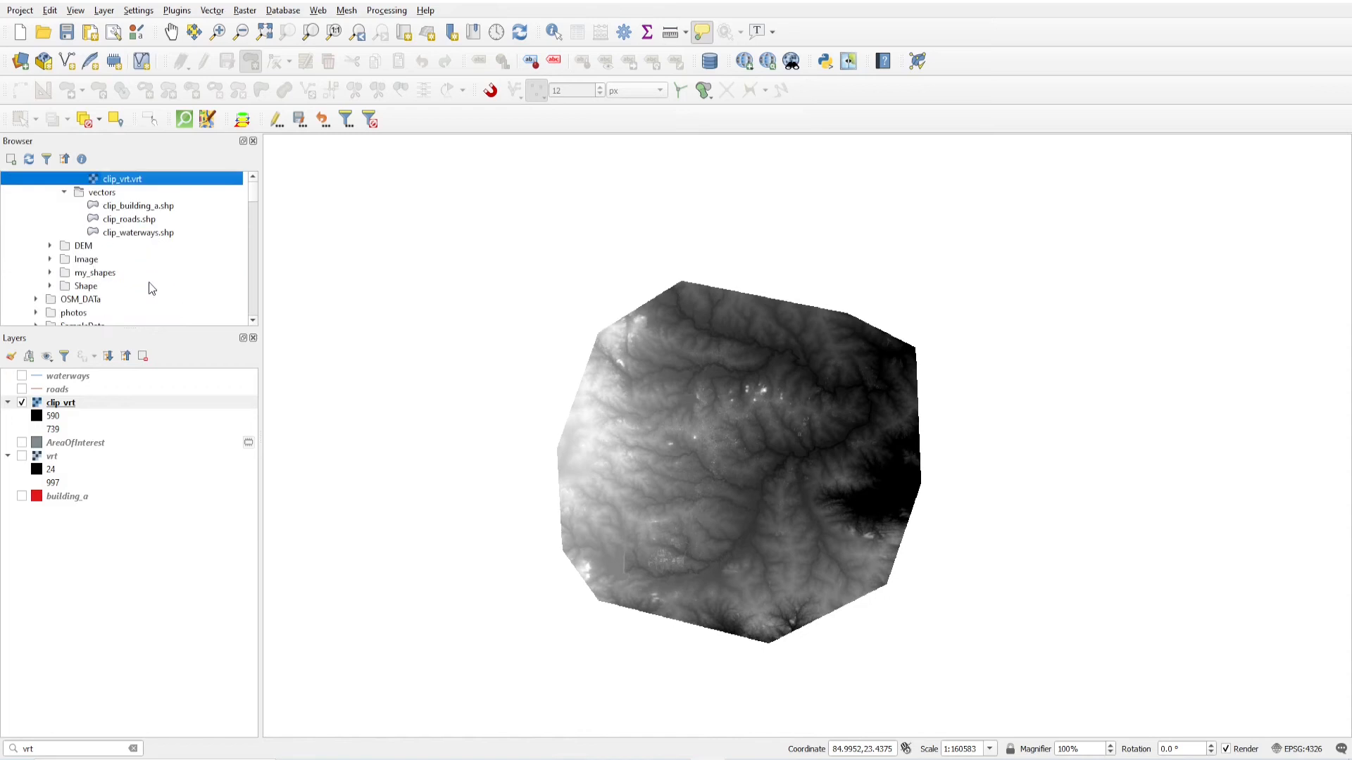
double_click(138, 205)
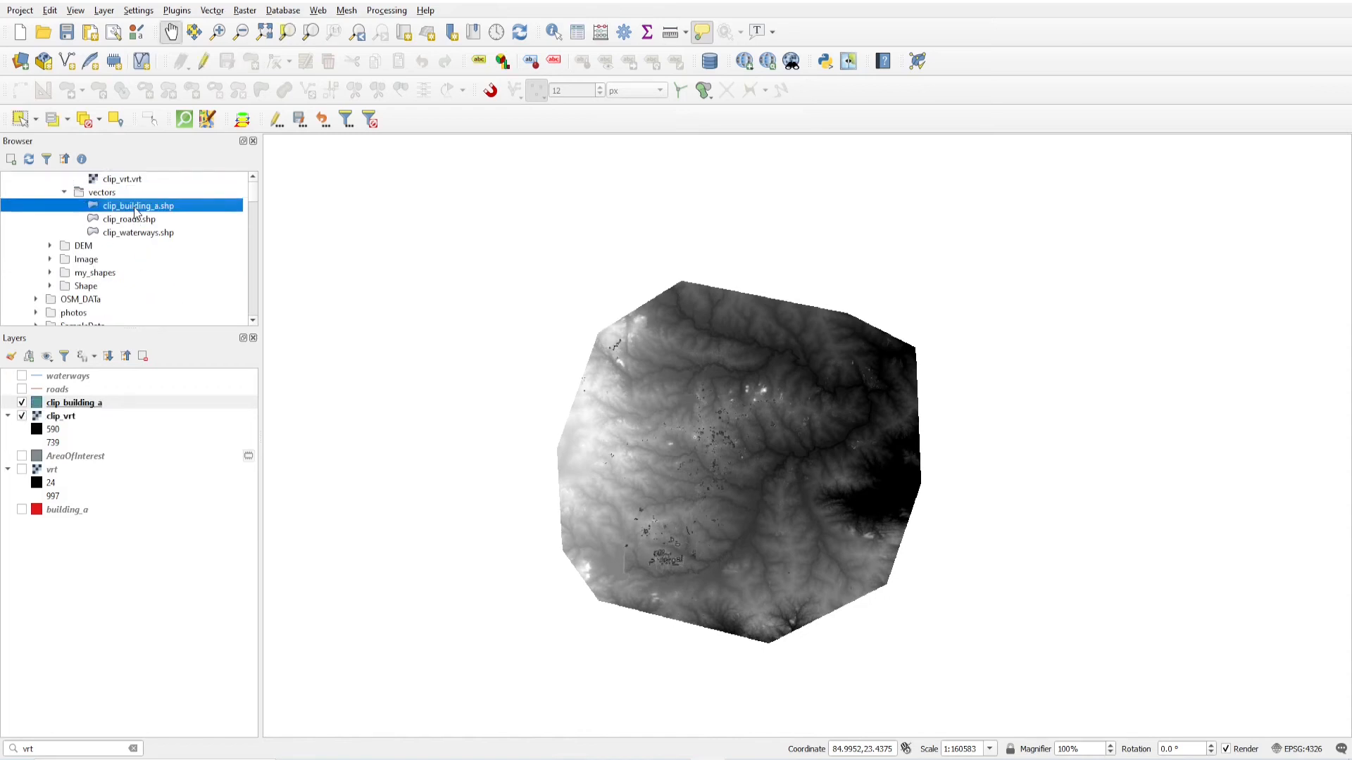
double_click(128, 218)
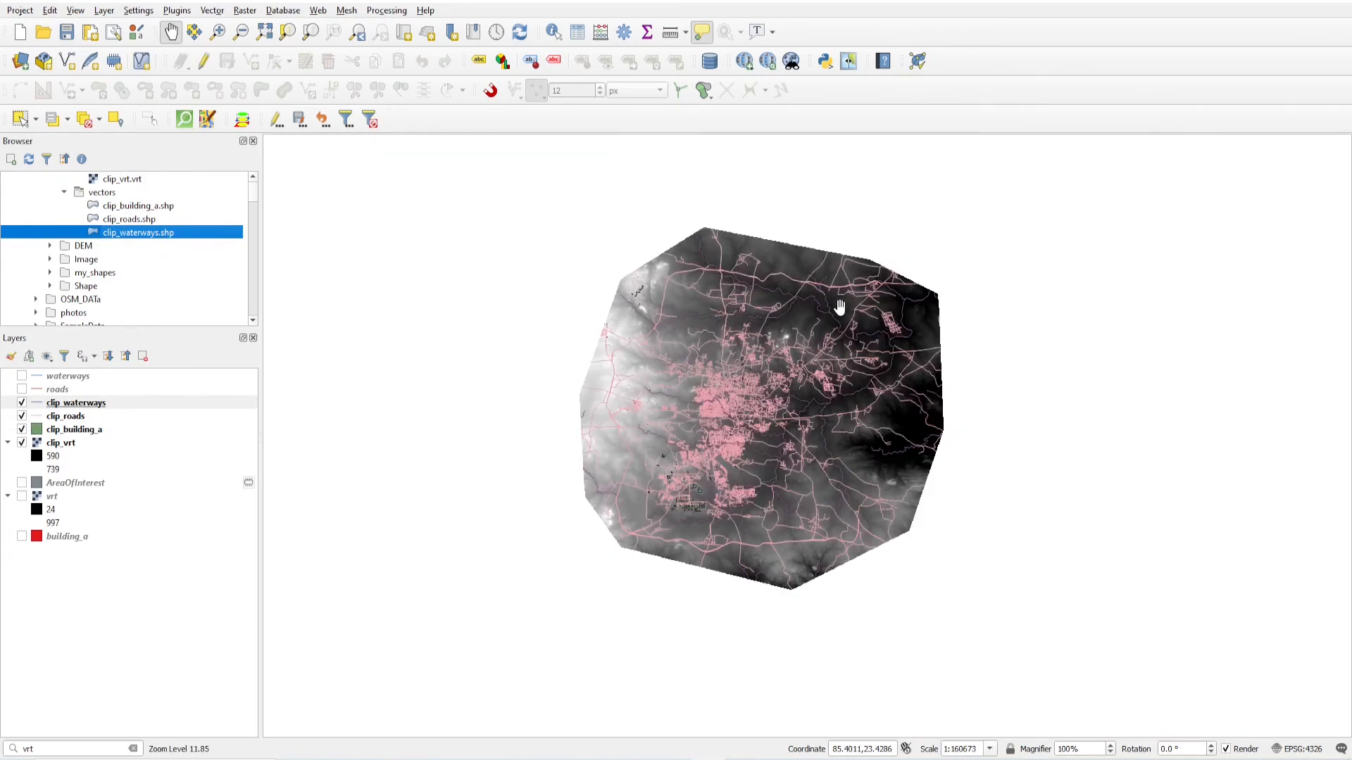
scroll(down, 3)
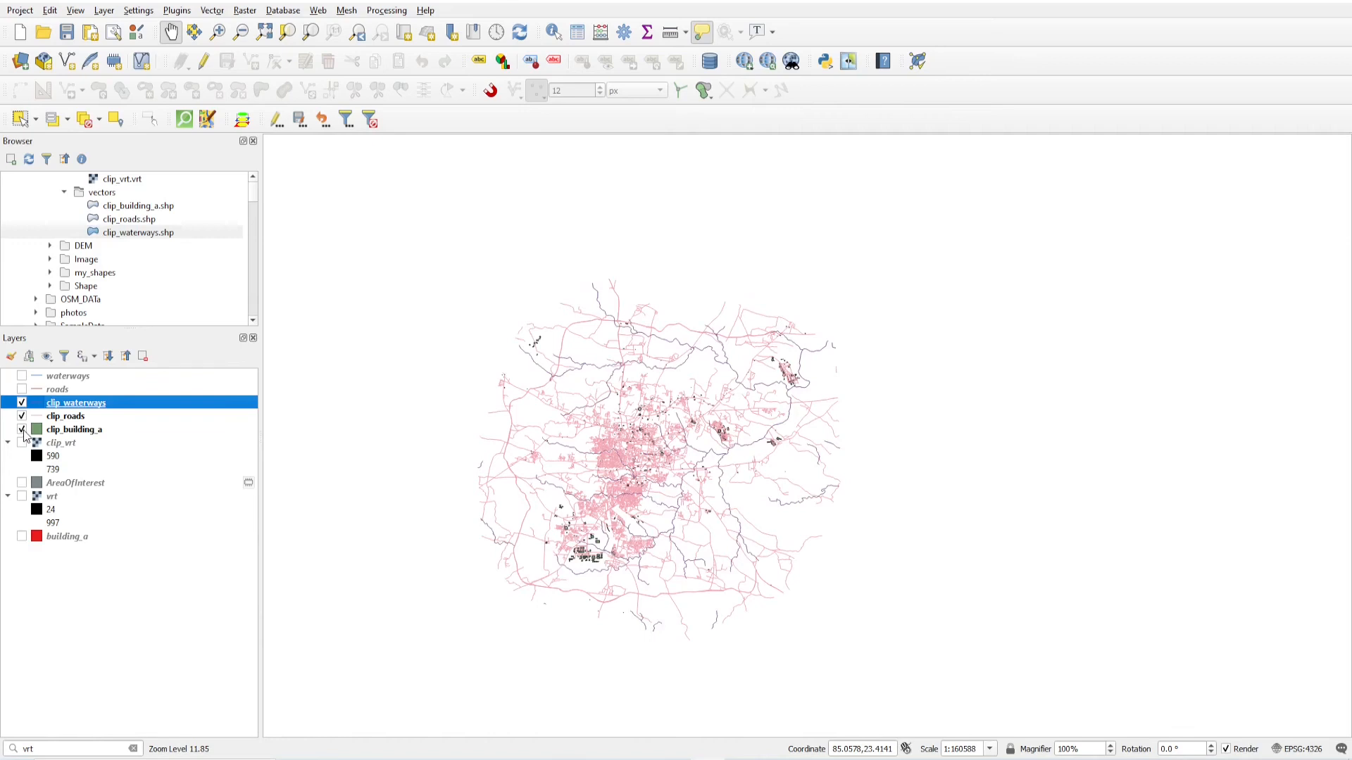
click(21, 443)
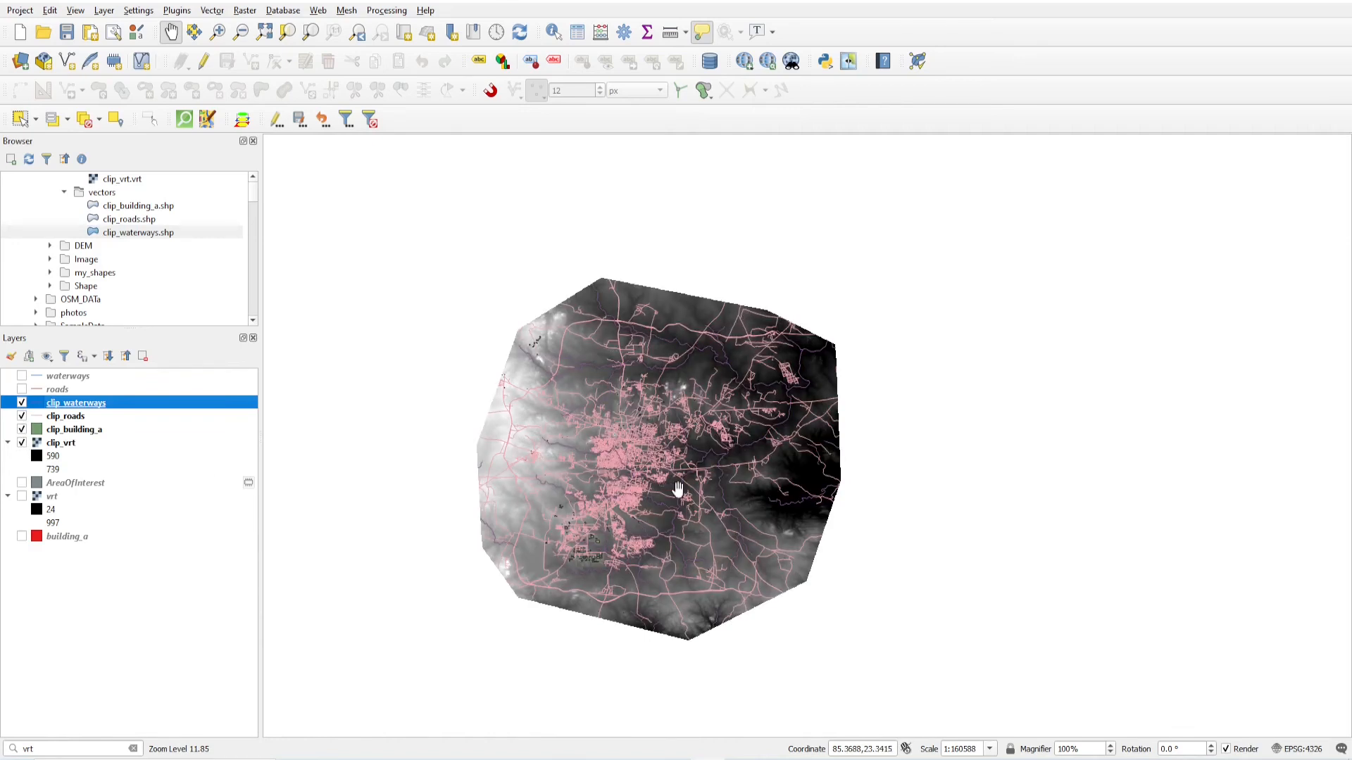
drag(678, 488, 456, 408)
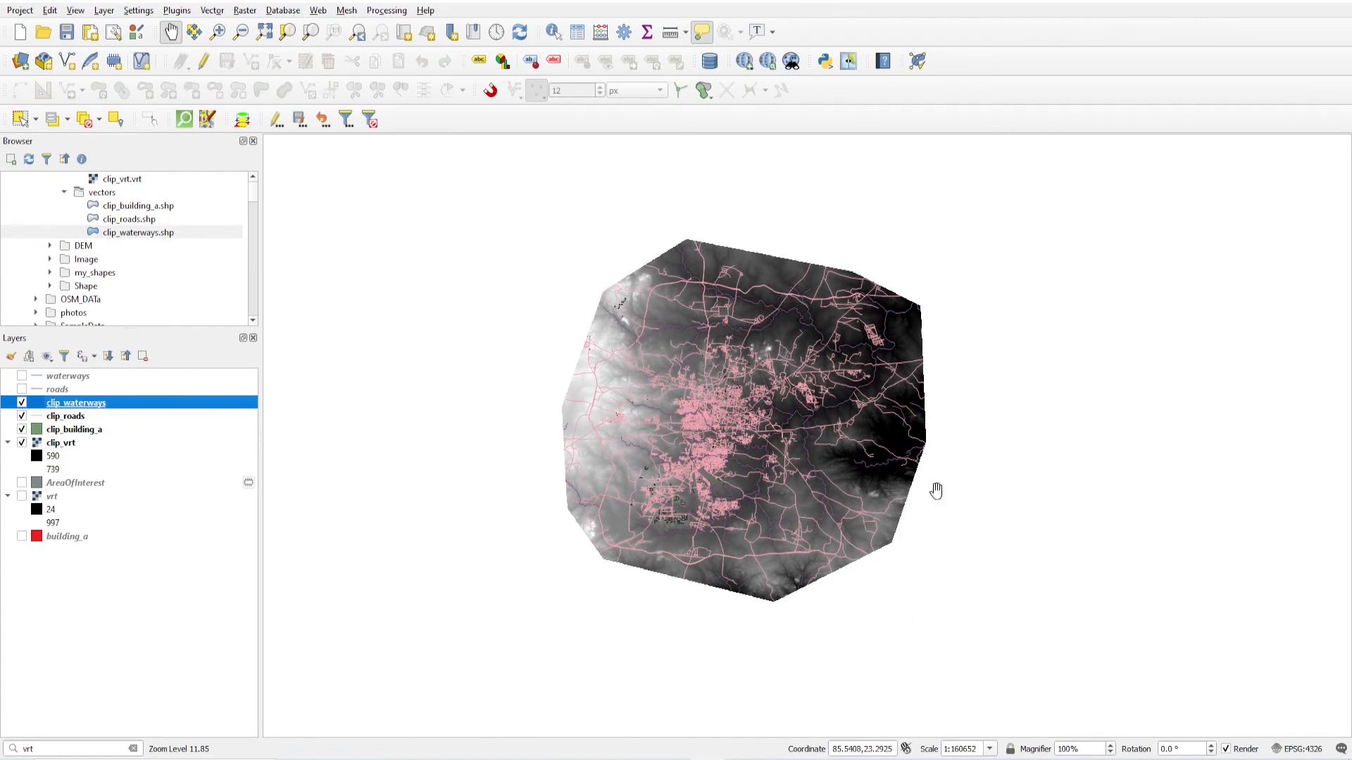
mouse_move(1308, 724)
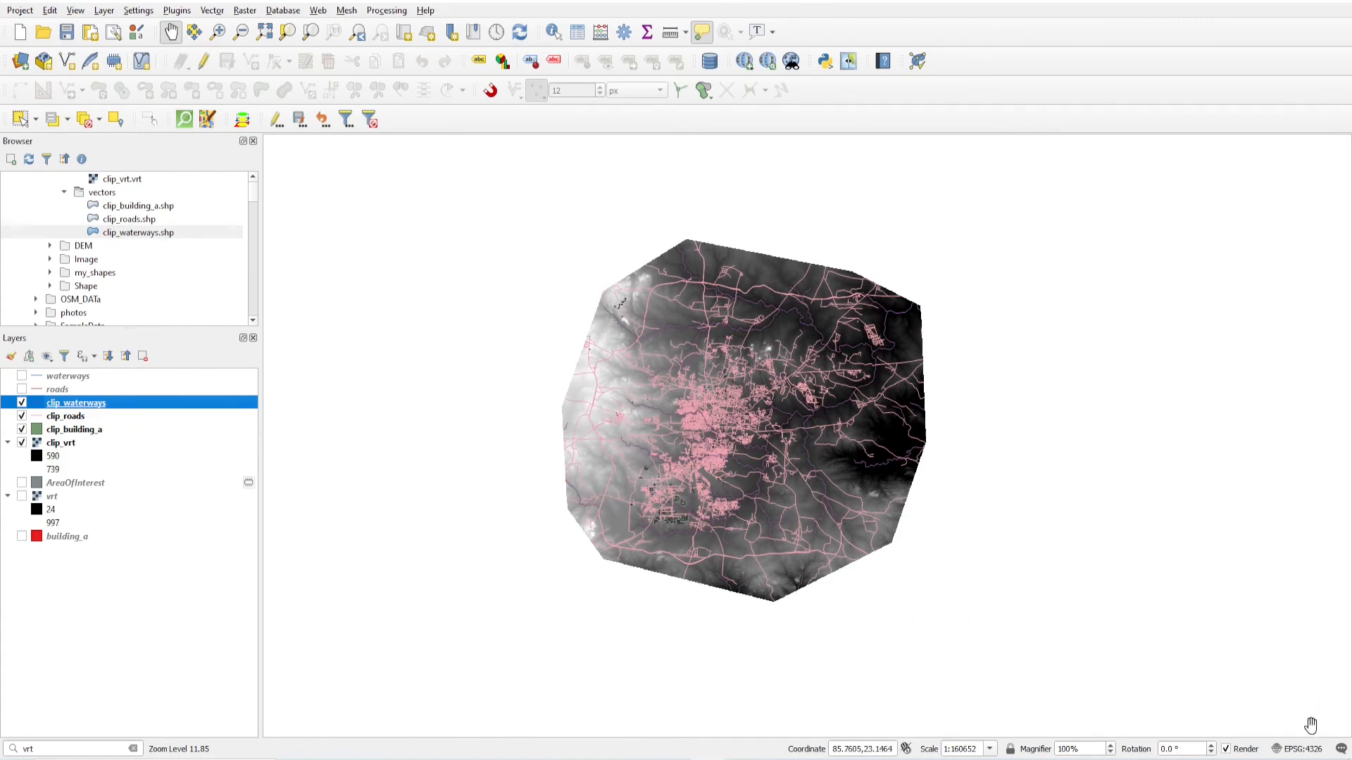
mouse_move(773, 369)
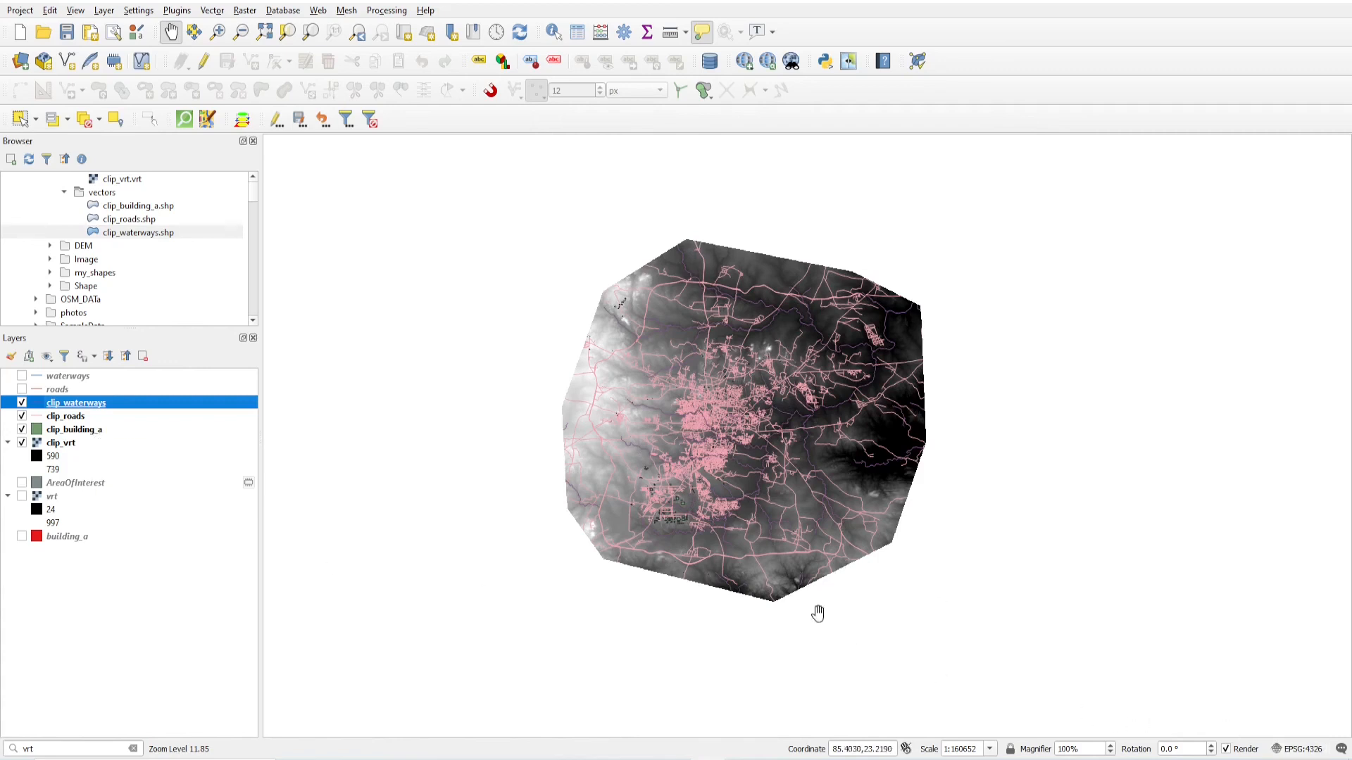
drag(817, 613, 781, 263)
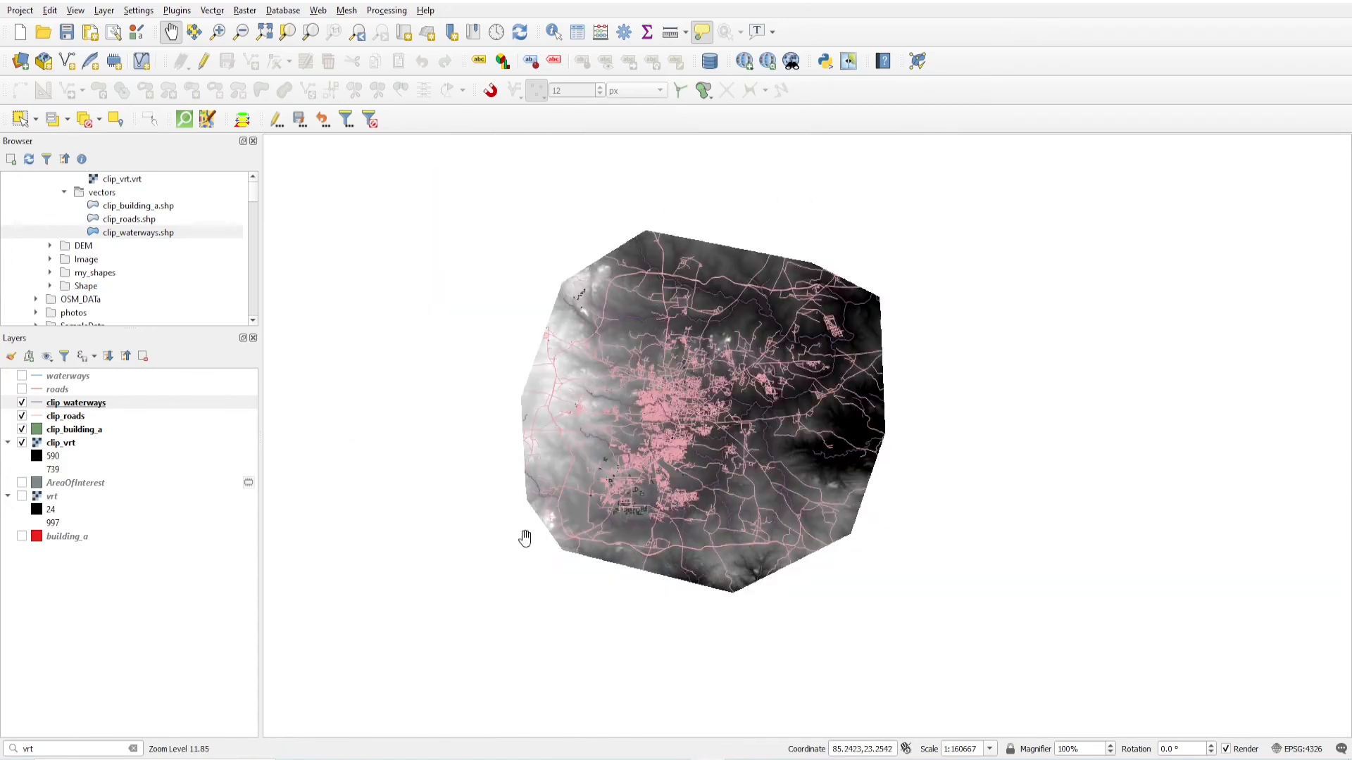
drag(525, 538, 337, 478)
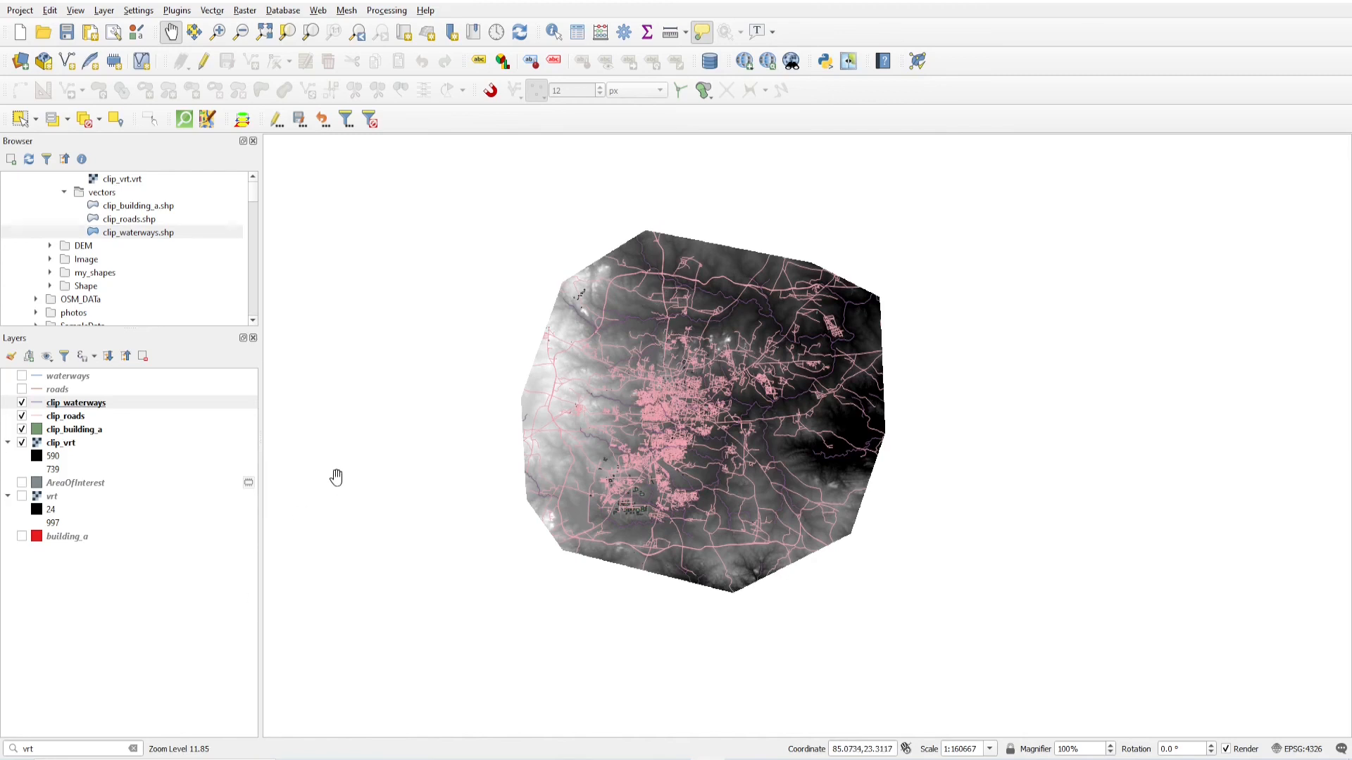
mouse_move(134, 420)
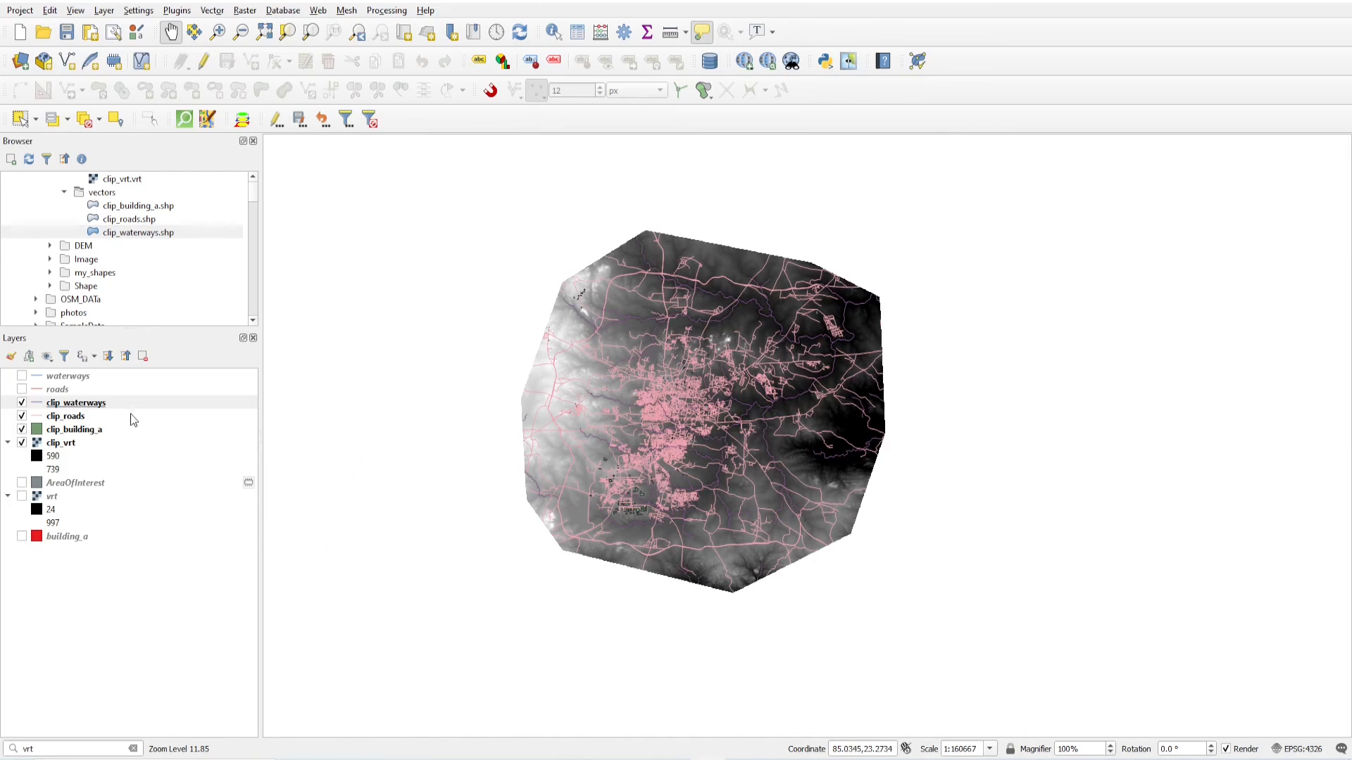